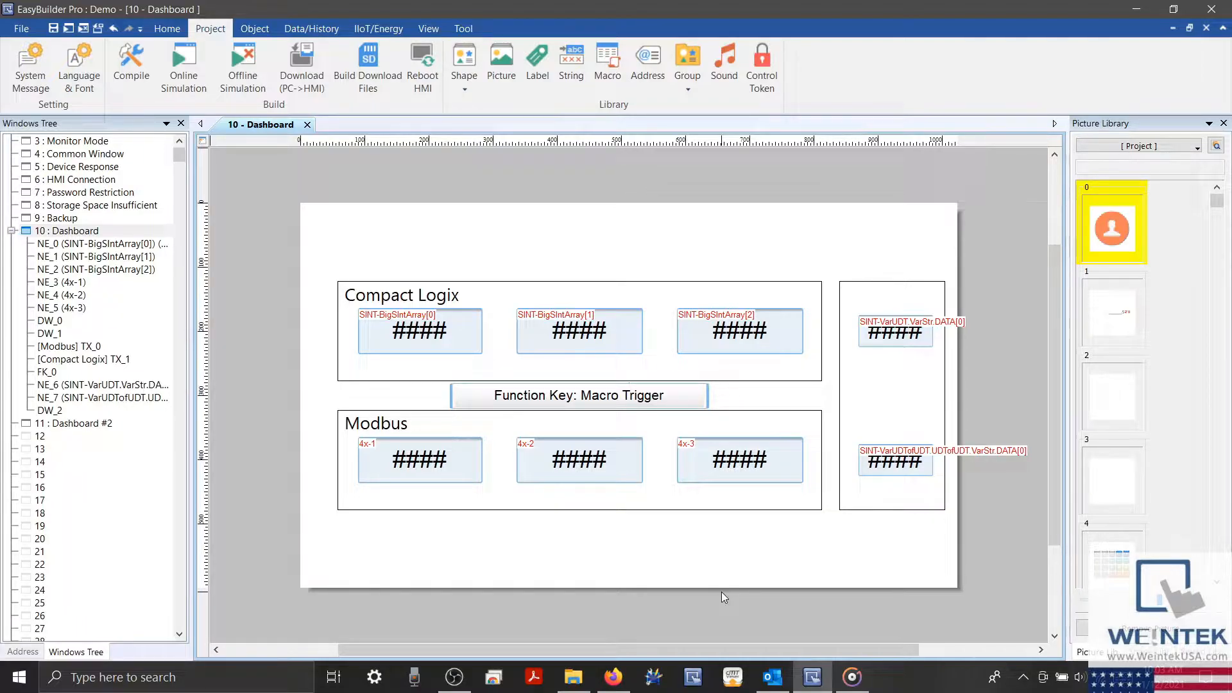
{"action": "mouse_move", "coordinate": [556, 566]}
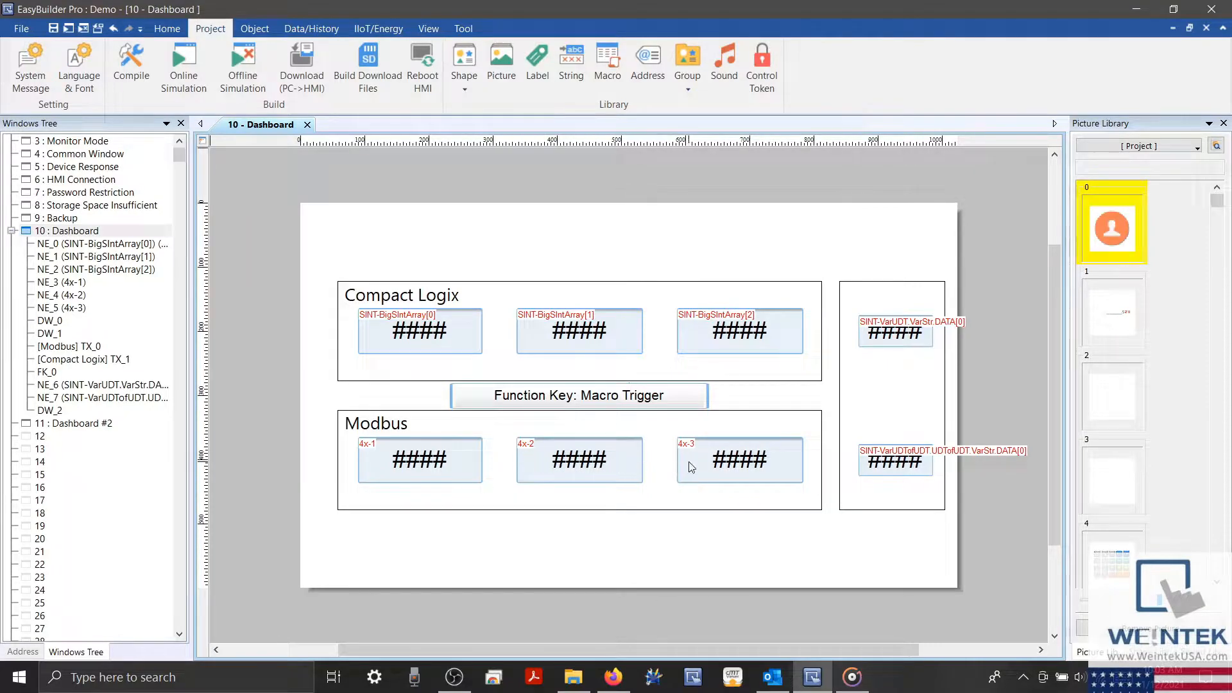
{"action": "mouse_move", "coordinate": [415, 431]}
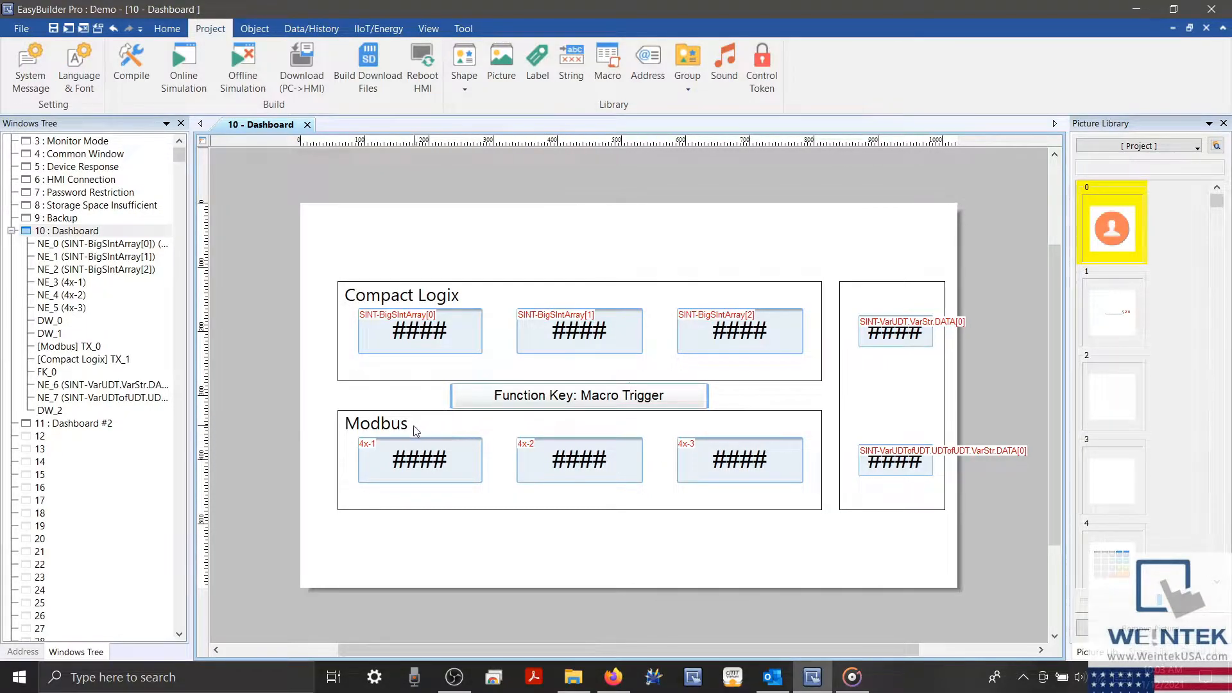
{"action": "mouse_move", "coordinate": [463, 338]}
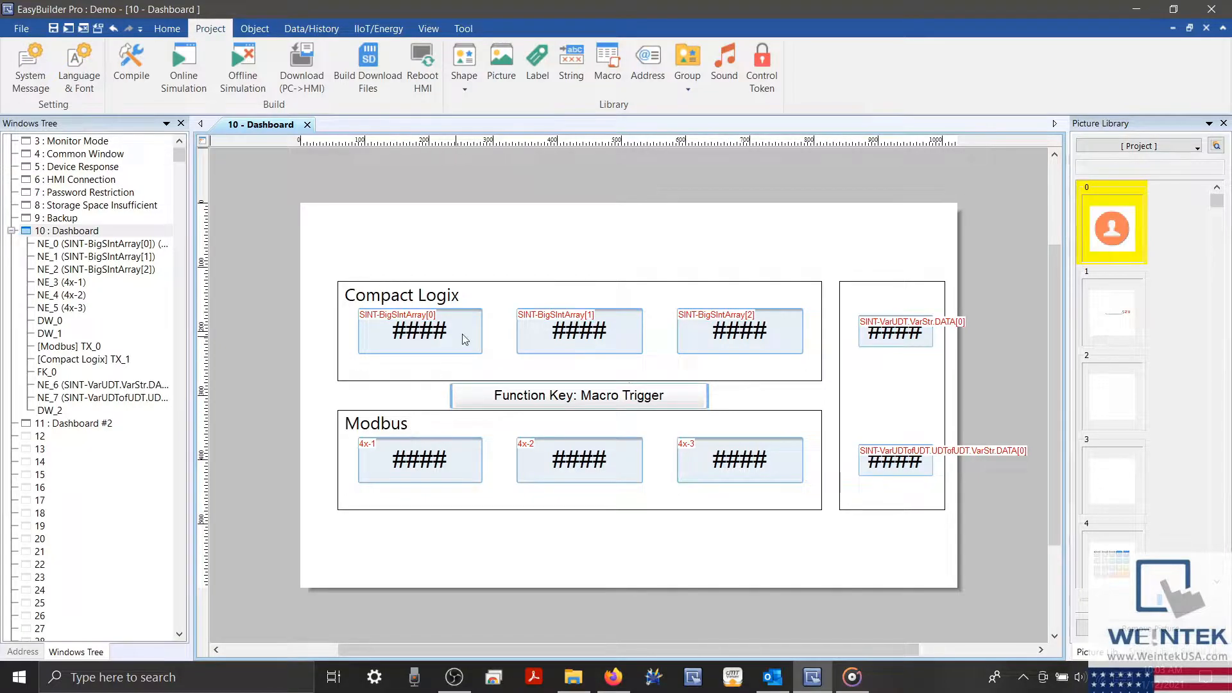
{"action": "mouse_move", "coordinate": [473, 298]}
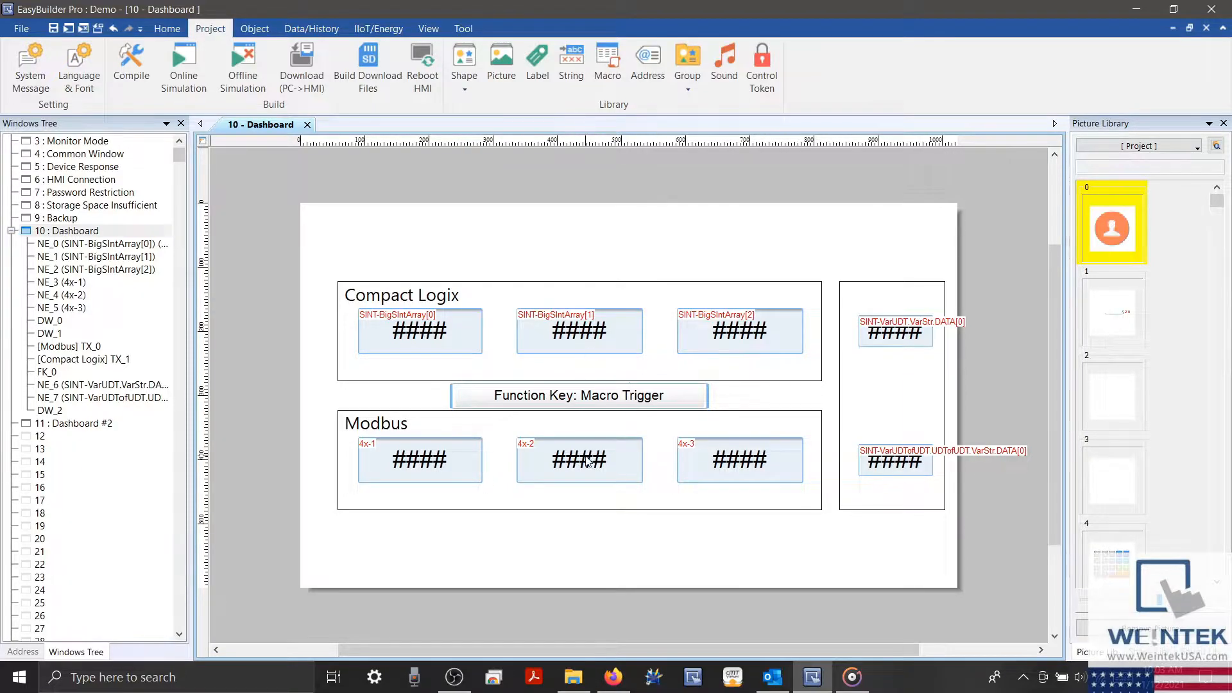
- Open BigSIntArray[1]'s properties and browse its tag list to Struct ST_Int_Array[32]
{"action": "double_click", "coordinate": [578, 460]}
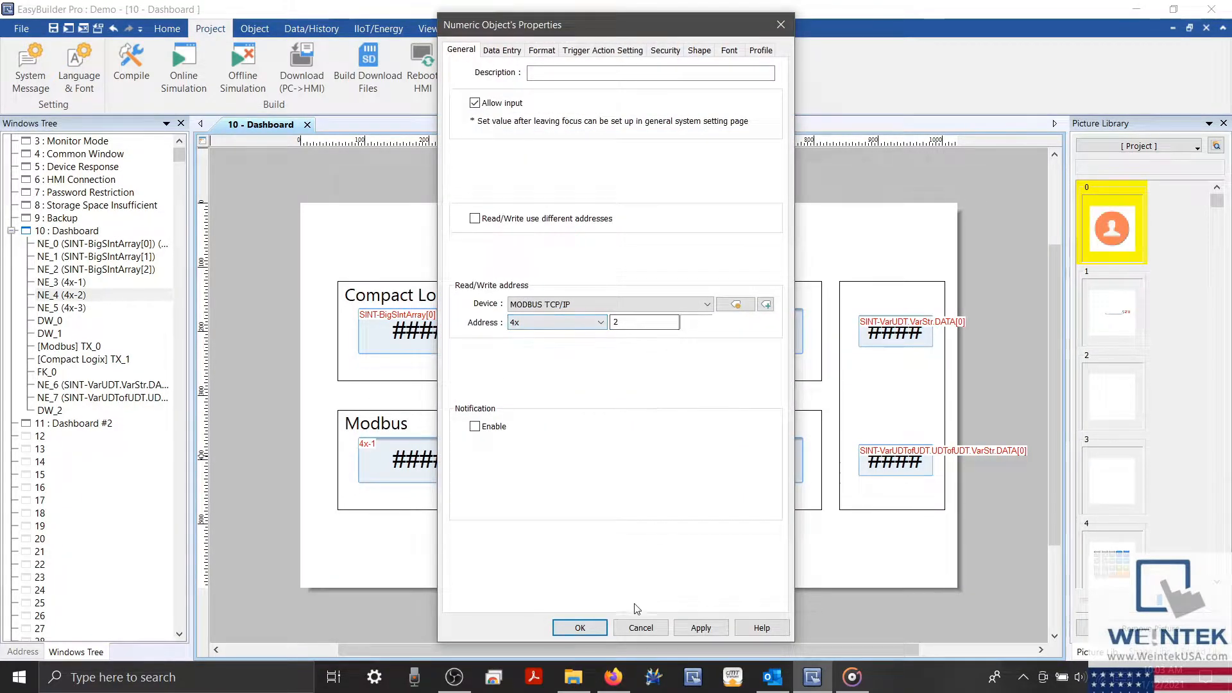
{"action": "left_click", "coordinate": [580, 627]}
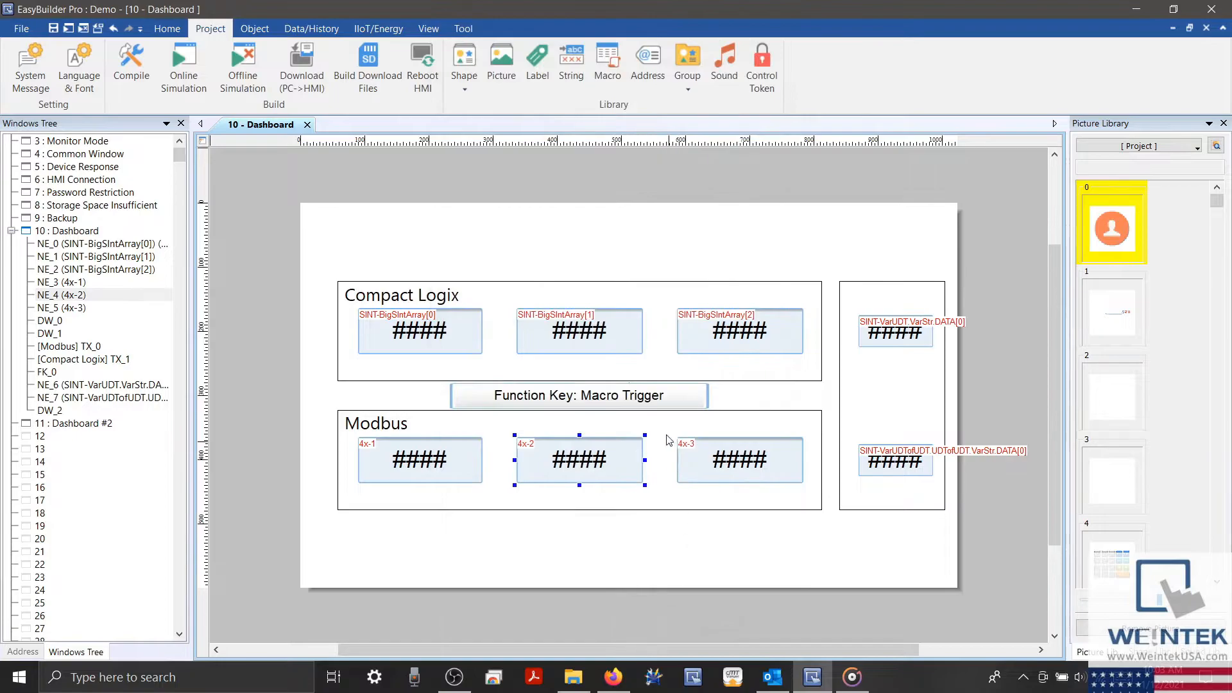
{"action": "left_click", "coordinate": [579, 331]}
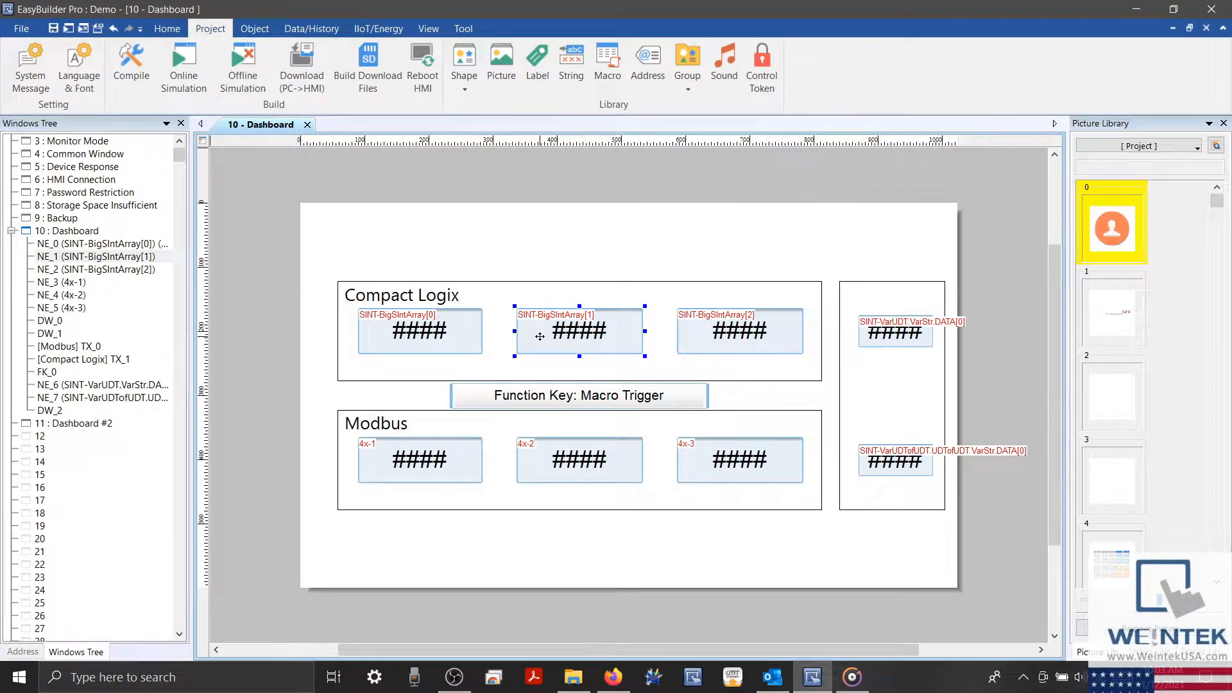
{"action": "double_click", "coordinate": [579, 331]}
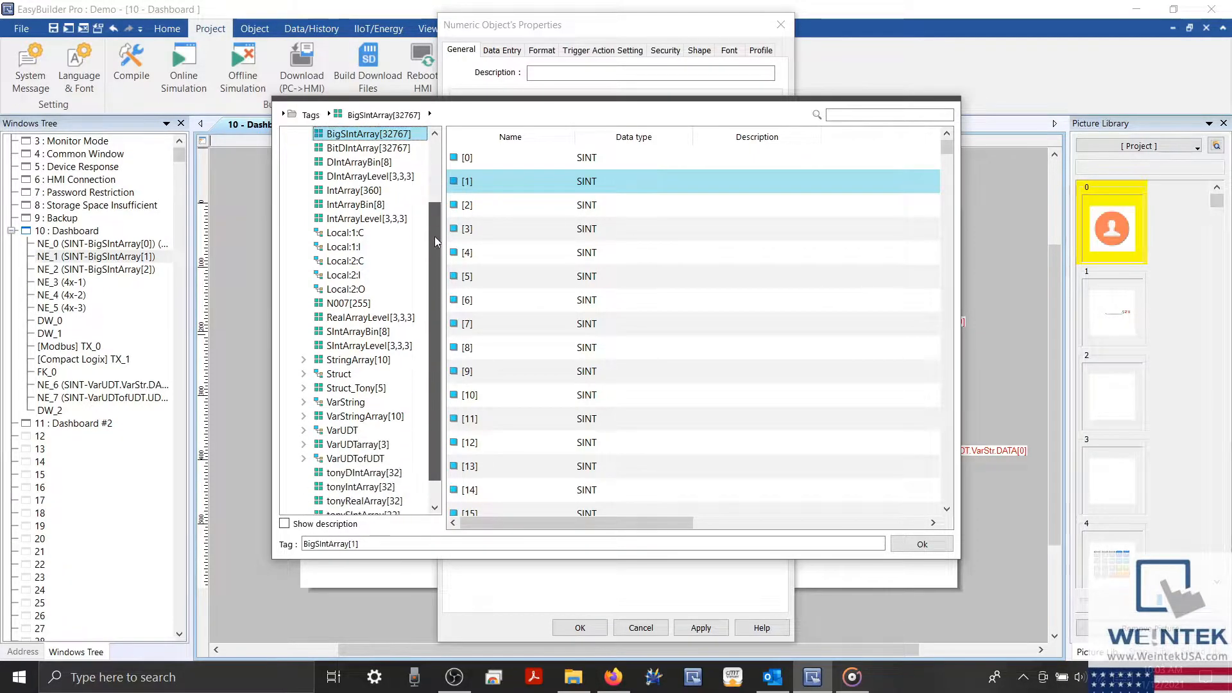
{"action": "scroll", "scroll_direction": "down", "scroll_amount": 3}
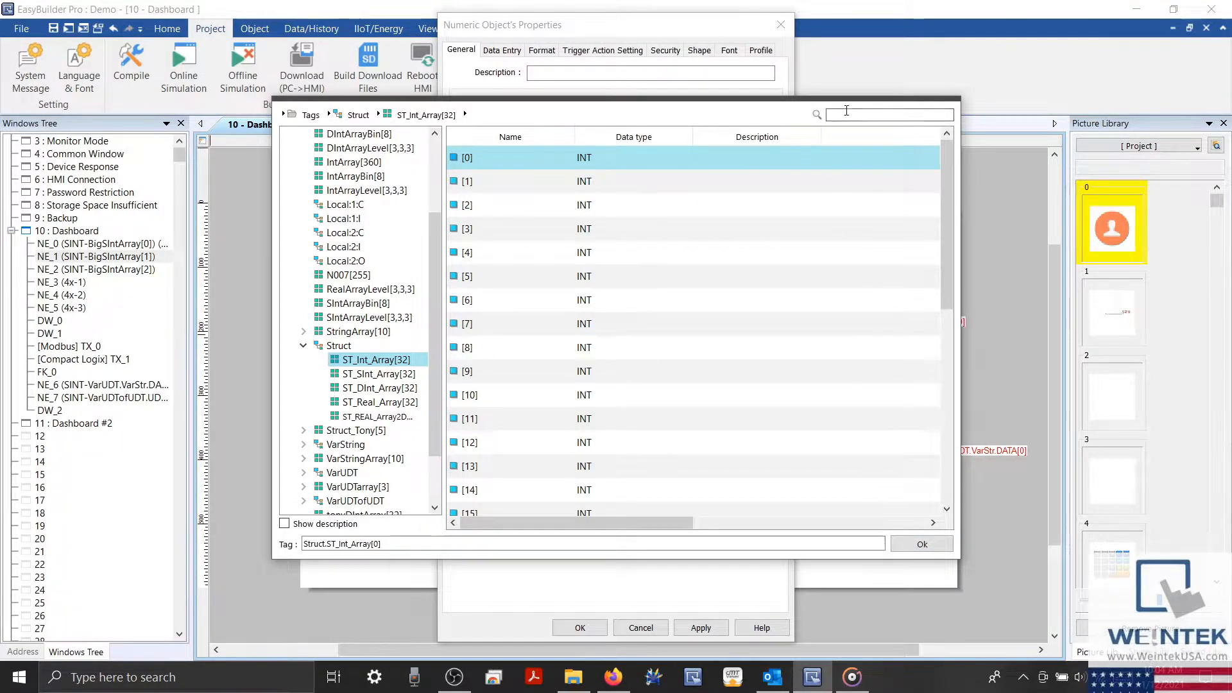
{"action": "type", "text": "Search Here"}
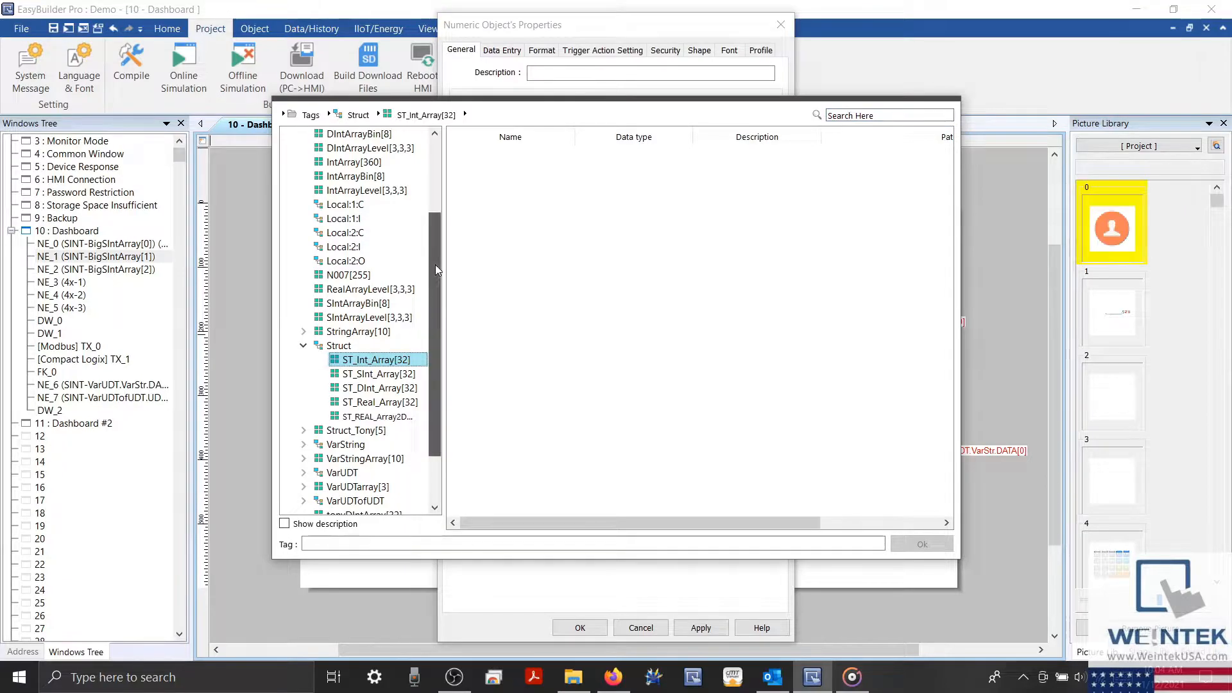
- Search the tag list for ST_Int_Array[0] and view the Struct tag's members
{"action": "left_click", "coordinate": [312, 115]}
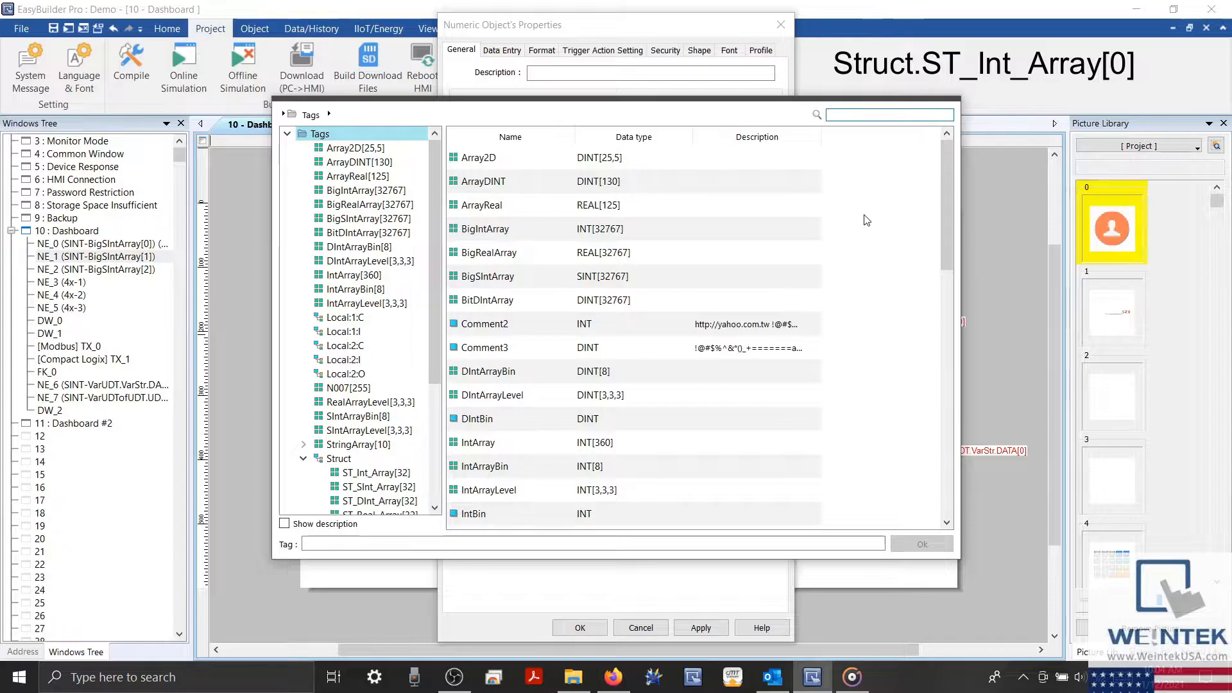
{"action": "type", "text": "ST_Int_Array[0"}
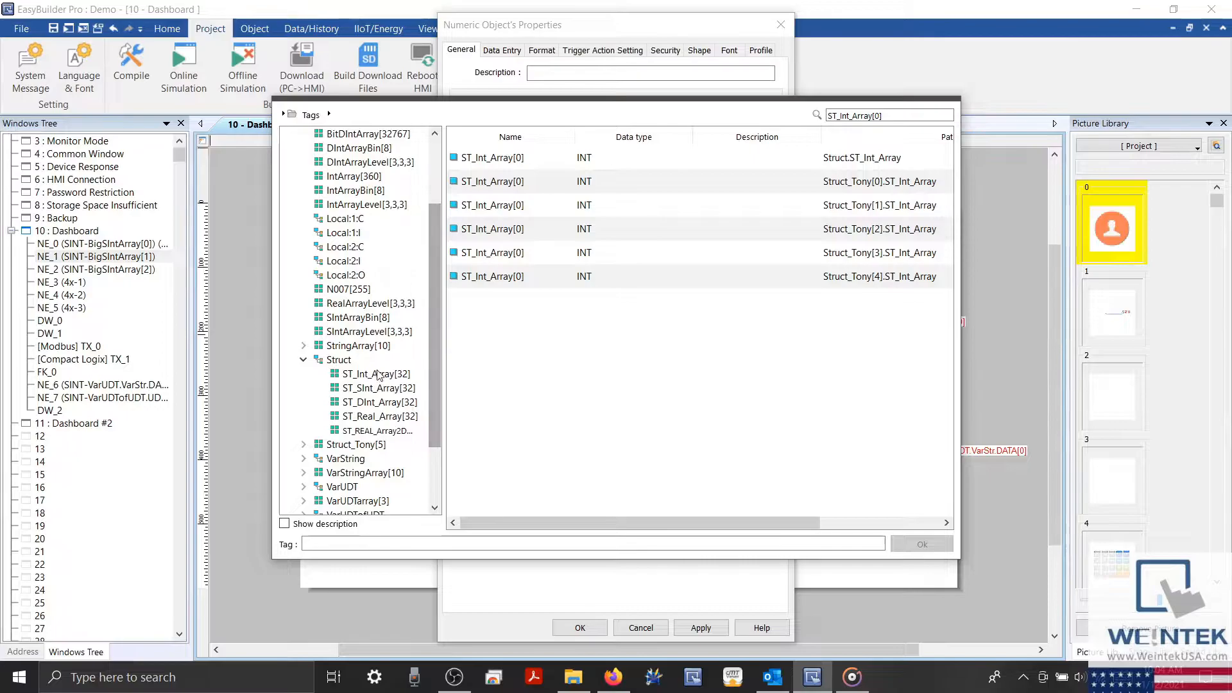
{"action": "left_click", "coordinate": [338, 359]}
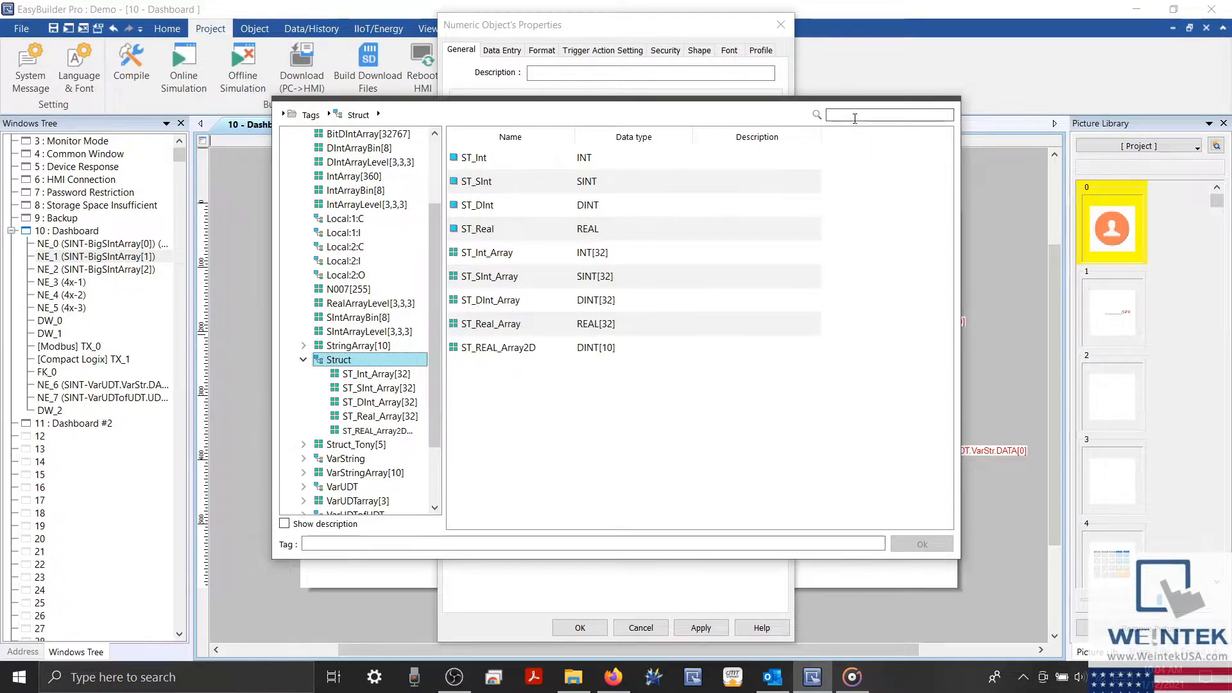
{"action": "type", "text": "ST"}
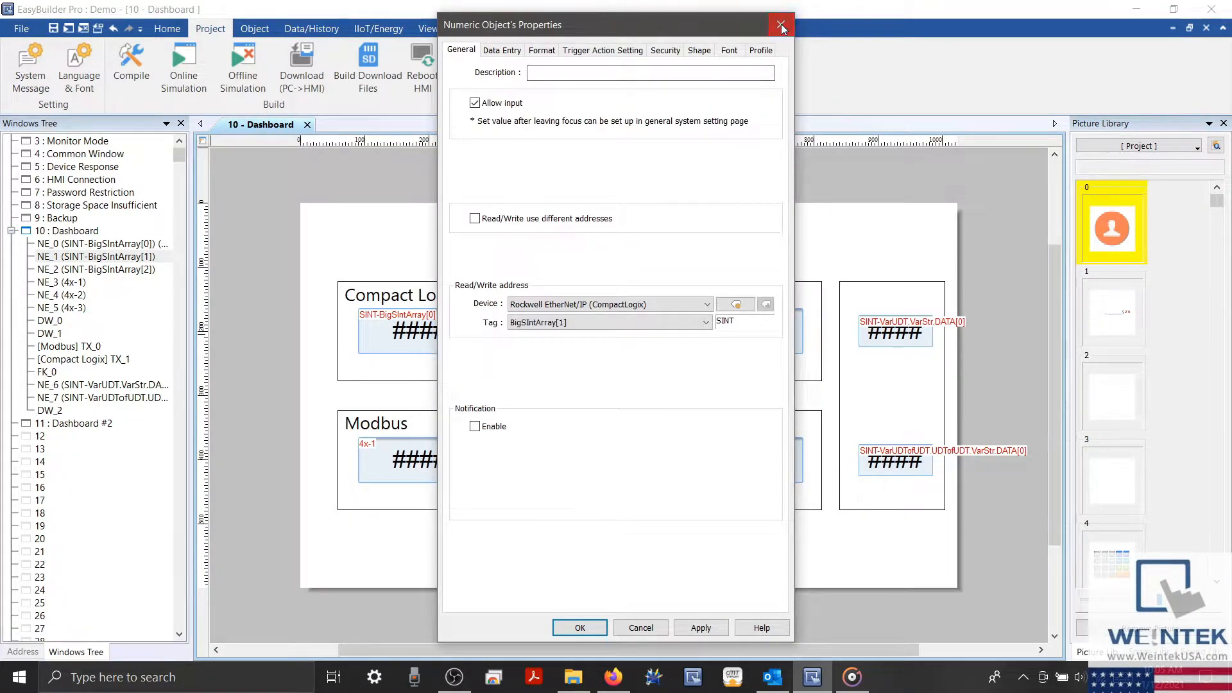
- Open address Find/Replace and set its window scope to All, after trying Dashboard and Global
{"action": "left_click", "coordinate": [781, 25]}
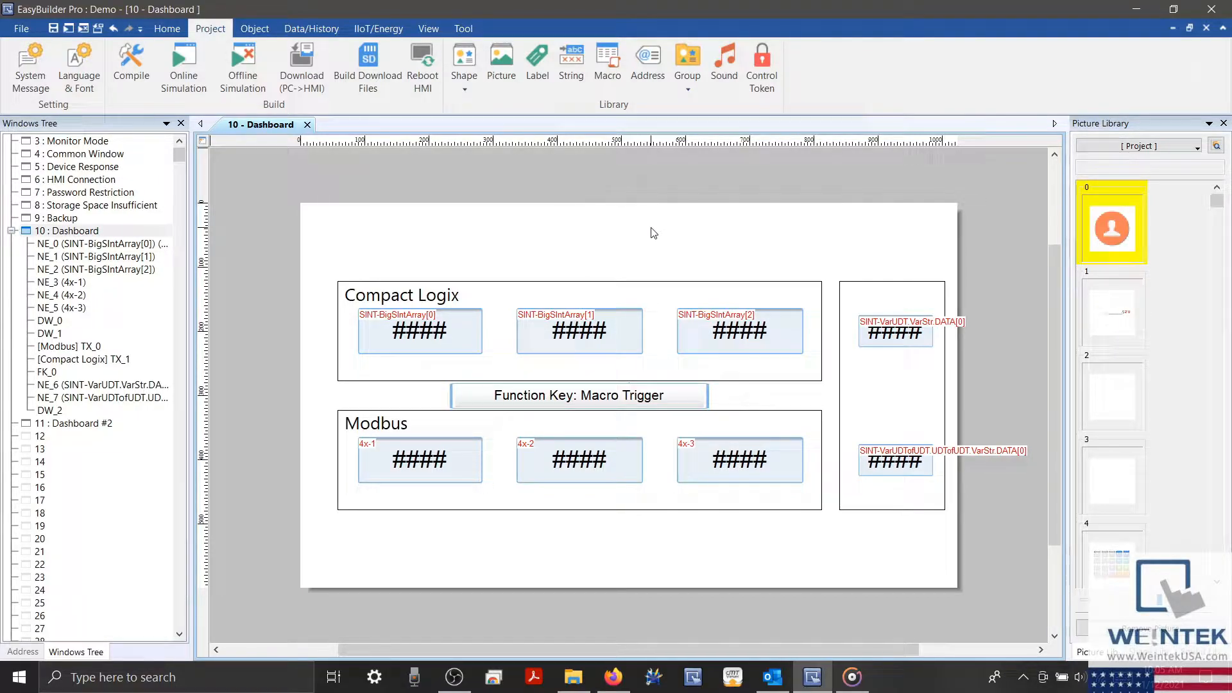
{"action": "left_click", "coordinate": [167, 28]}
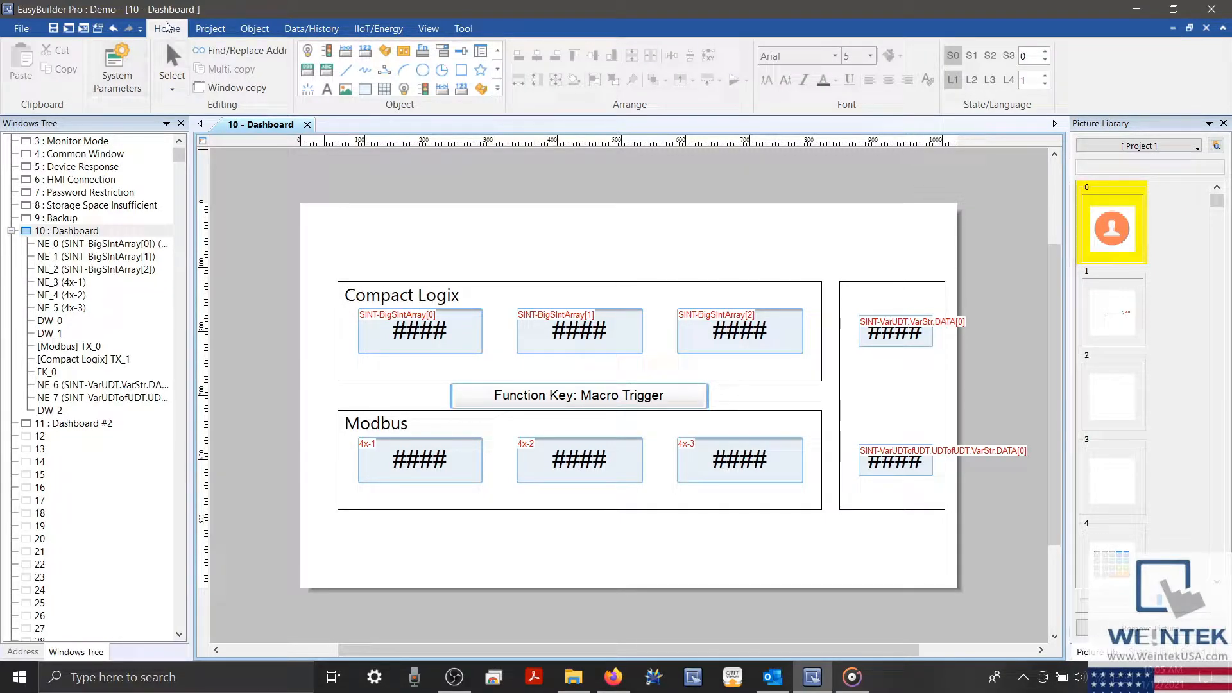
{"action": "mouse_move", "coordinate": [241, 50]}
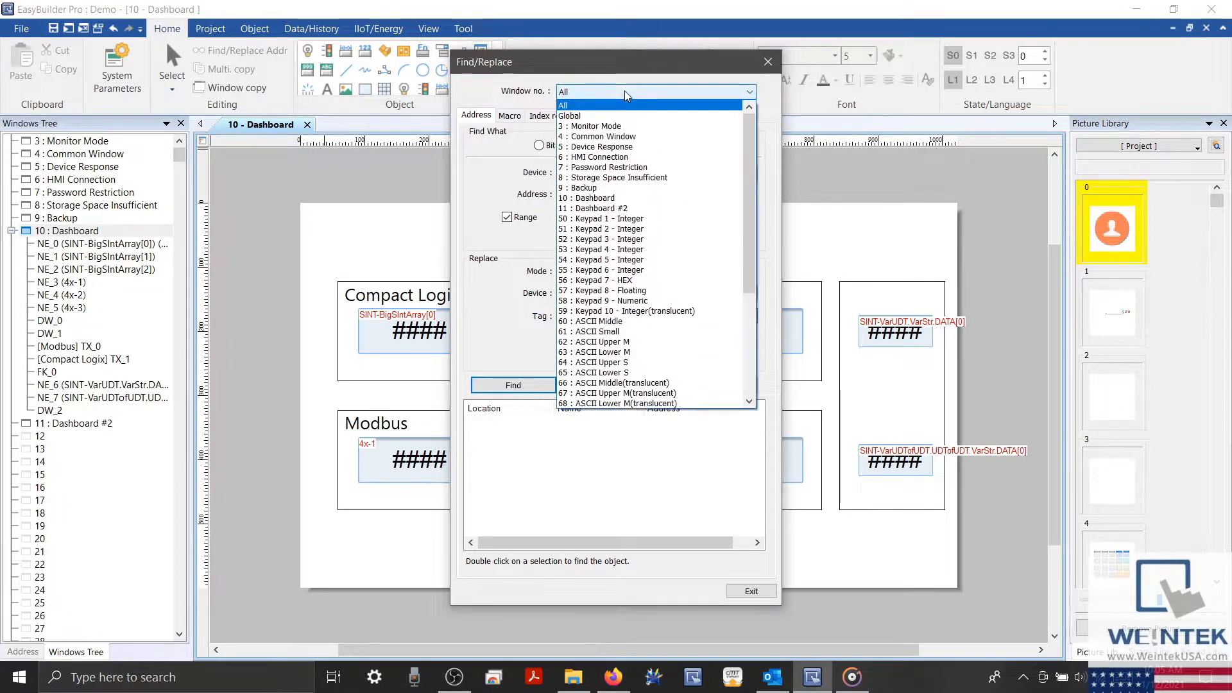
{"action": "mouse_move", "coordinate": [629, 188]}
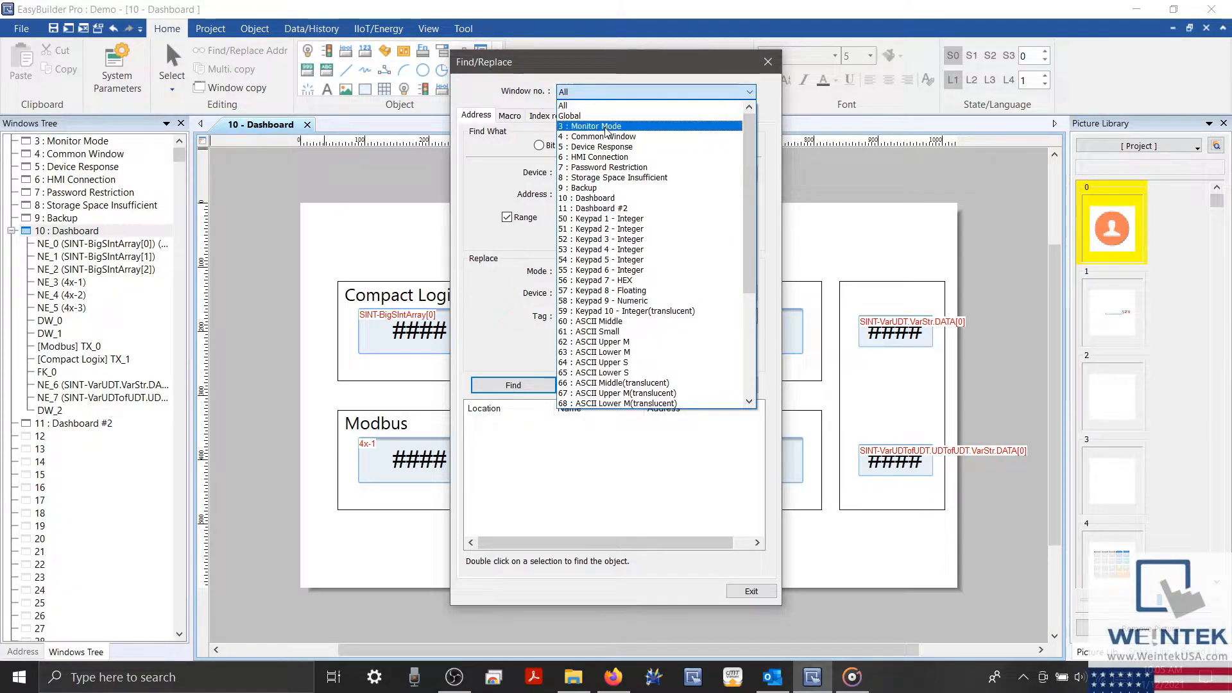
{"action": "mouse_move", "coordinate": [593, 115]}
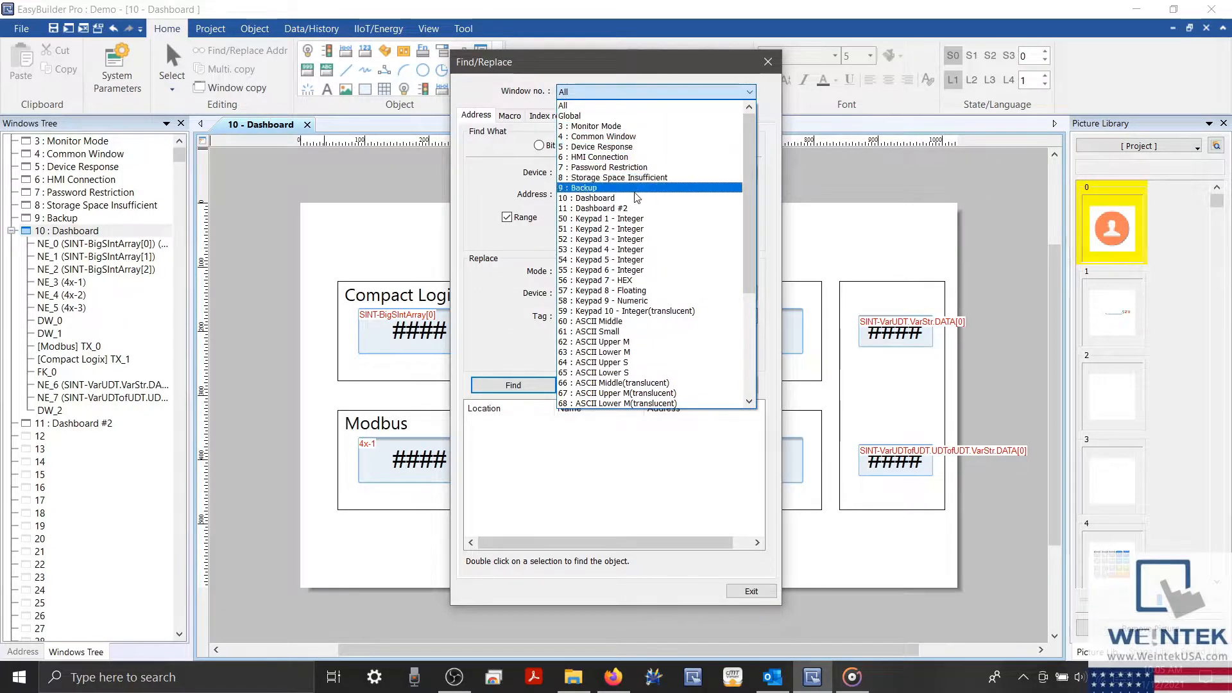
{"action": "left_click", "coordinate": [602, 197]}
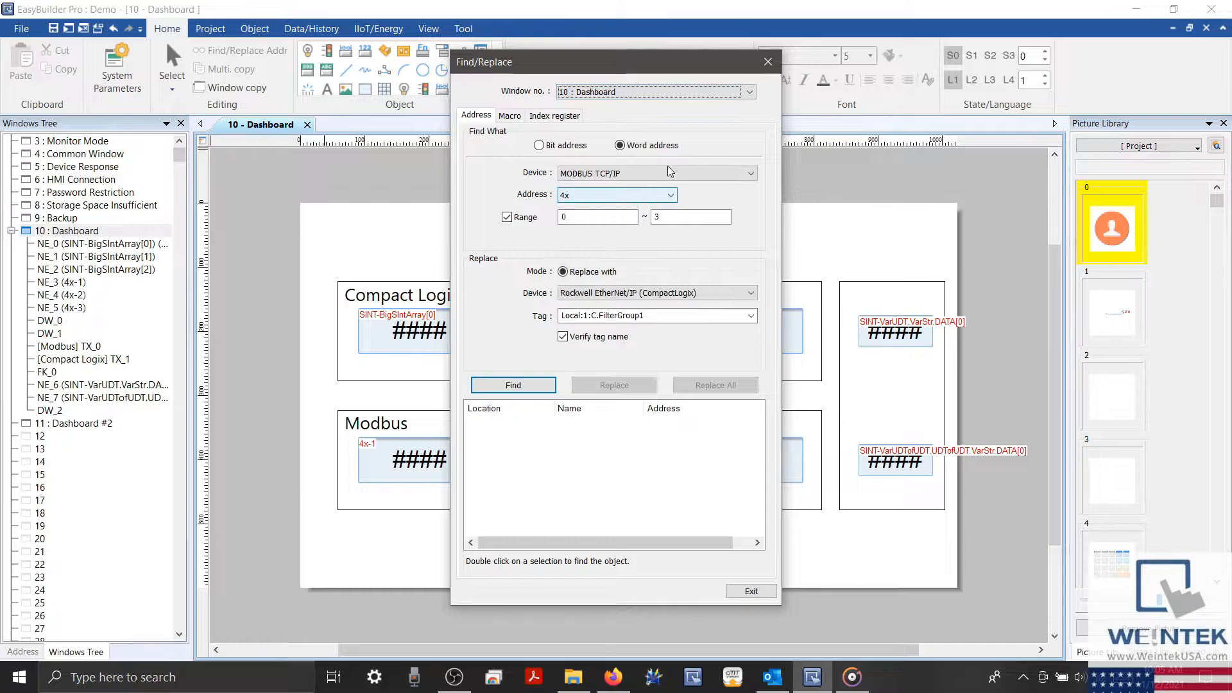
{"action": "left_click", "coordinate": [747, 92]}
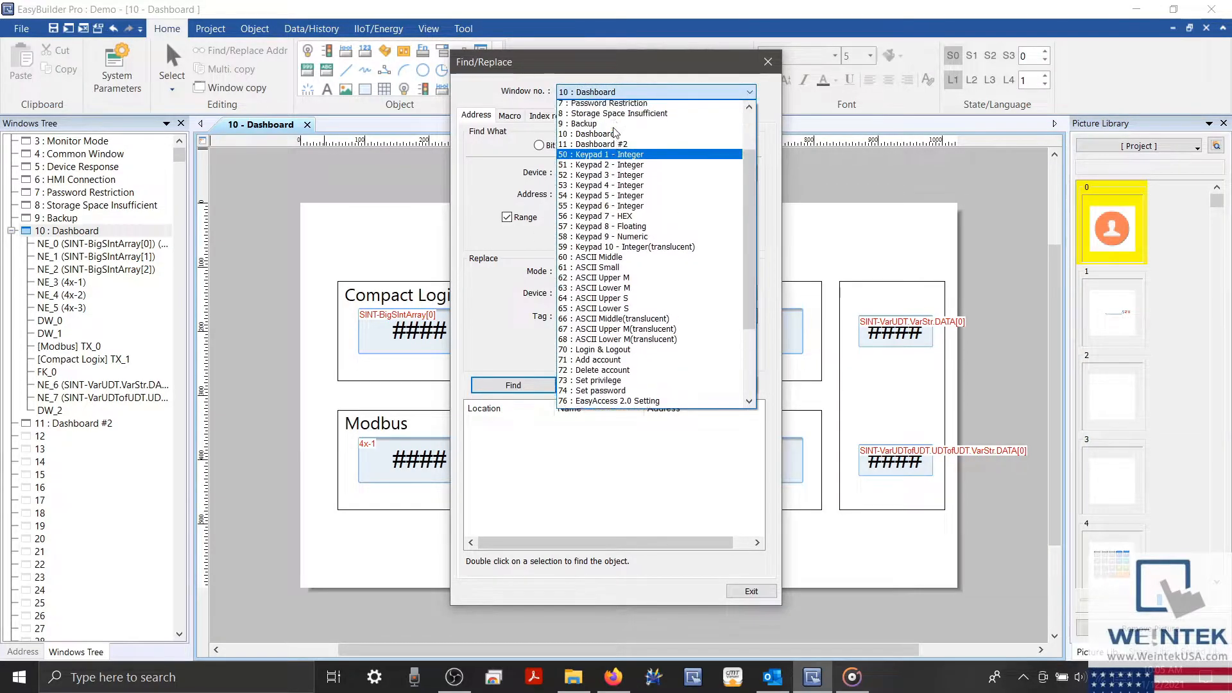
{"action": "left_click", "coordinate": [574, 91]}
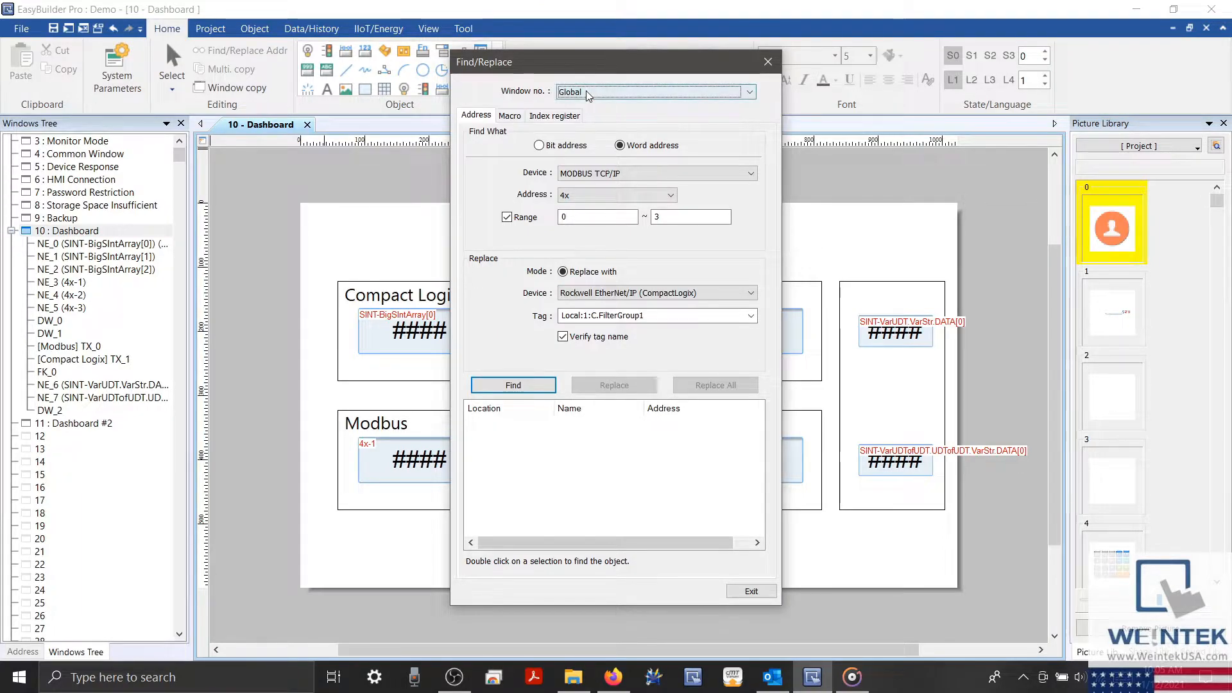
{"action": "left_click", "coordinate": [747, 92]}
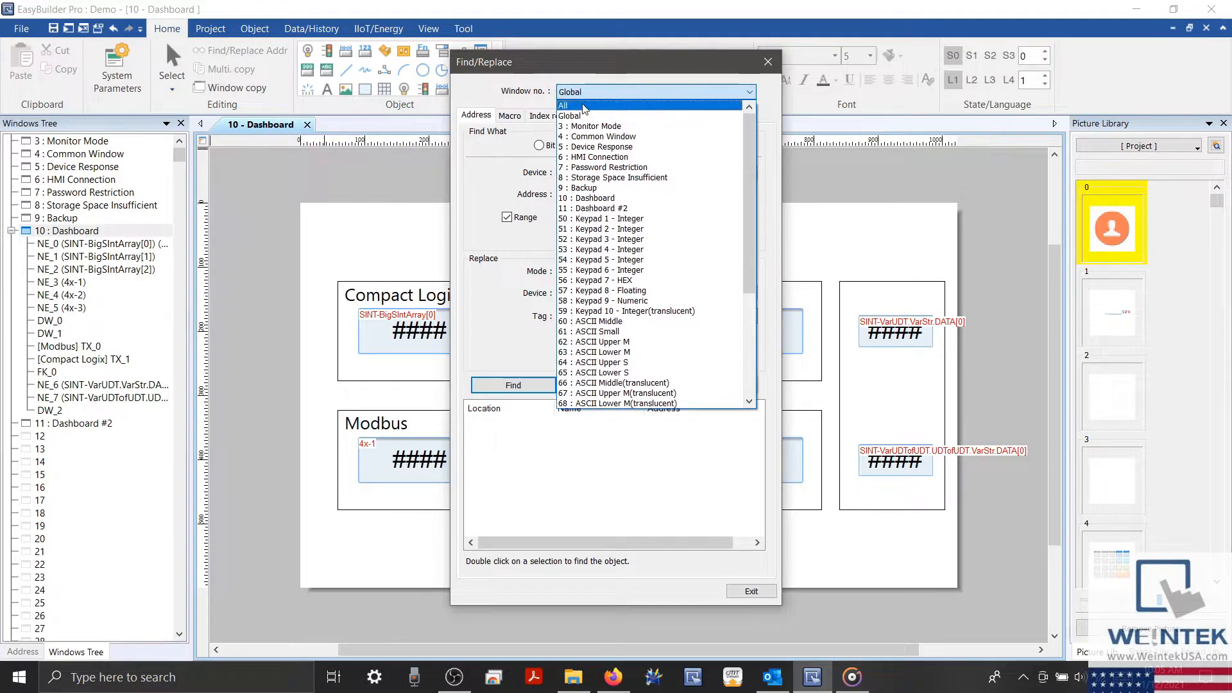
{"action": "left_click", "coordinate": [564, 105]}
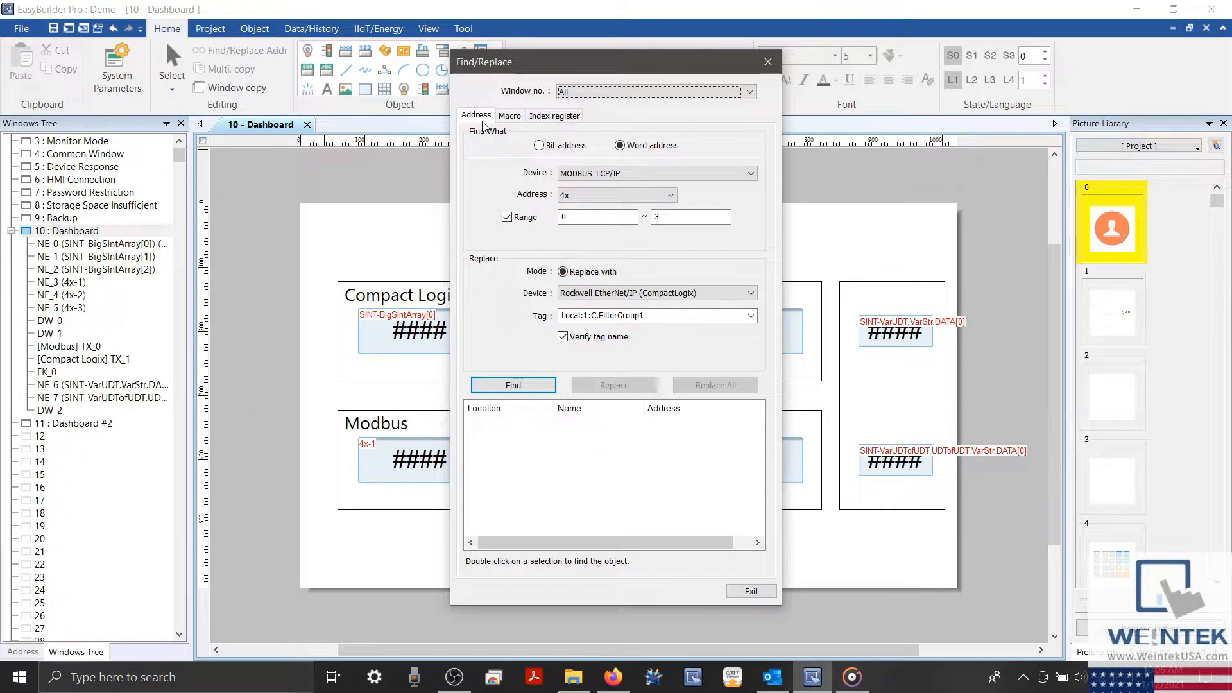
- Search for the demonstration macro, jump to match FK_0, then return to address search
{"action": "left_click", "coordinate": [509, 115]}
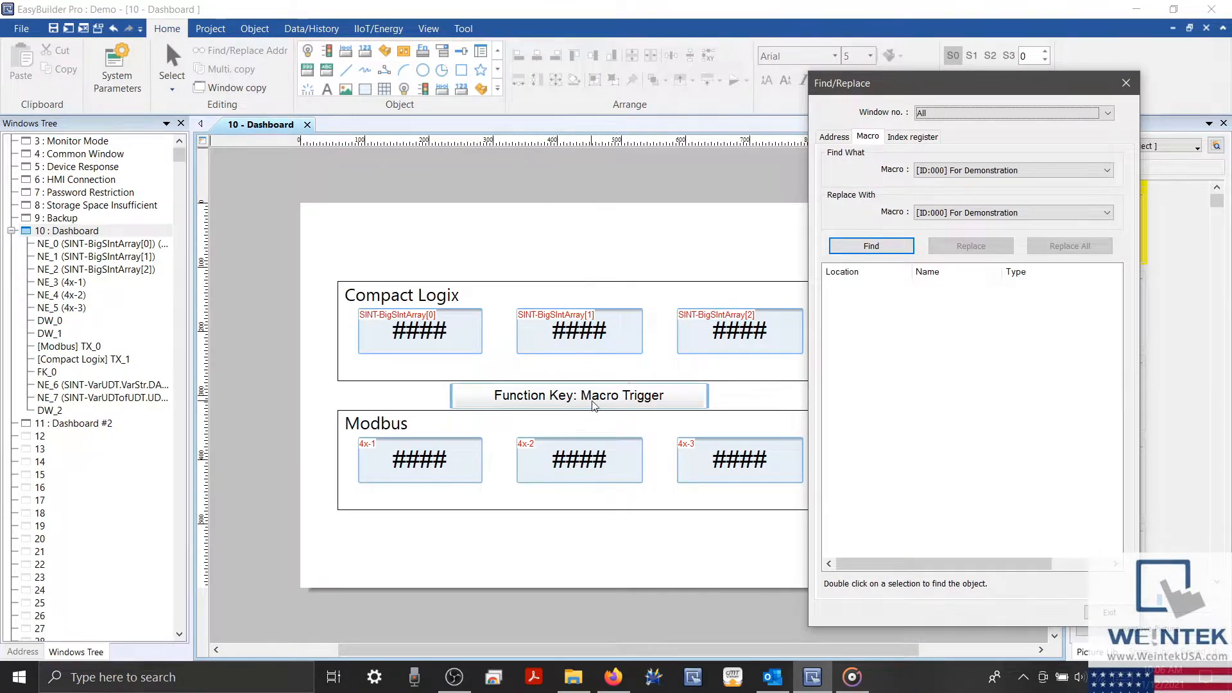
{"action": "left_click", "coordinate": [870, 245]}
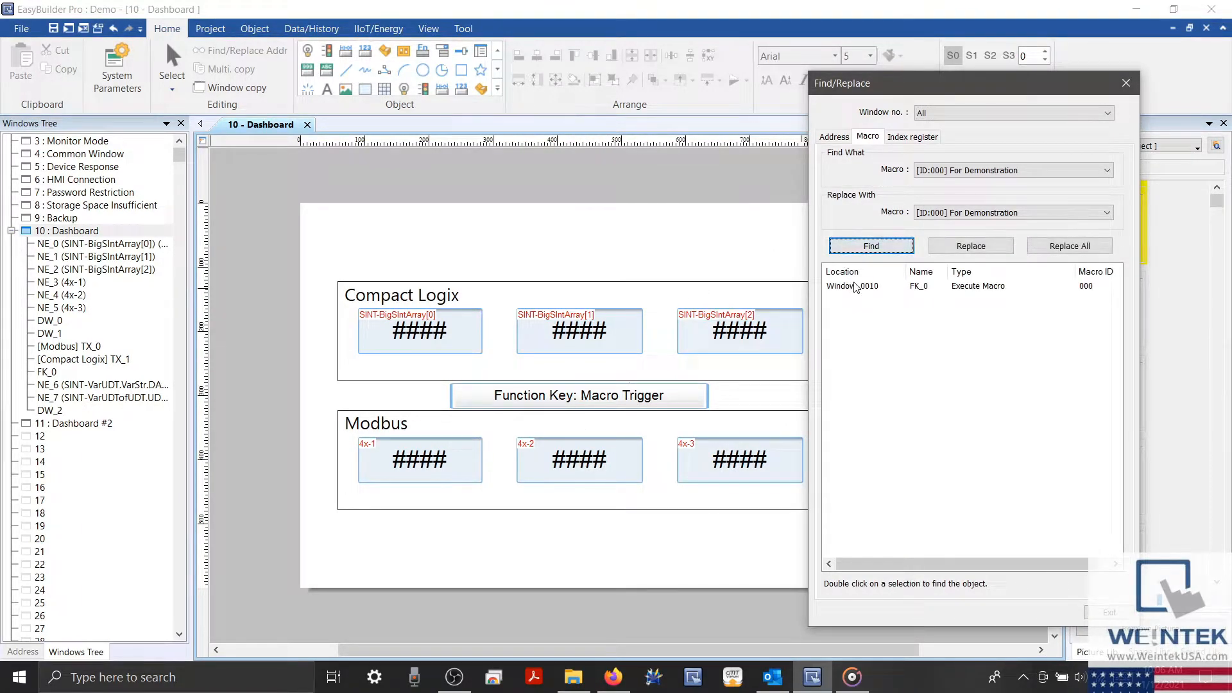
{"action": "left_click", "coordinate": [853, 285]}
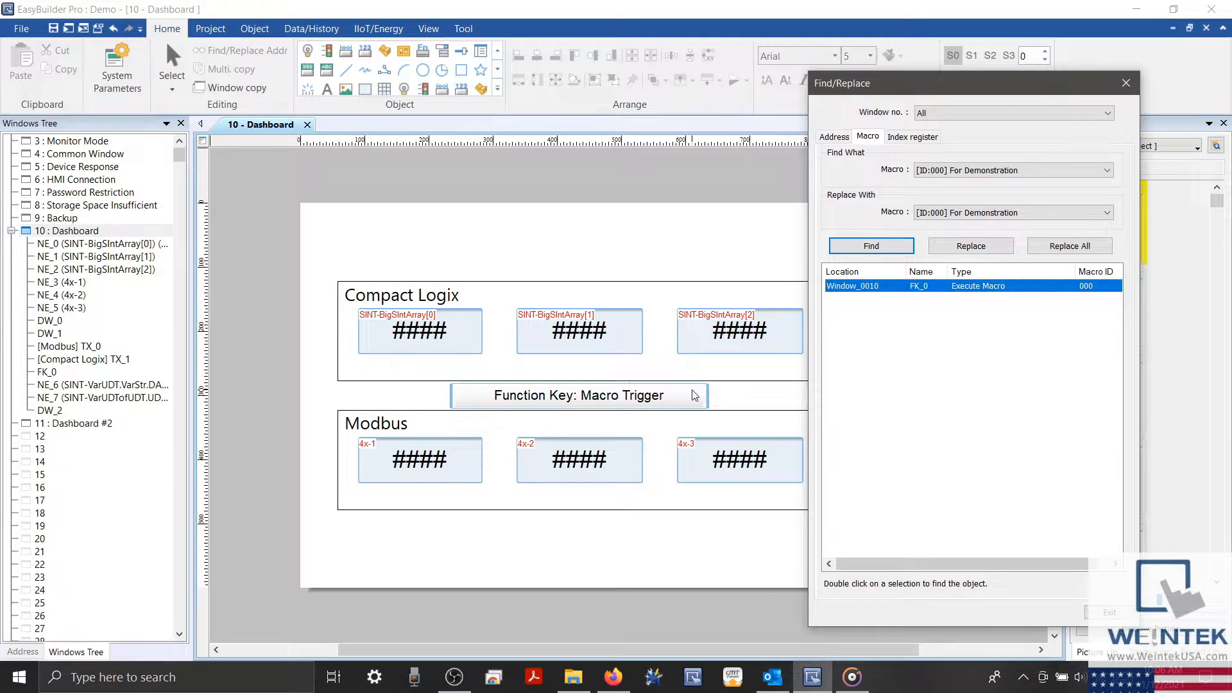
{"action": "left_click", "coordinate": [913, 136]}
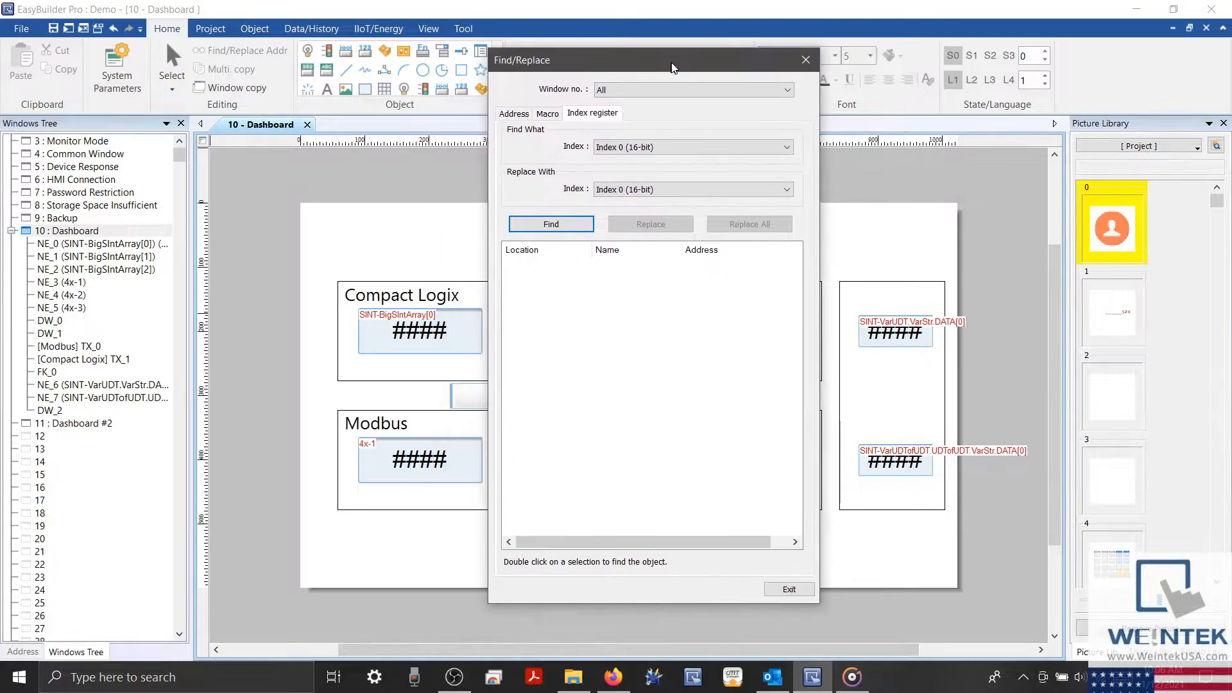
{"action": "left_click", "coordinate": [514, 113]}
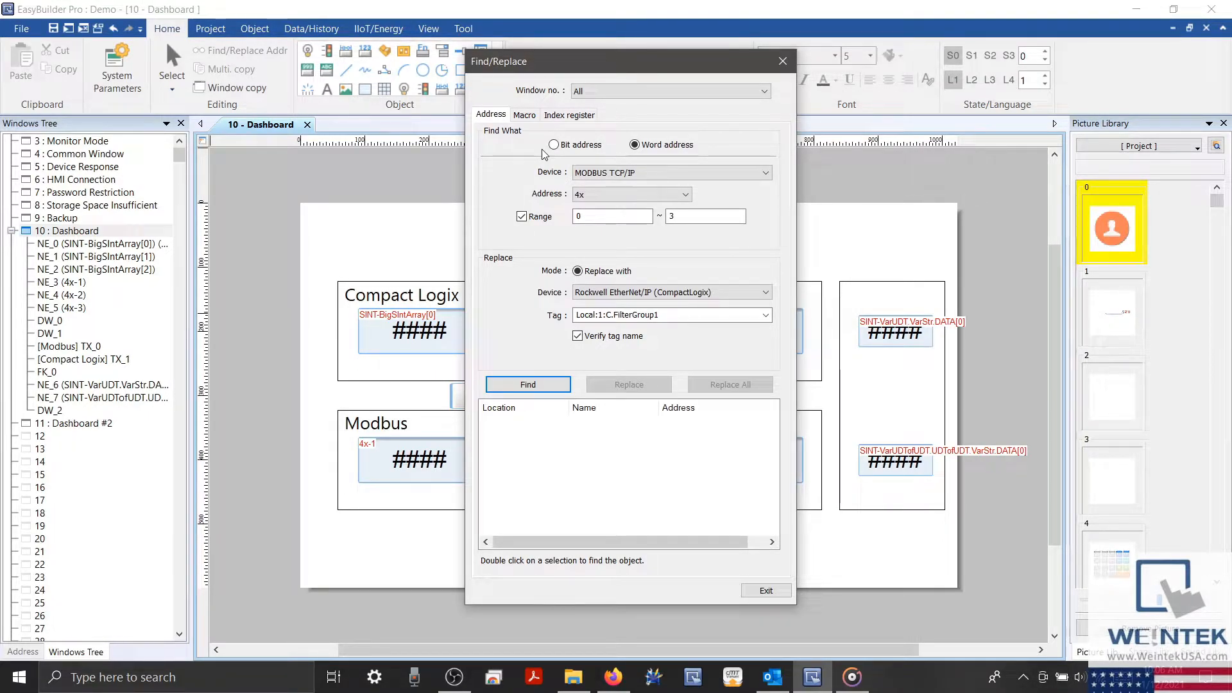
- Search Rockwell EtherNet/IP (CompactLogix) for tag BigSInt and run Find
{"action": "left_click", "coordinate": [634, 145]}
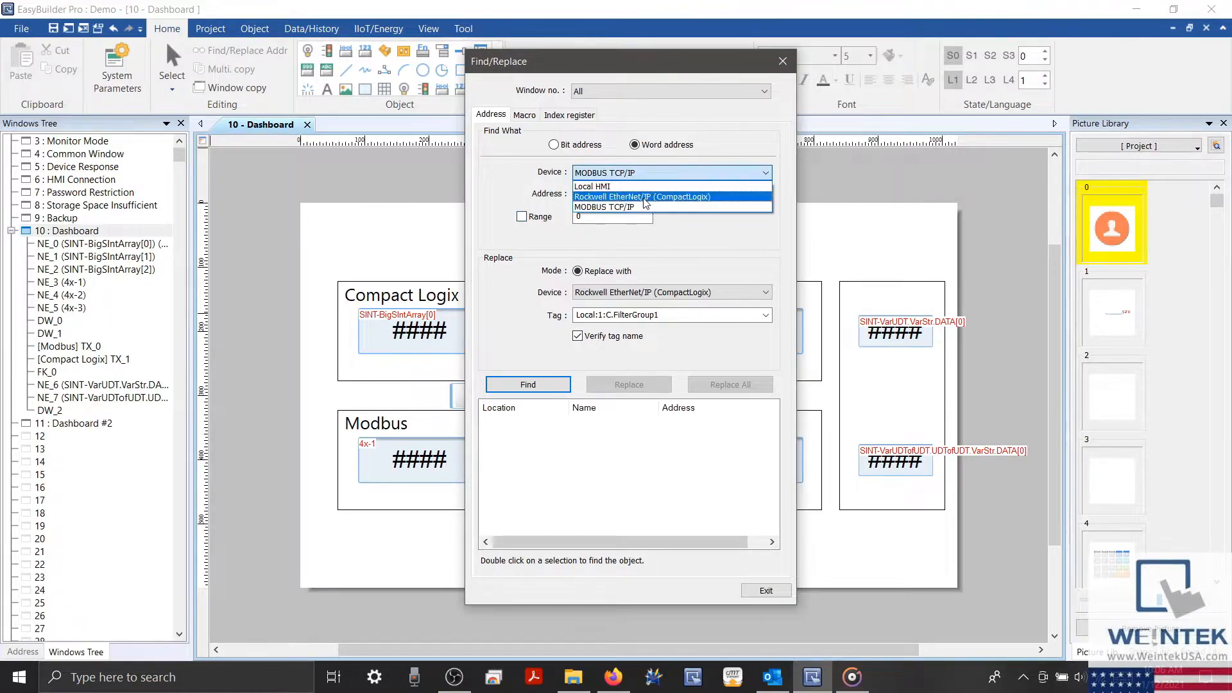
{"action": "left_click", "coordinate": [642, 196]}
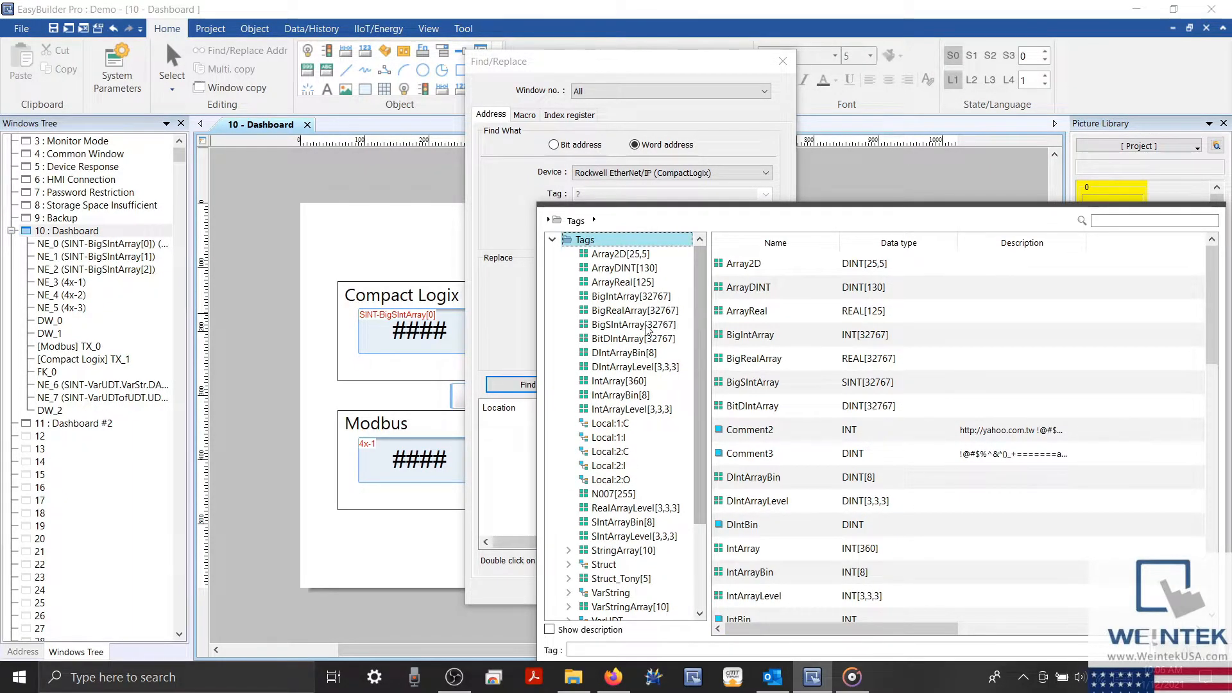
{"action": "double_click", "coordinate": [634, 323]}
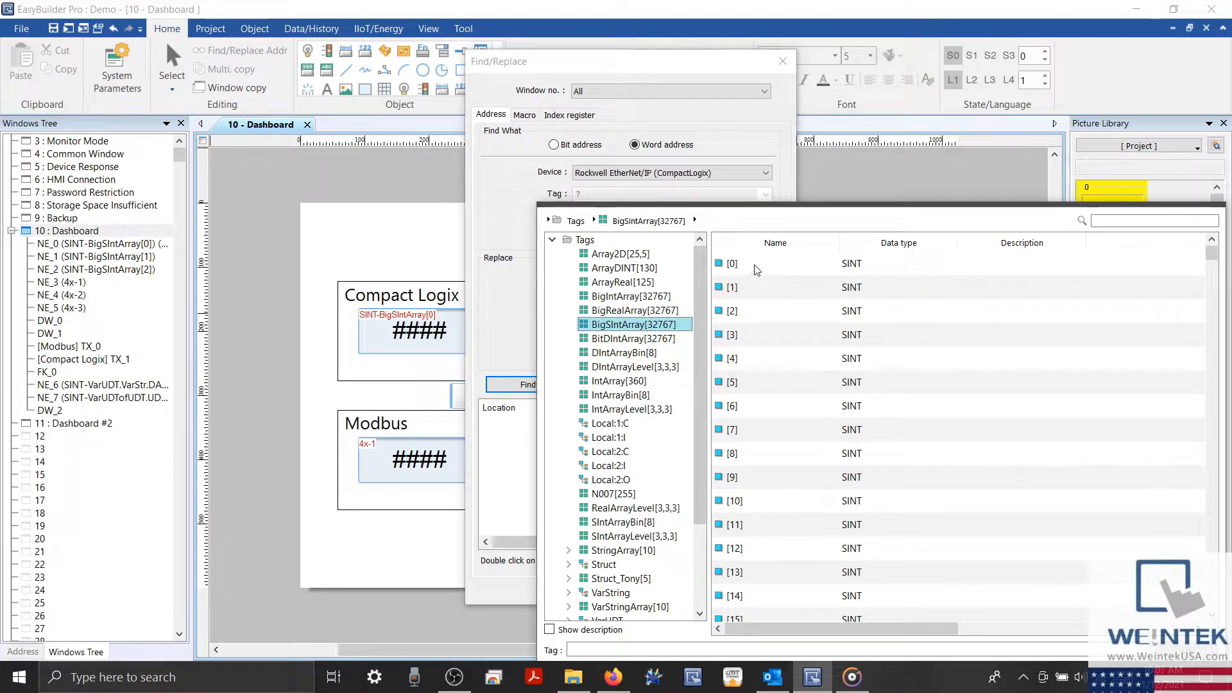
{"action": "left_click", "coordinate": [732, 263]}
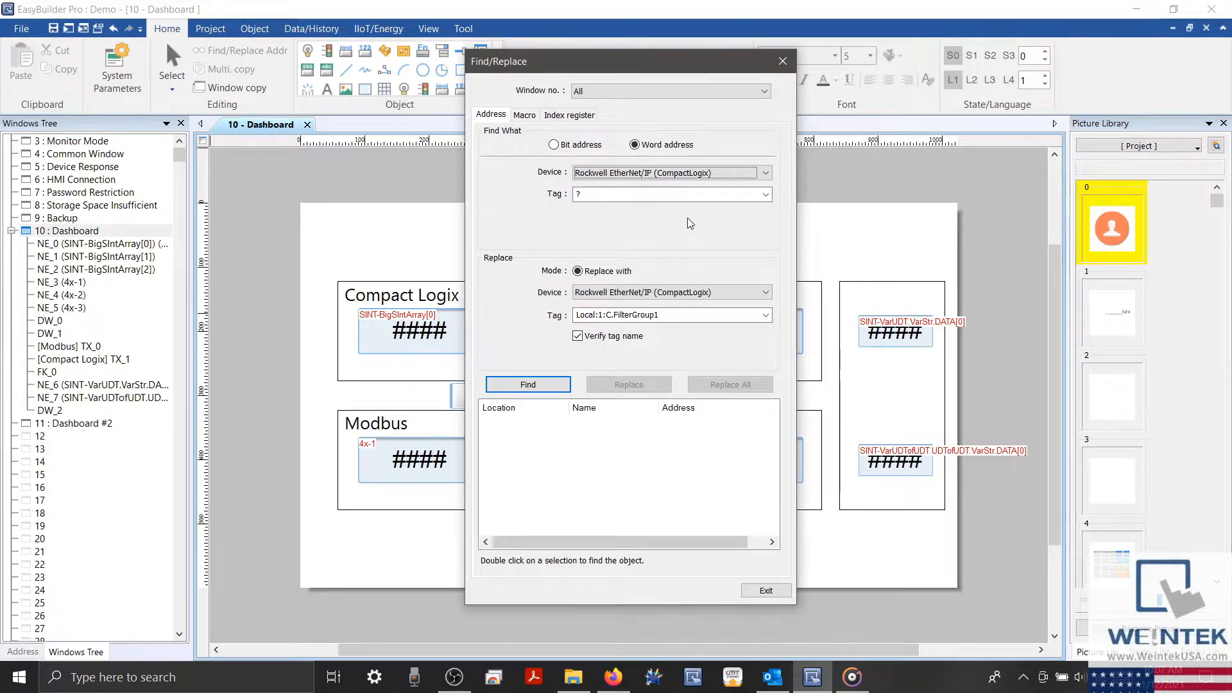
{"action": "left_click", "coordinate": [668, 194]}
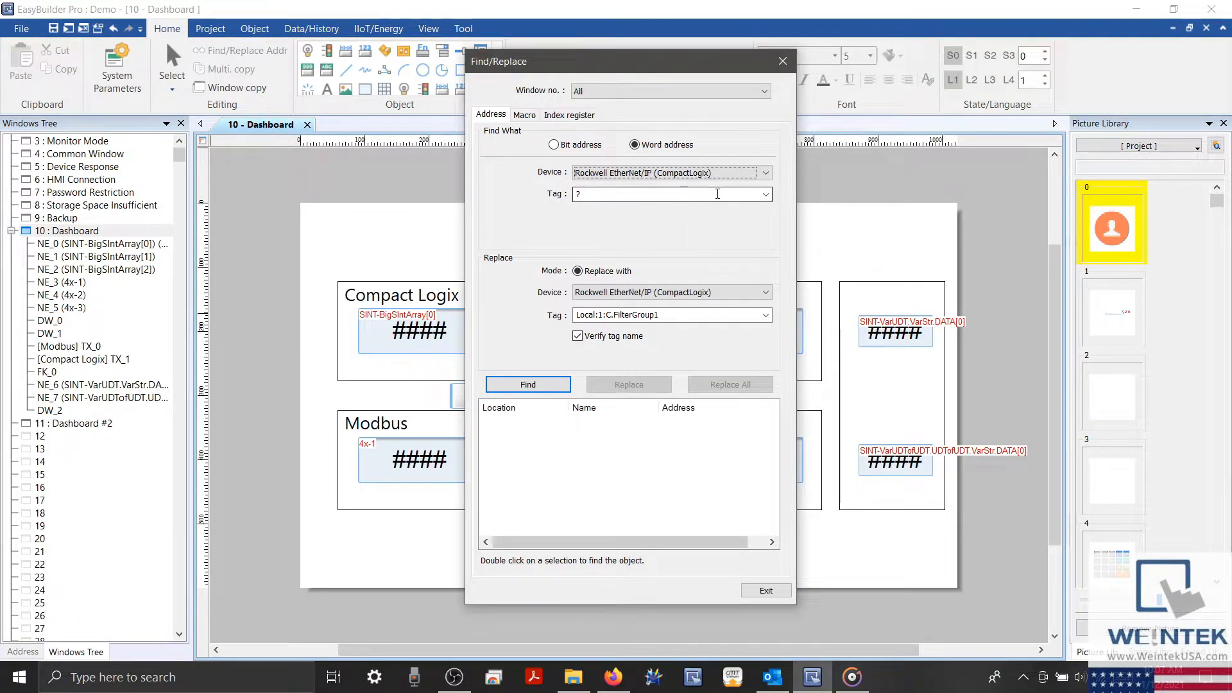
{"action": "left_click", "coordinate": [669, 194]}
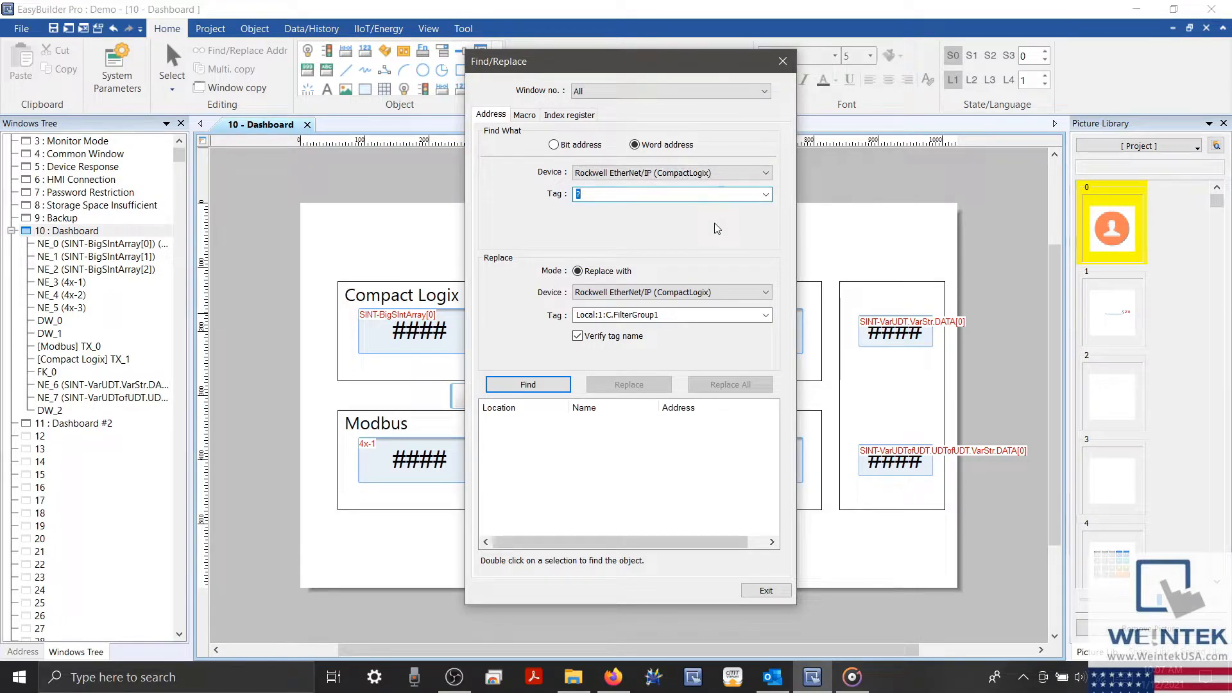
{"action": "type", "text": "BigSInt"}
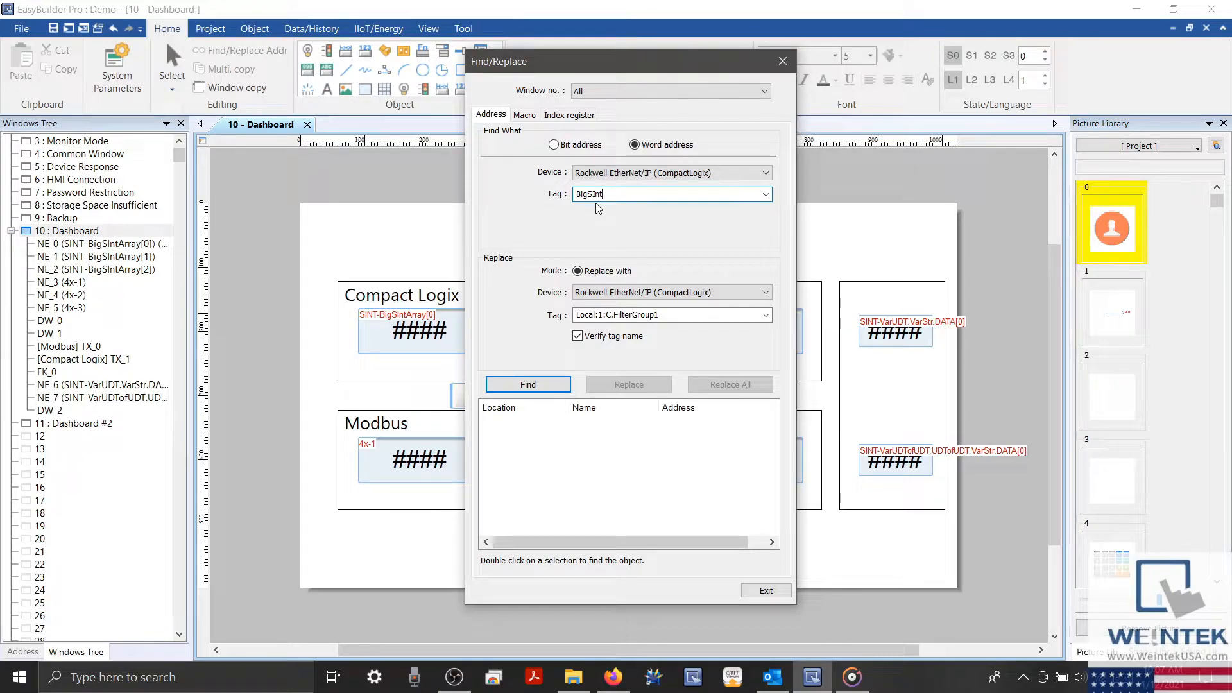
{"action": "left_click", "coordinate": [527, 385]}
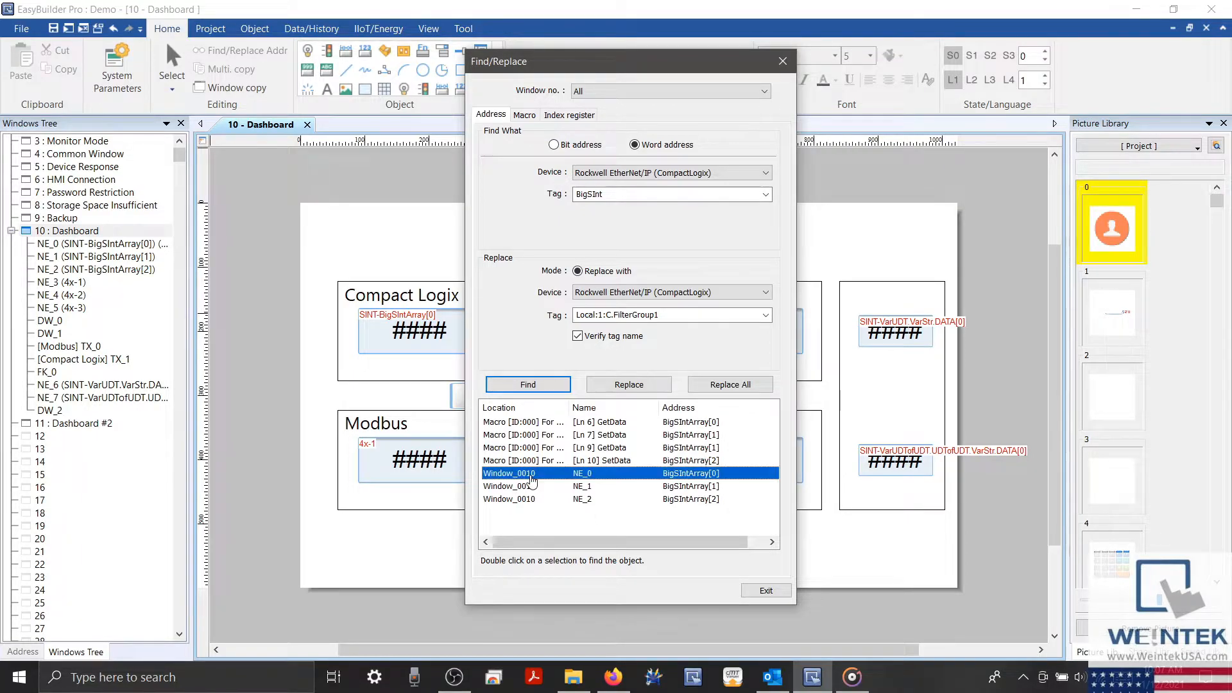
{"action": "double_click", "coordinate": [530, 473]}
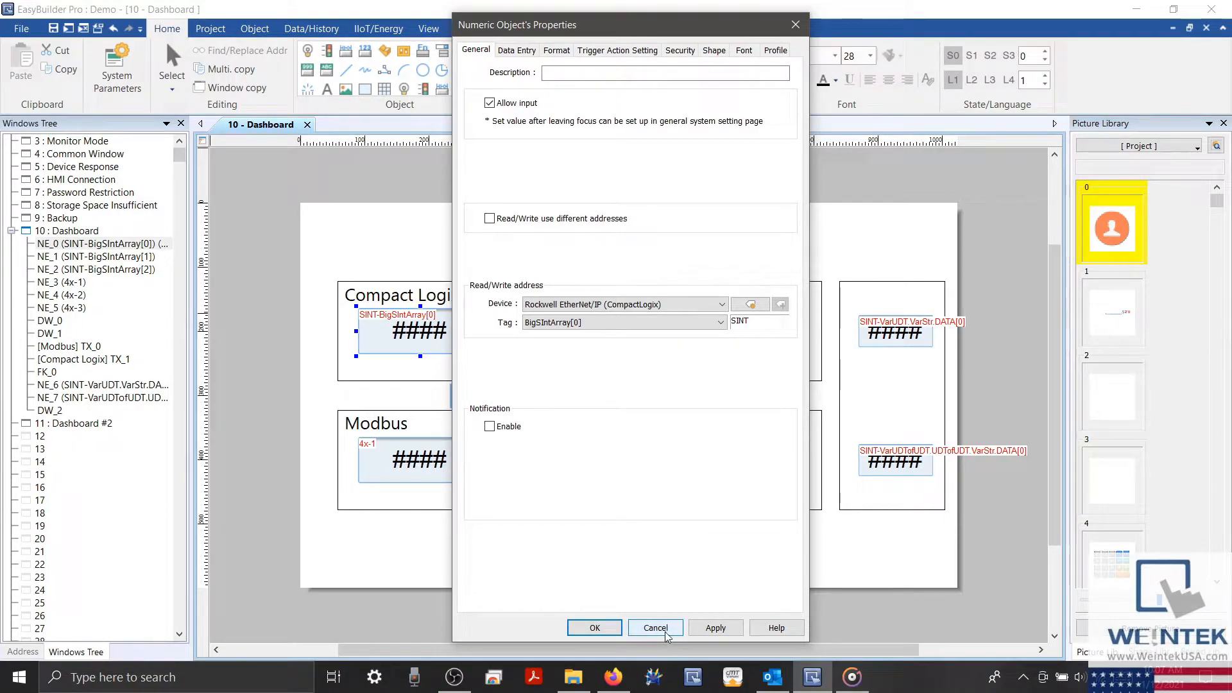
{"action": "left_click", "coordinate": [655, 627]}
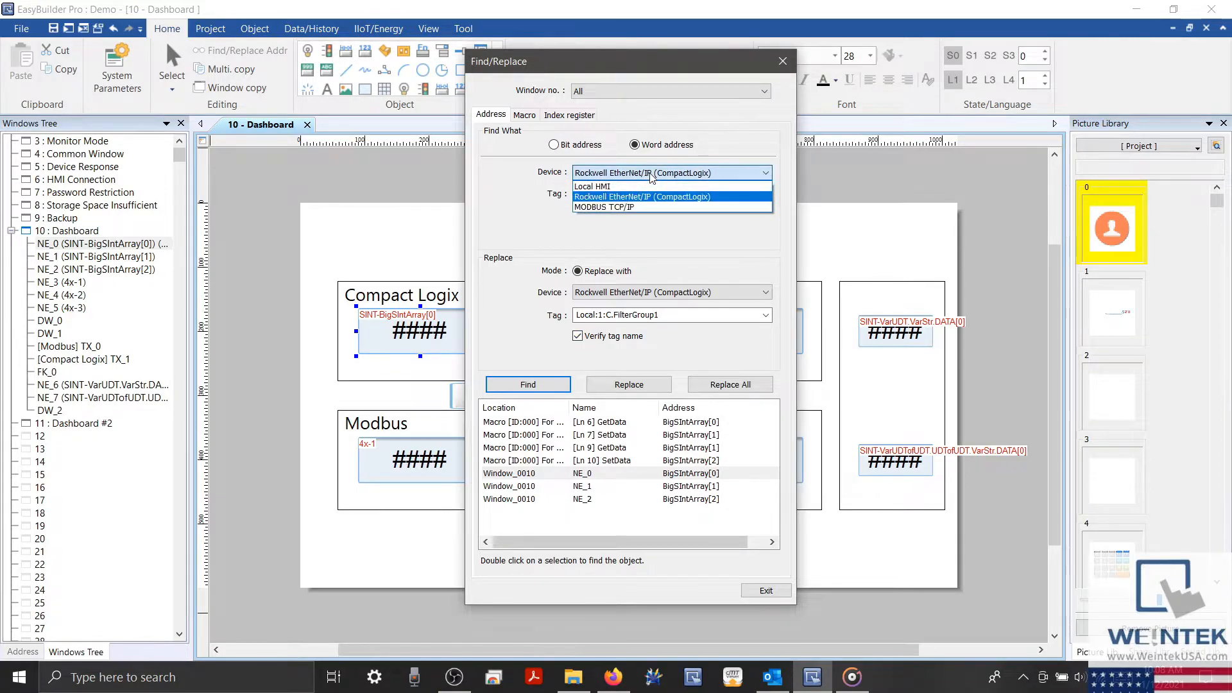
- Find Modbus TCP/IP 4x-1 references, replace them with Local:1:C.FilterGroup1, and exit
{"action": "left_click", "coordinate": [605, 207]}
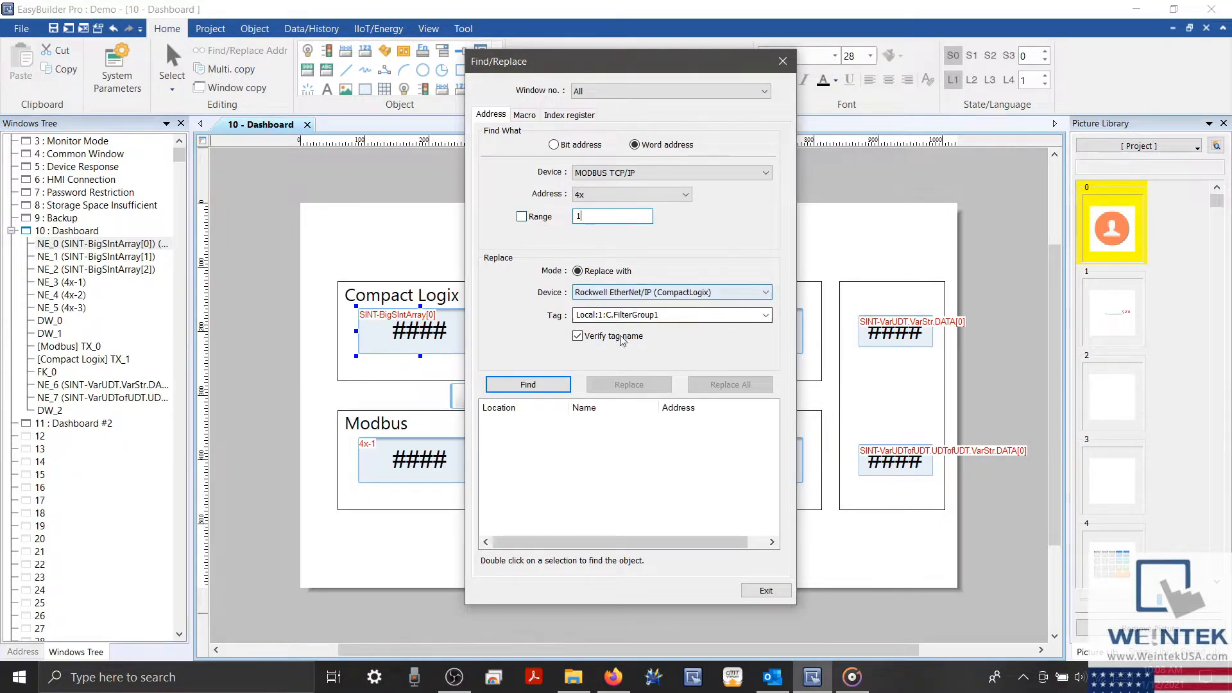
{"action": "left_click", "coordinate": [528, 384]}
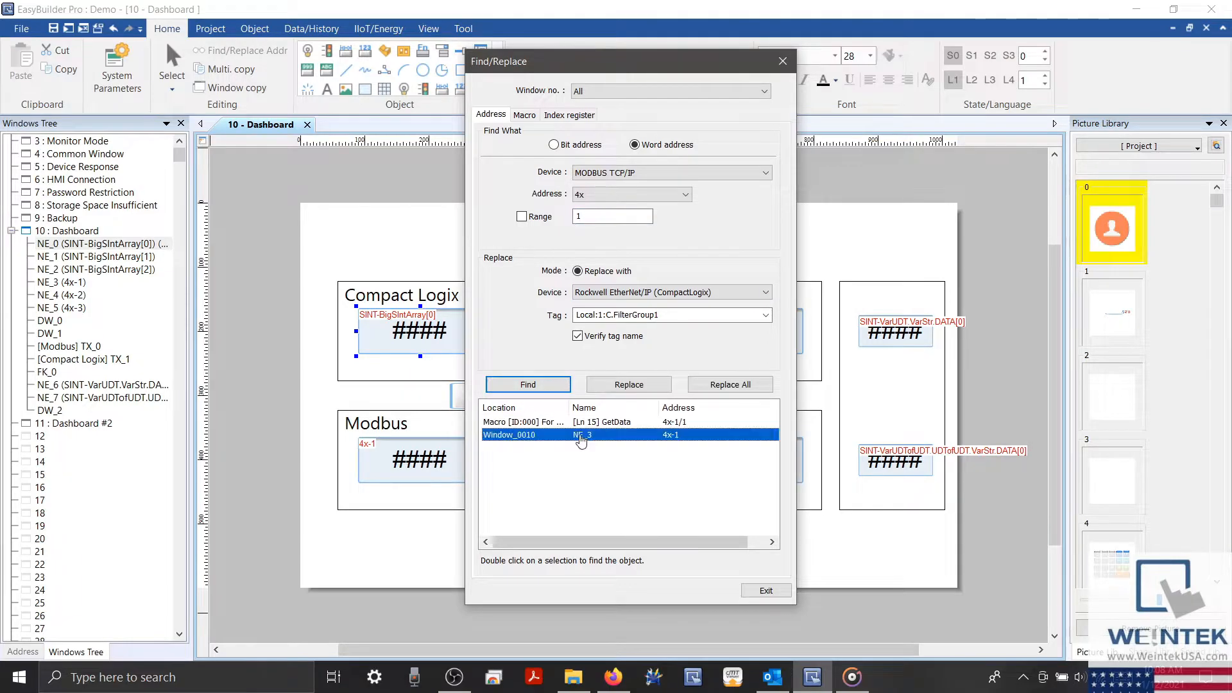
{"action": "left_click", "coordinate": [628, 385]}
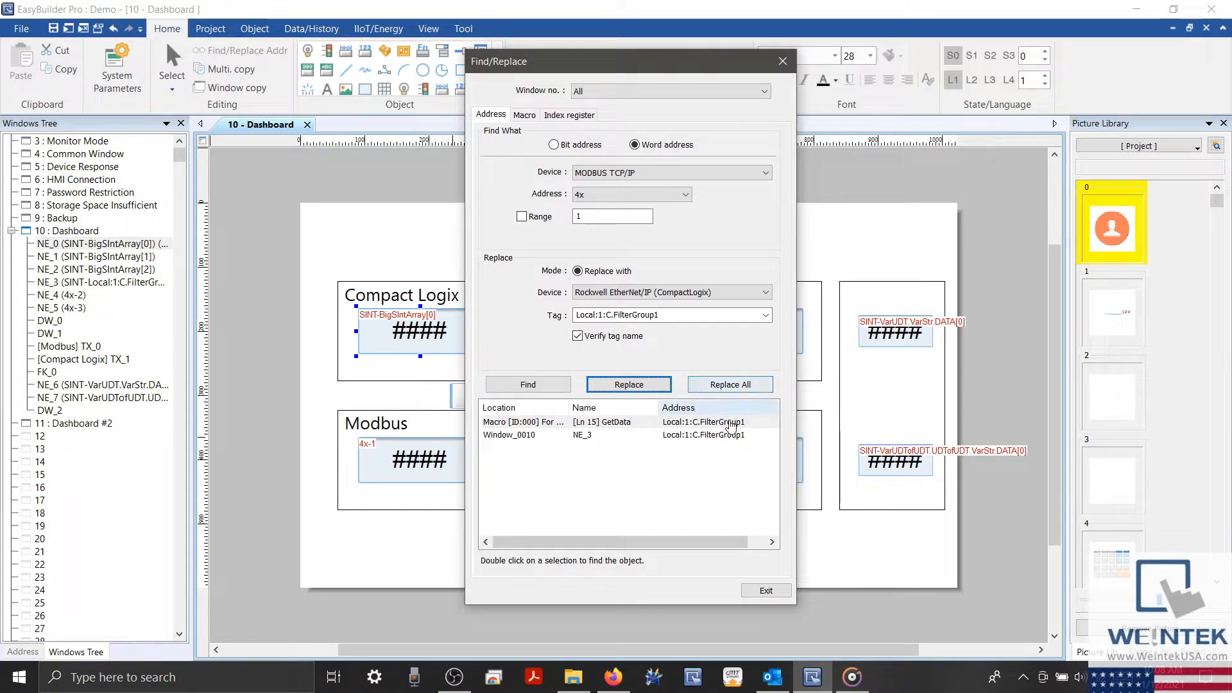
{"action": "left_click", "coordinate": [765, 590]}
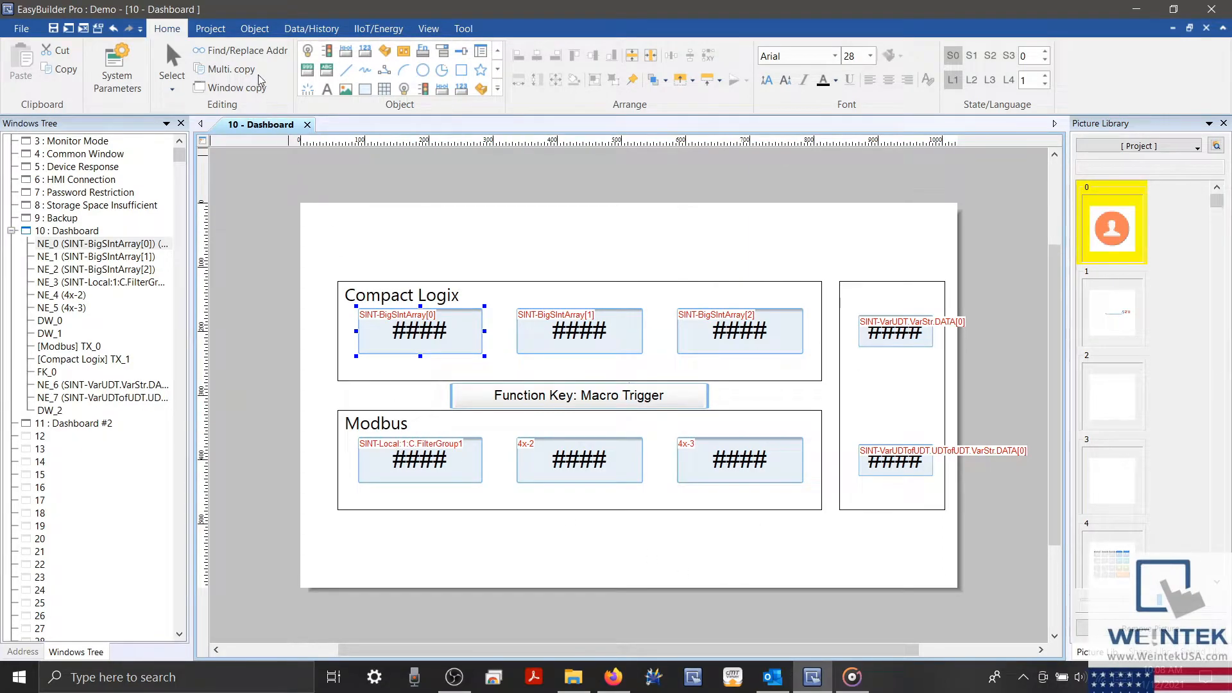
- Reopen Find/Replace Addr and search the Modbus 4x address range 1 to 3
{"action": "left_click", "coordinate": [247, 50]}
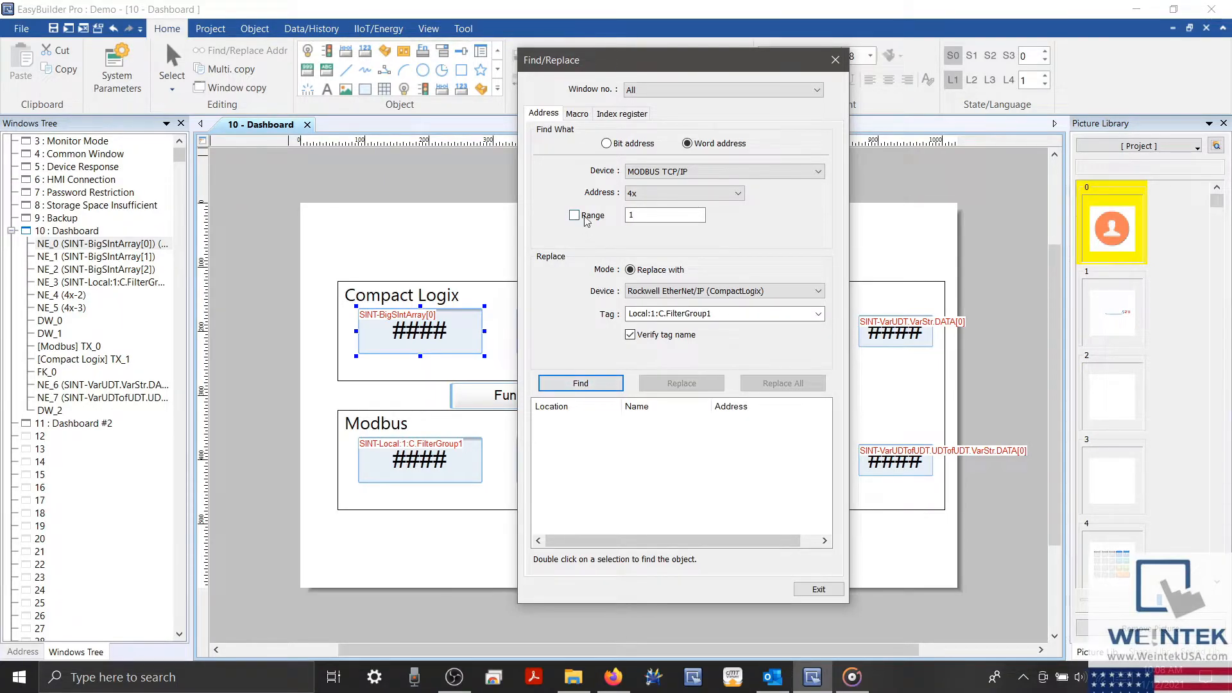
{"action": "left_click", "coordinate": [574, 215]}
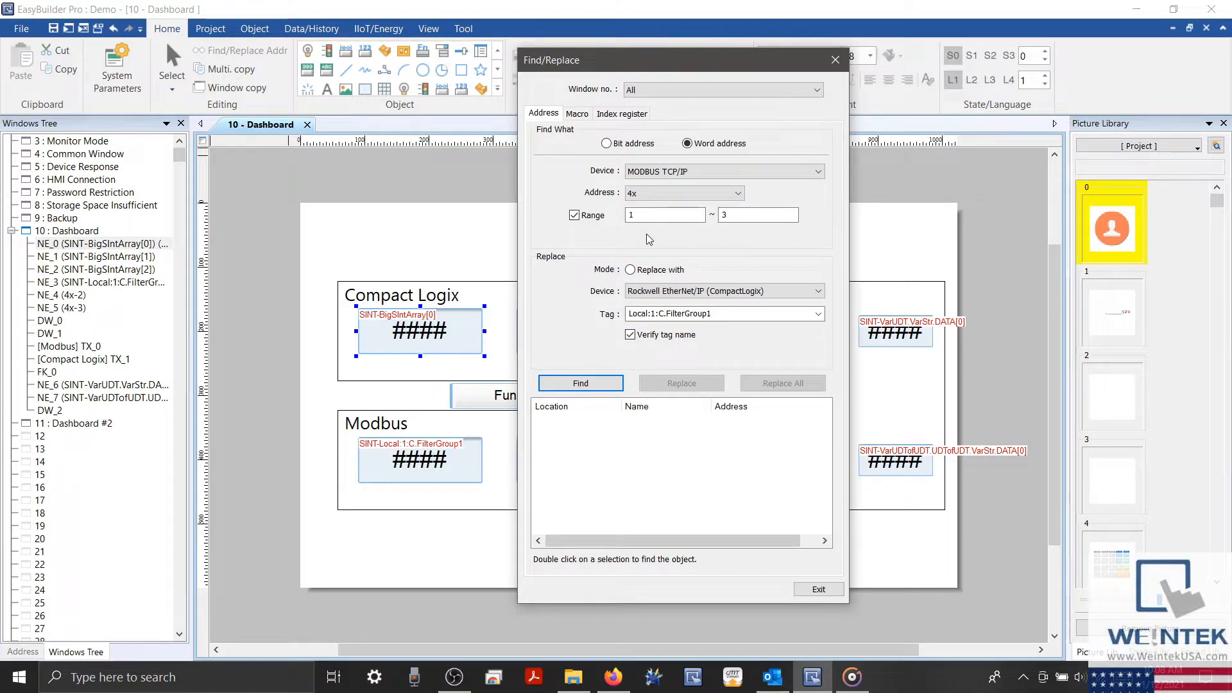
{"action": "left_click", "coordinate": [664, 214]}
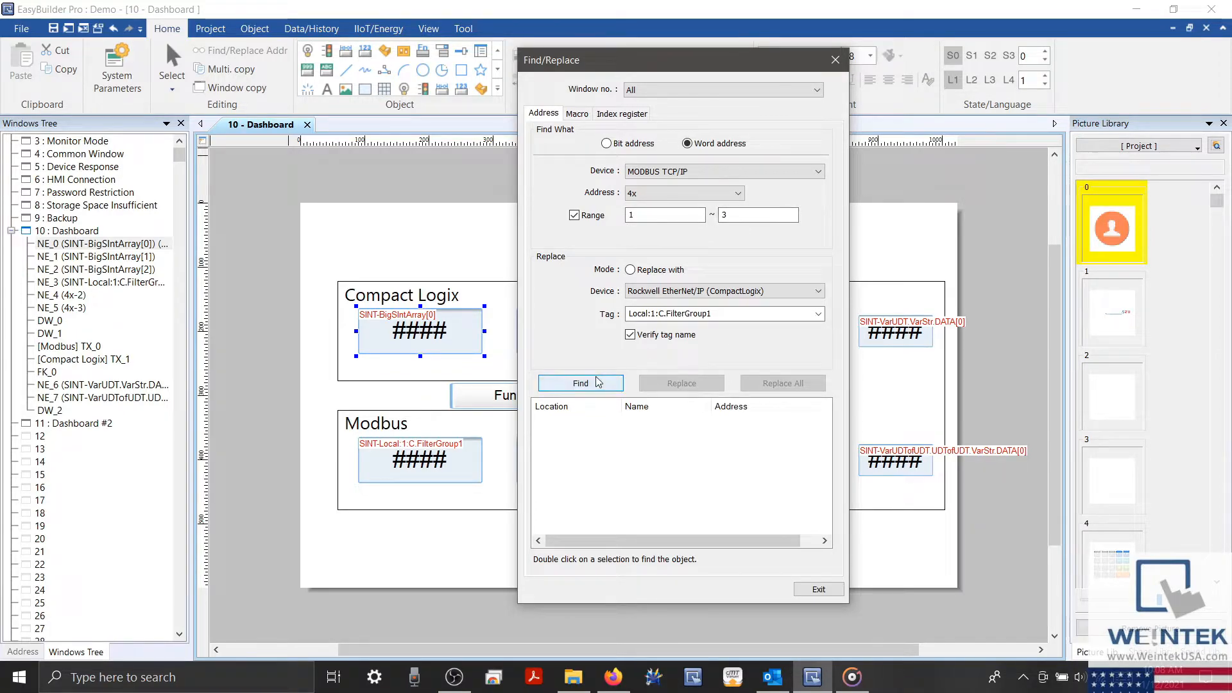
{"action": "left_click", "coordinate": [581, 382]}
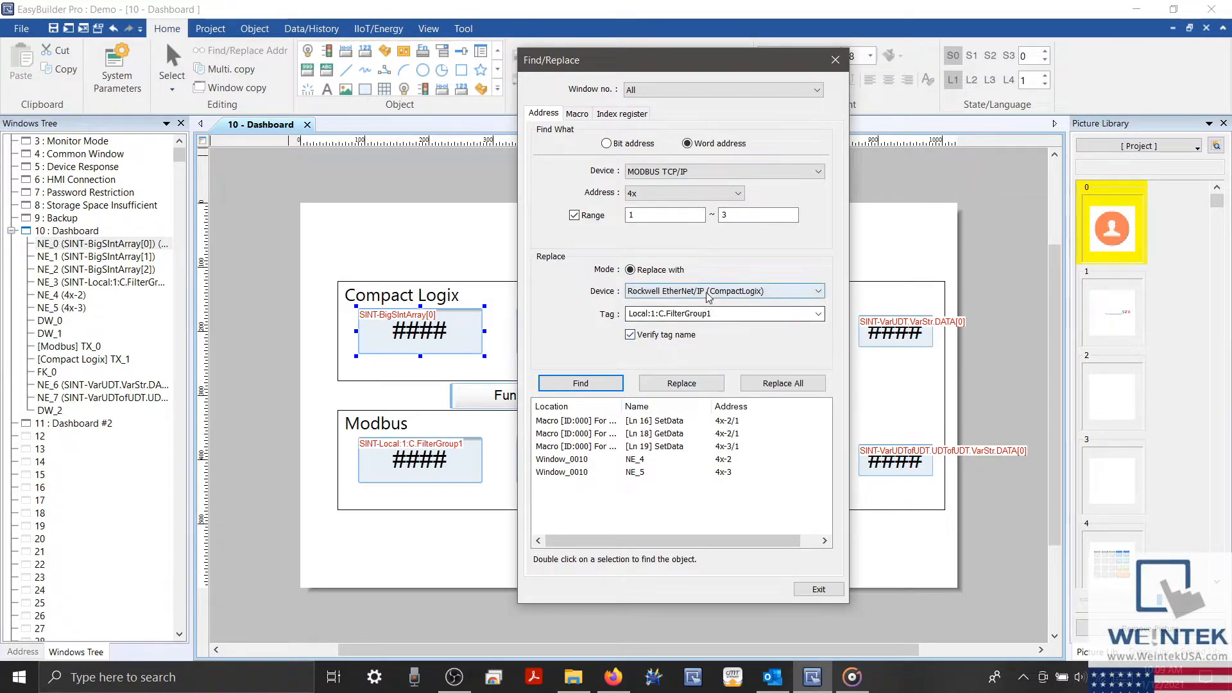
- Shift all found 4x addresses to Local HMI registers starting at LW-0, then exit
{"action": "left_click", "coordinate": [723, 291]}
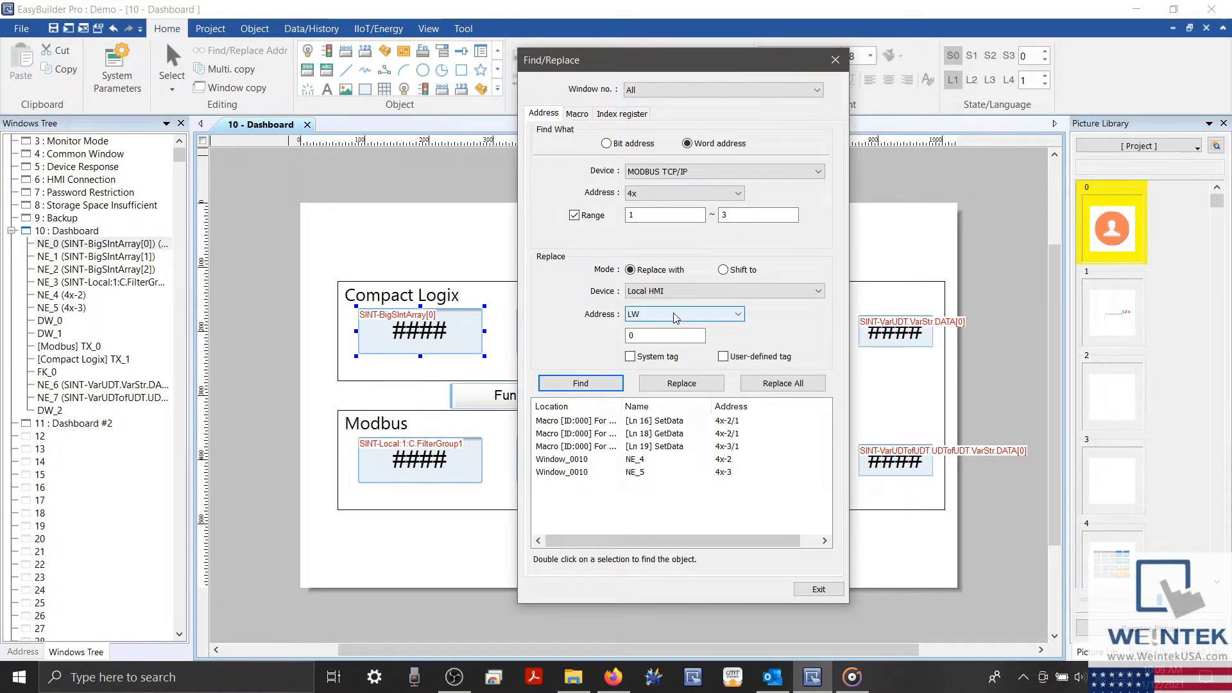
{"action": "left_click", "coordinate": [722, 270]}
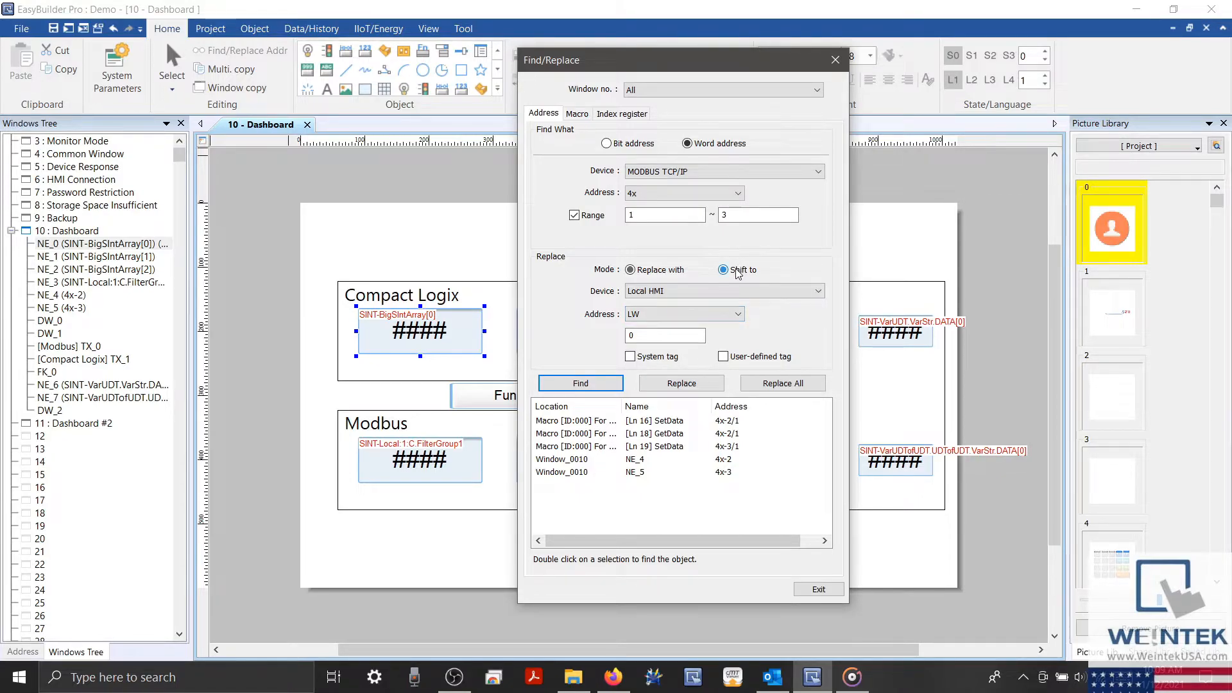
{"action": "left_click", "coordinate": [721, 270]}
{"action": "type", "text": "2"}
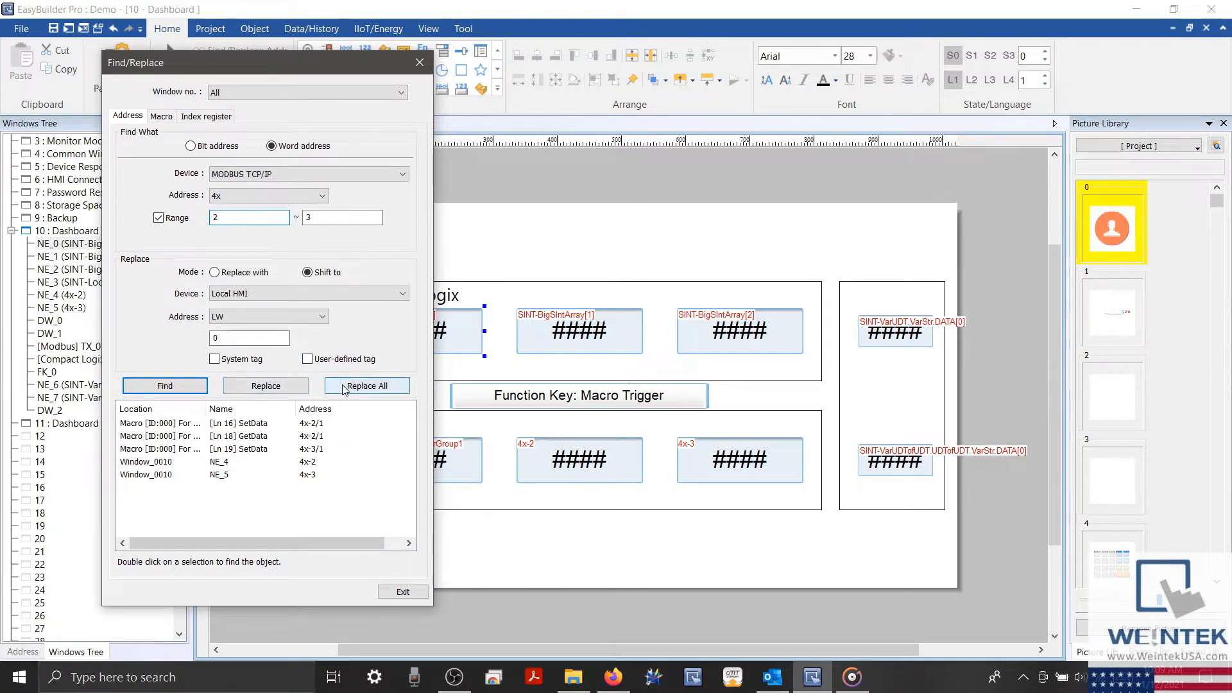
{"action": "left_click", "coordinate": [366, 386]}
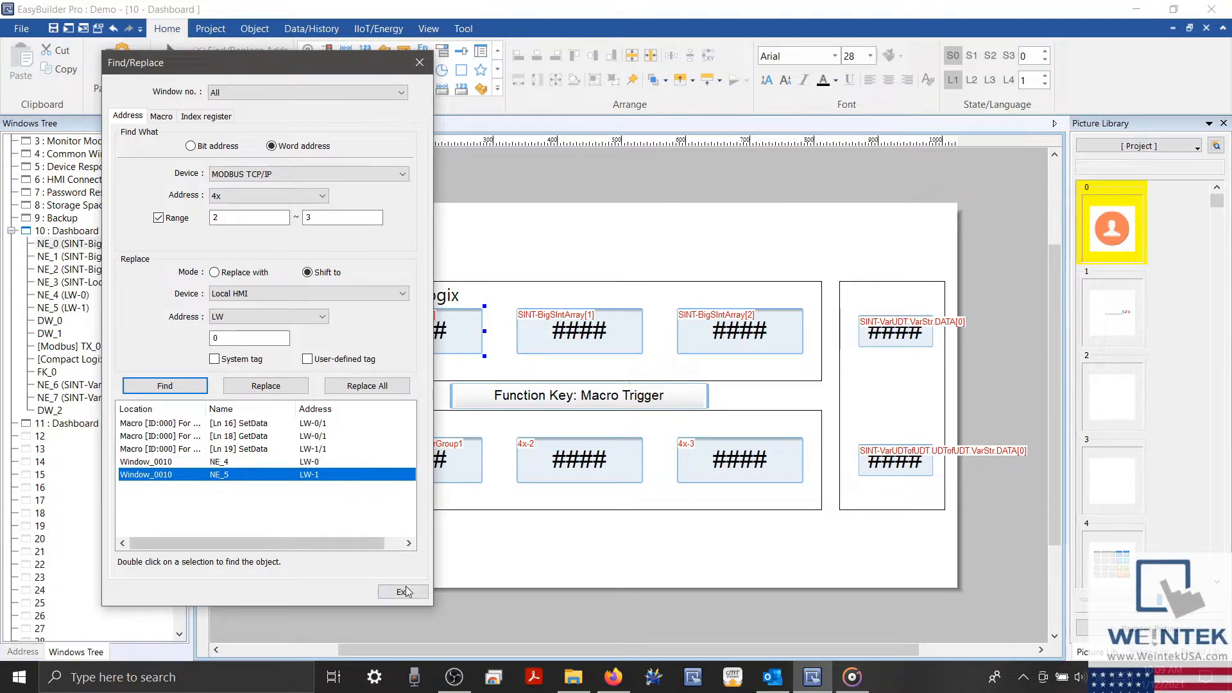
{"action": "left_click", "coordinate": [402, 591]}
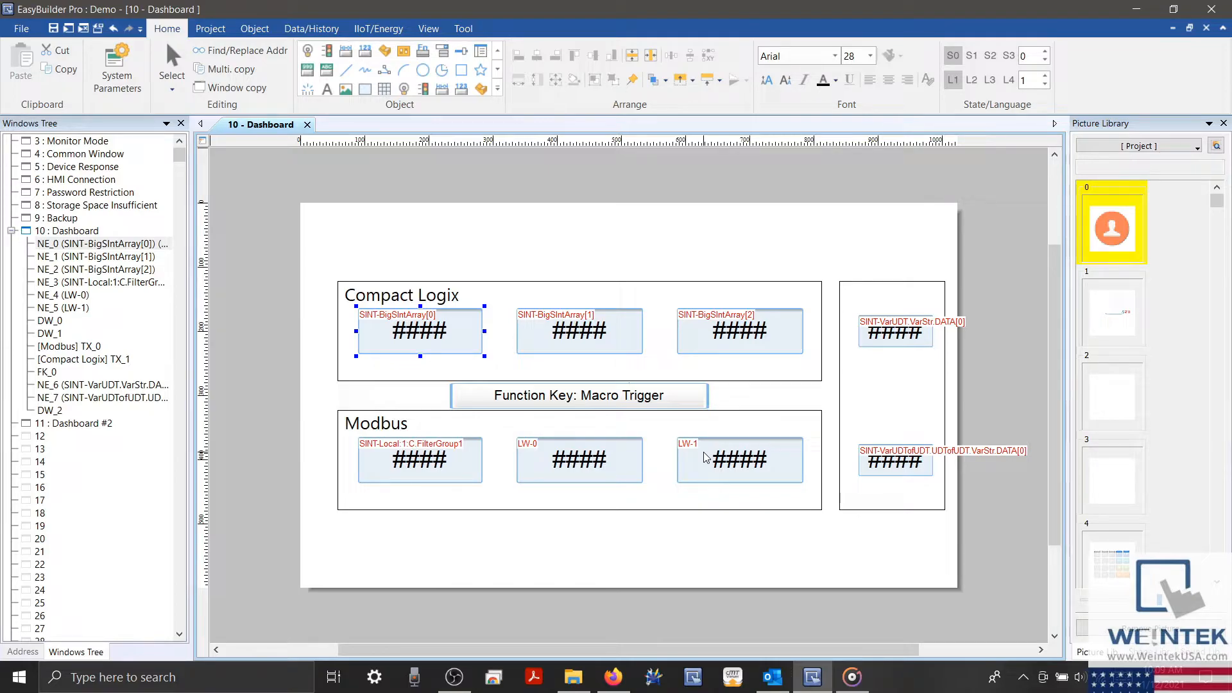
{"action": "mouse_move", "coordinate": [419, 476]}
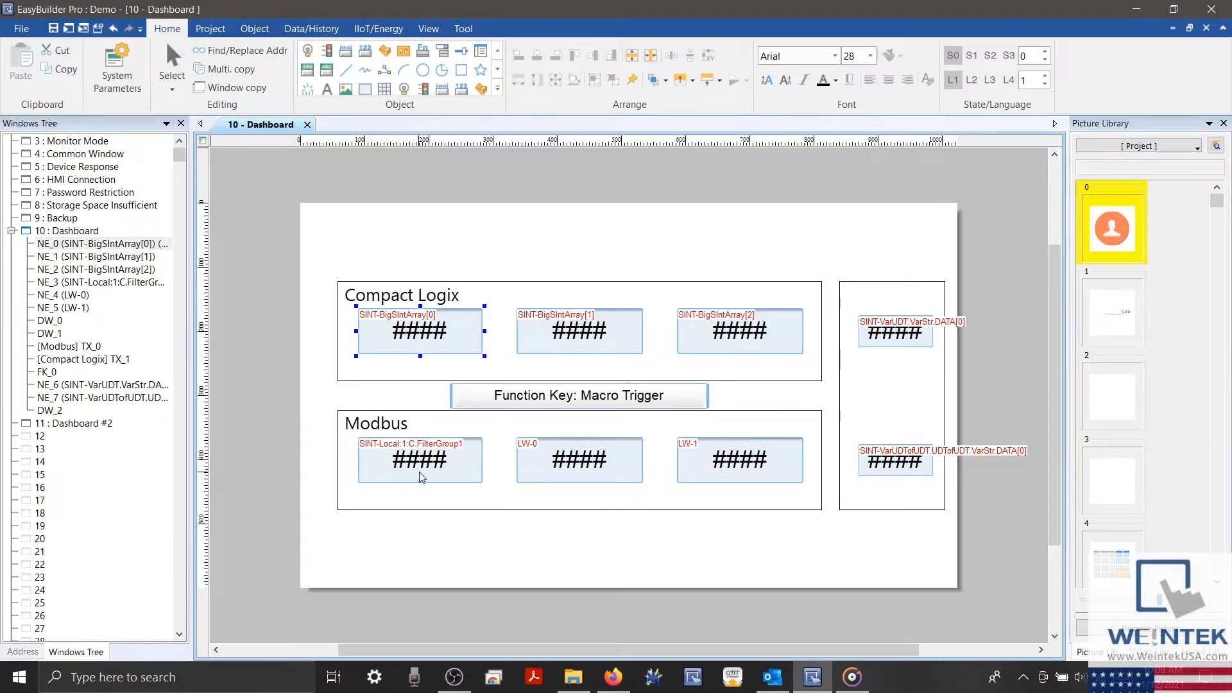
{"action": "mouse_move", "coordinate": [646, 468]}
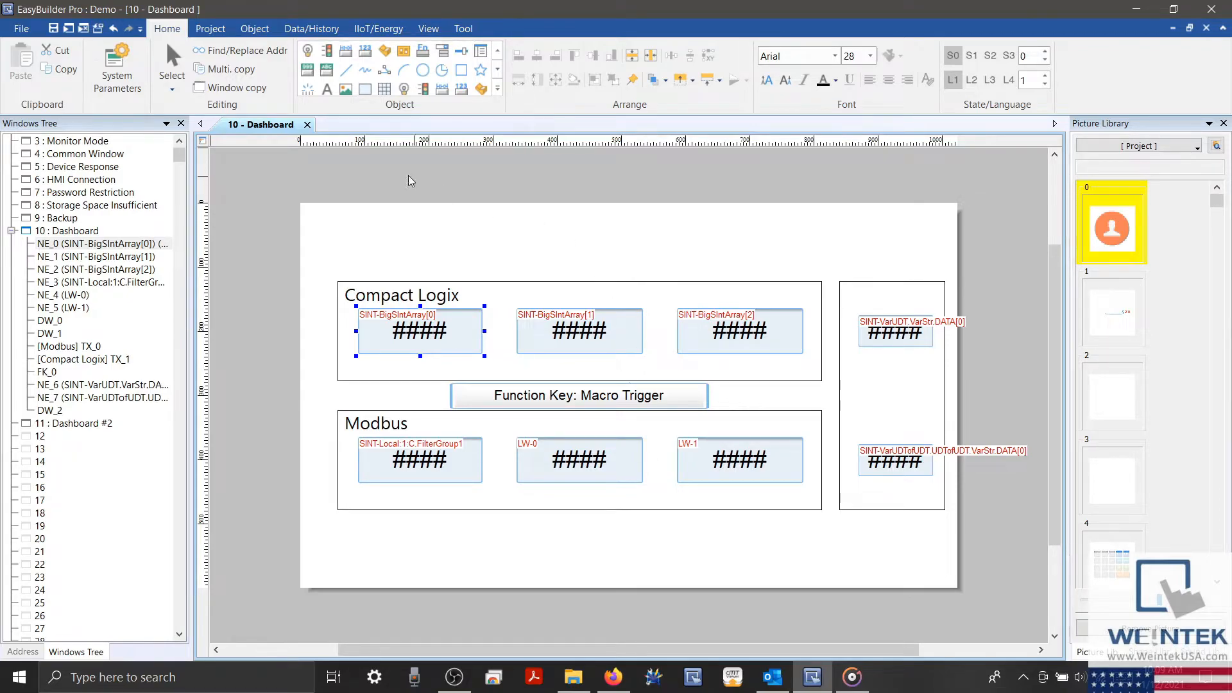
- Reopen Find/Replace with Local HMI LW 0 as the replacement, no system or user-defined tag
{"action": "left_click", "coordinate": [247, 50]}
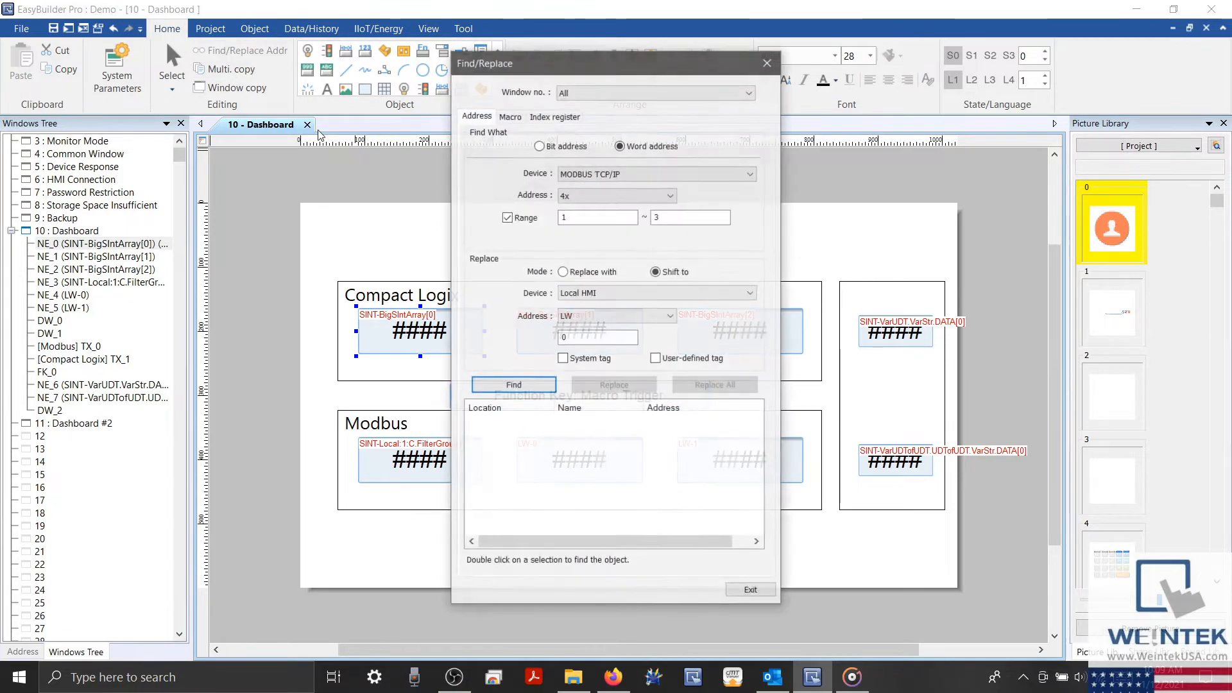
{"action": "left_click_drag", "start_coordinate": [616, 63], "coordinate": [428, 63]}
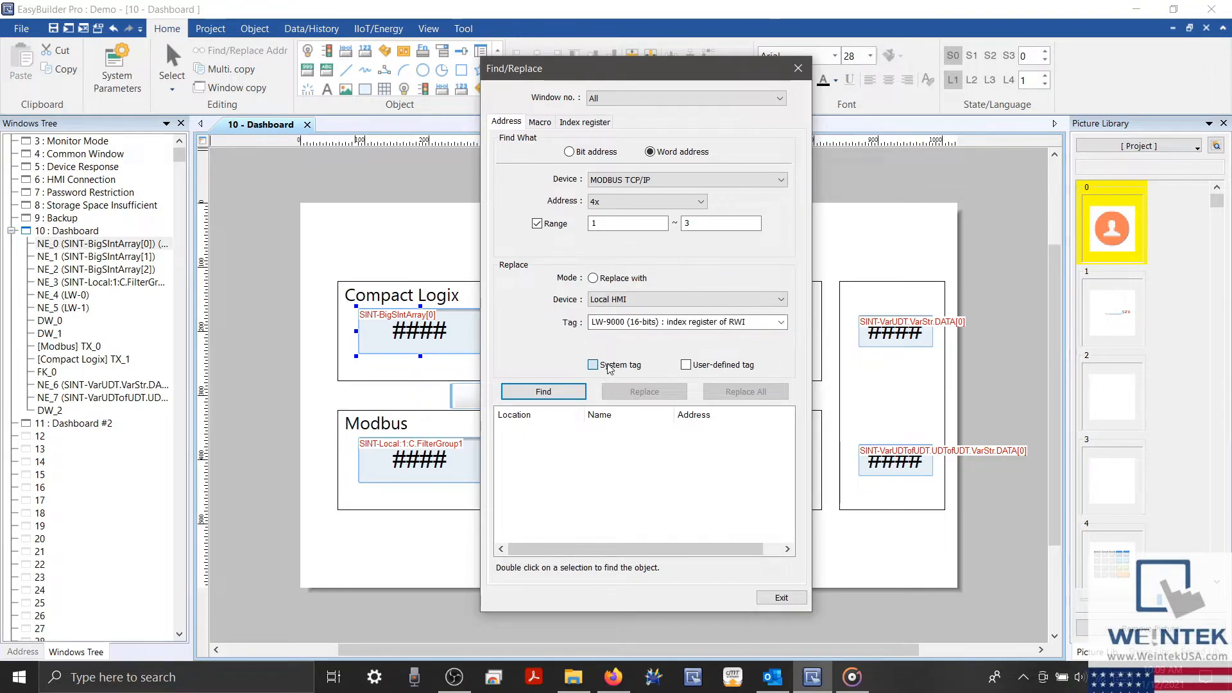
{"action": "left_click", "coordinate": [591, 277]}
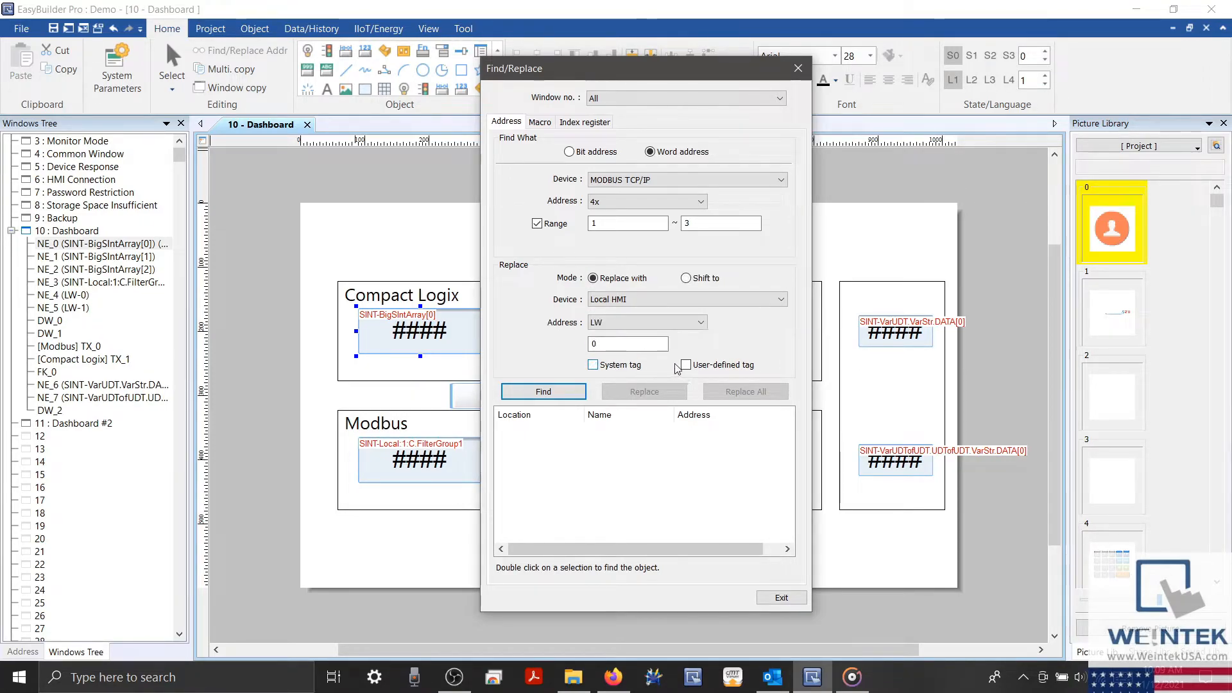
{"action": "left_click", "coordinate": [684, 364]}
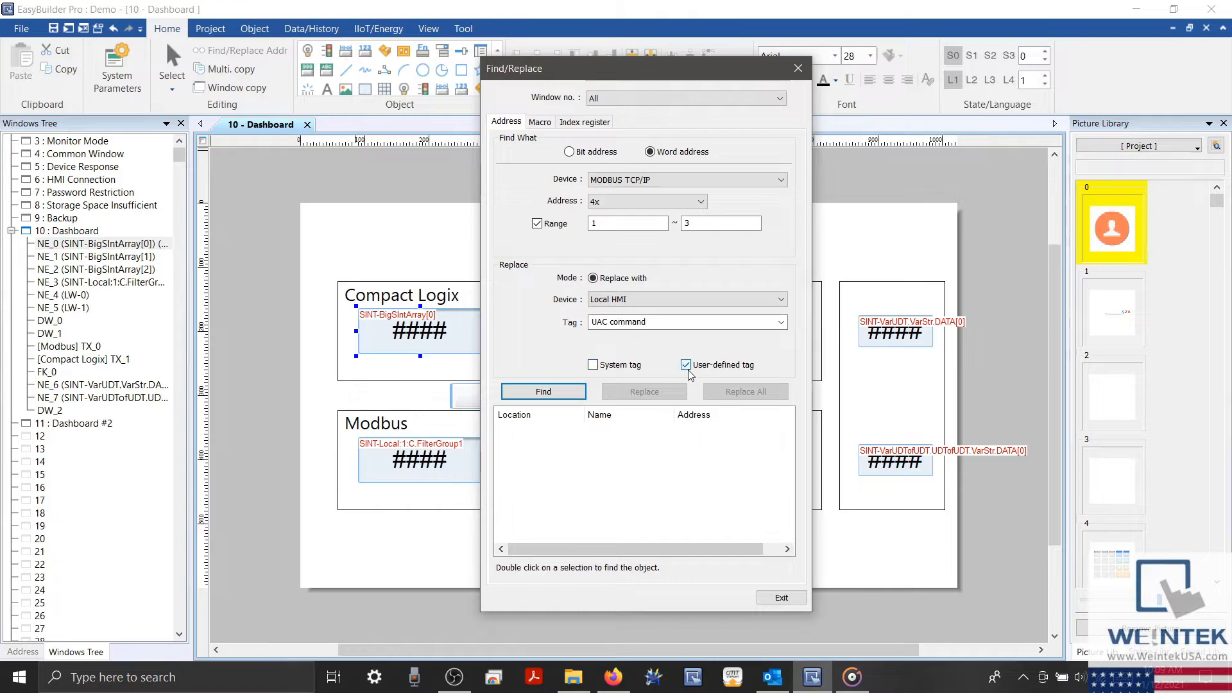
{"action": "left_click", "coordinate": [685, 364]}
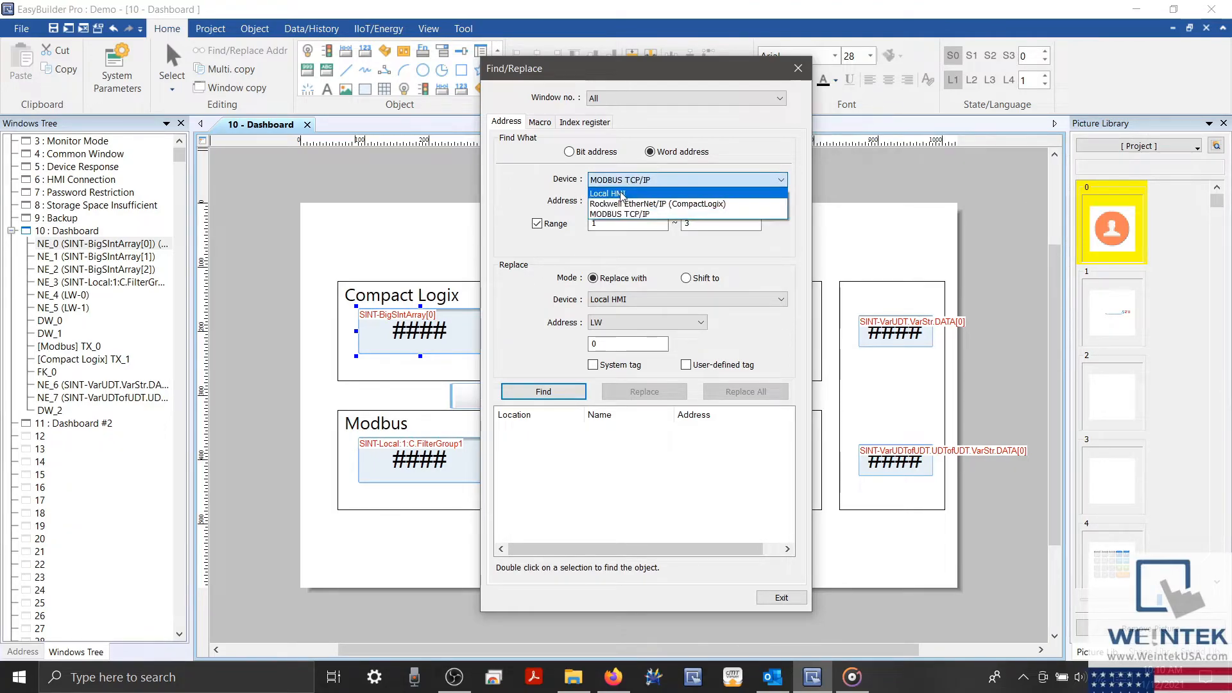
- Search CompactLogix tag VarUDTofUDT.UDTofUDT and pick VarUDT as the replacement tag
{"action": "left_click", "coordinate": [659, 203]}
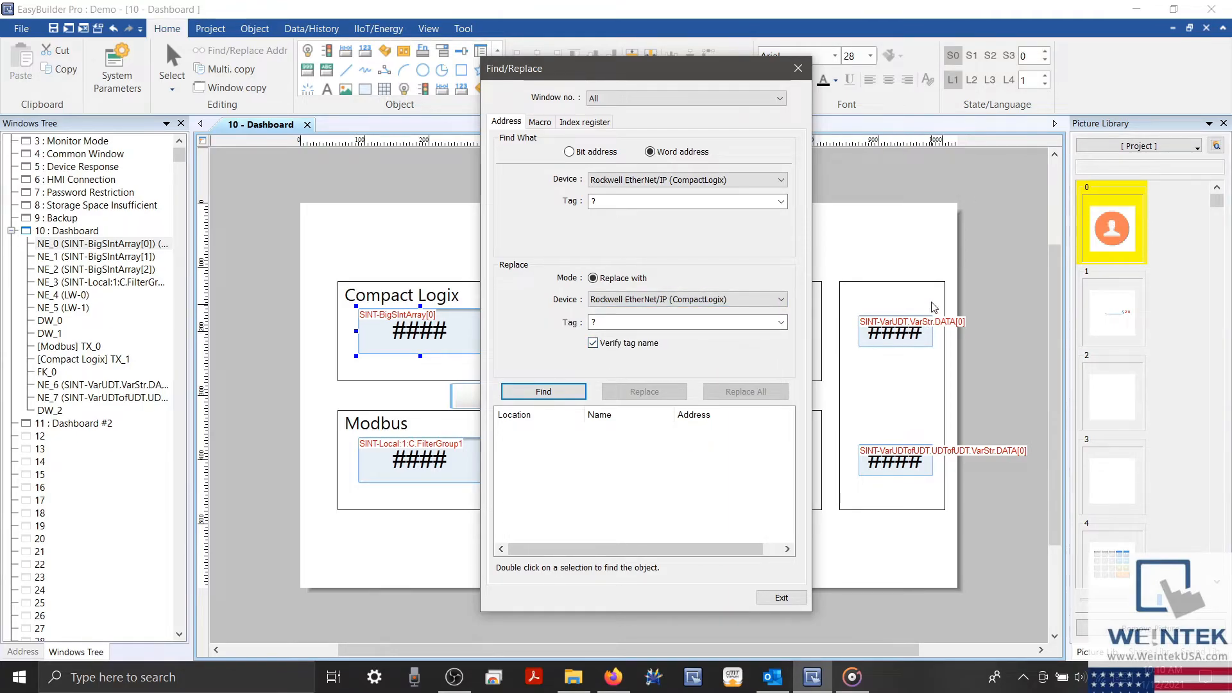
{"action": "mouse_move", "coordinate": [903, 356]}
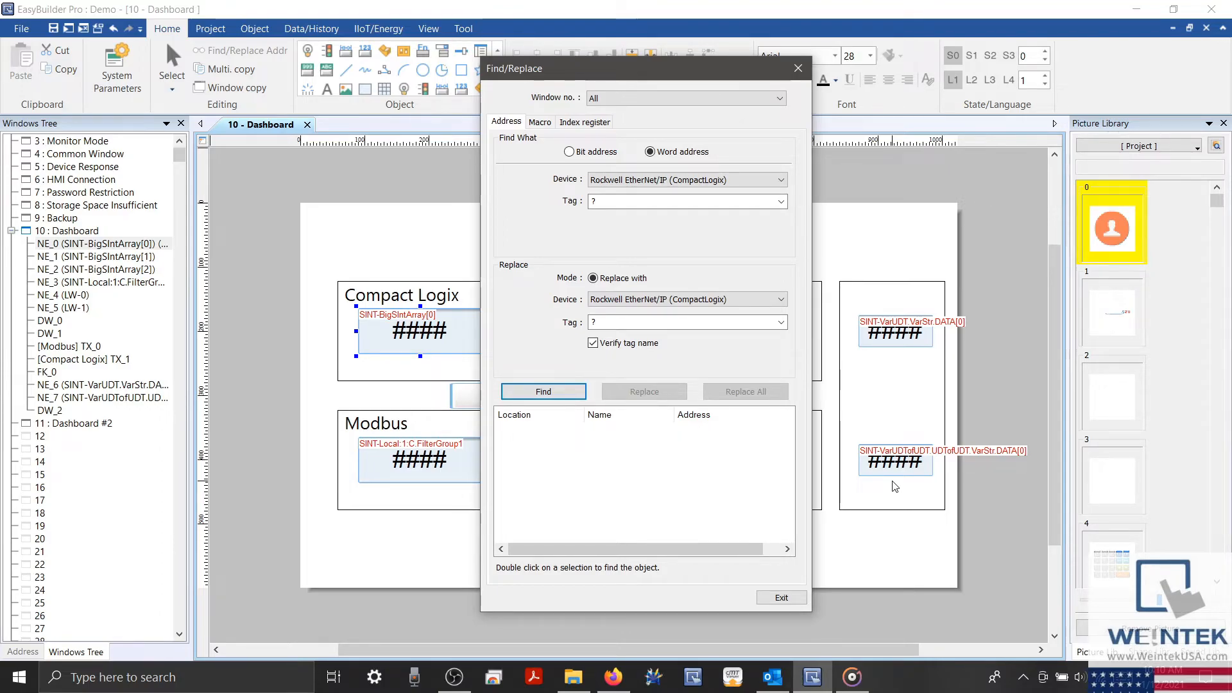
{"action": "mouse_move", "coordinate": [909, 402]}
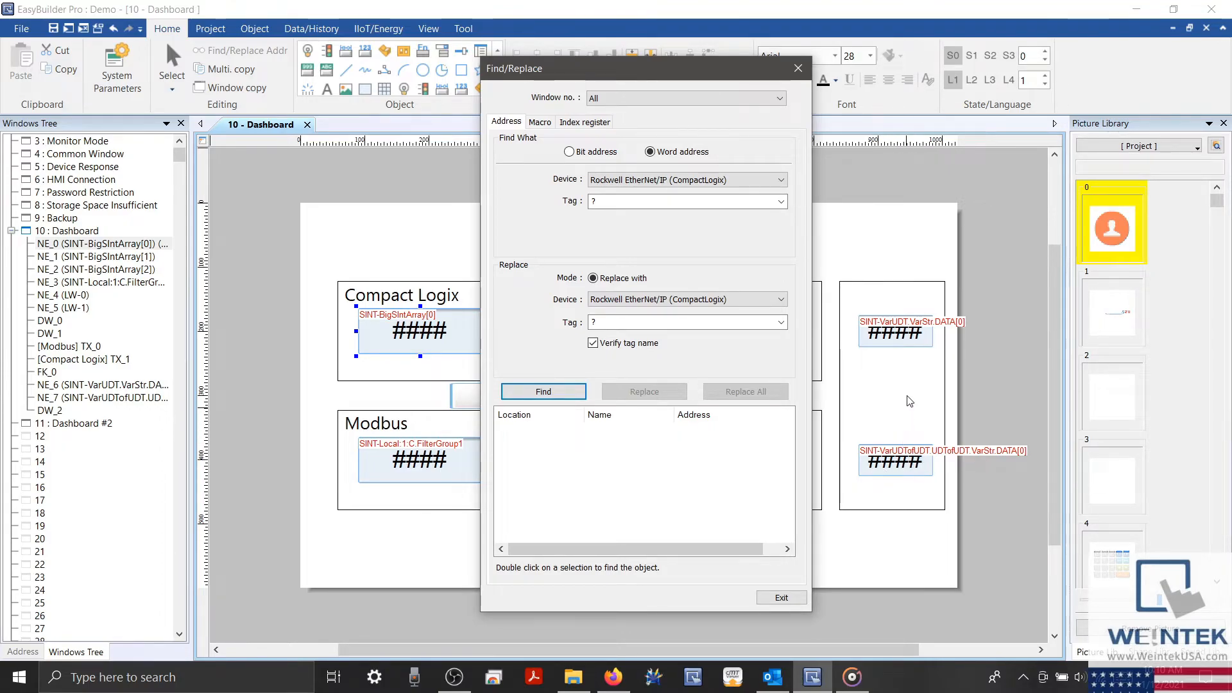
{"action": "mouse_move", "coordinate": [888, 352]}
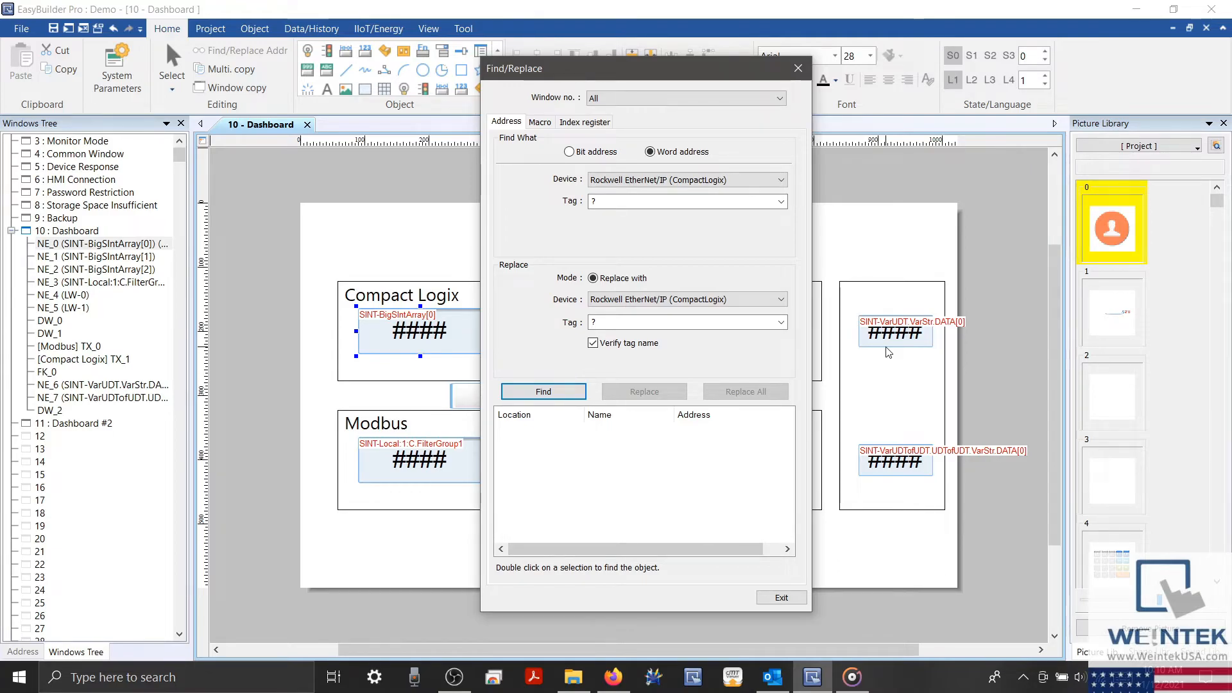
{"action": "left_click", "coordinate": [680, 201]}
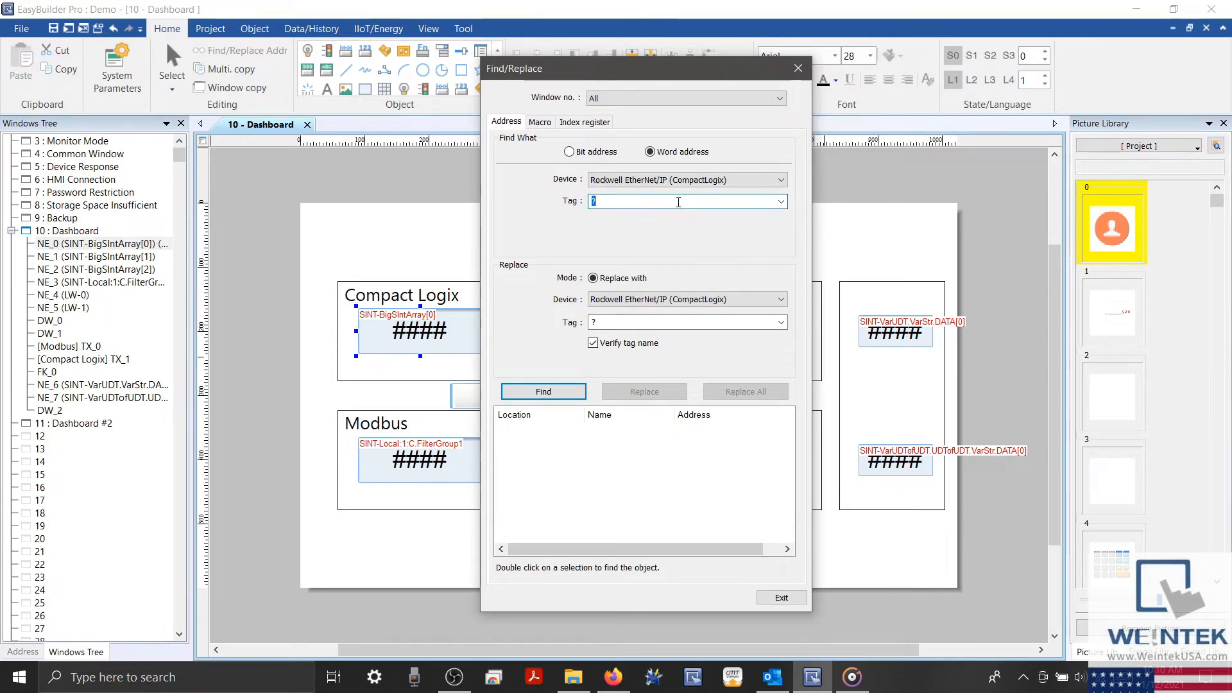
{"action": "type", "text": "V"}
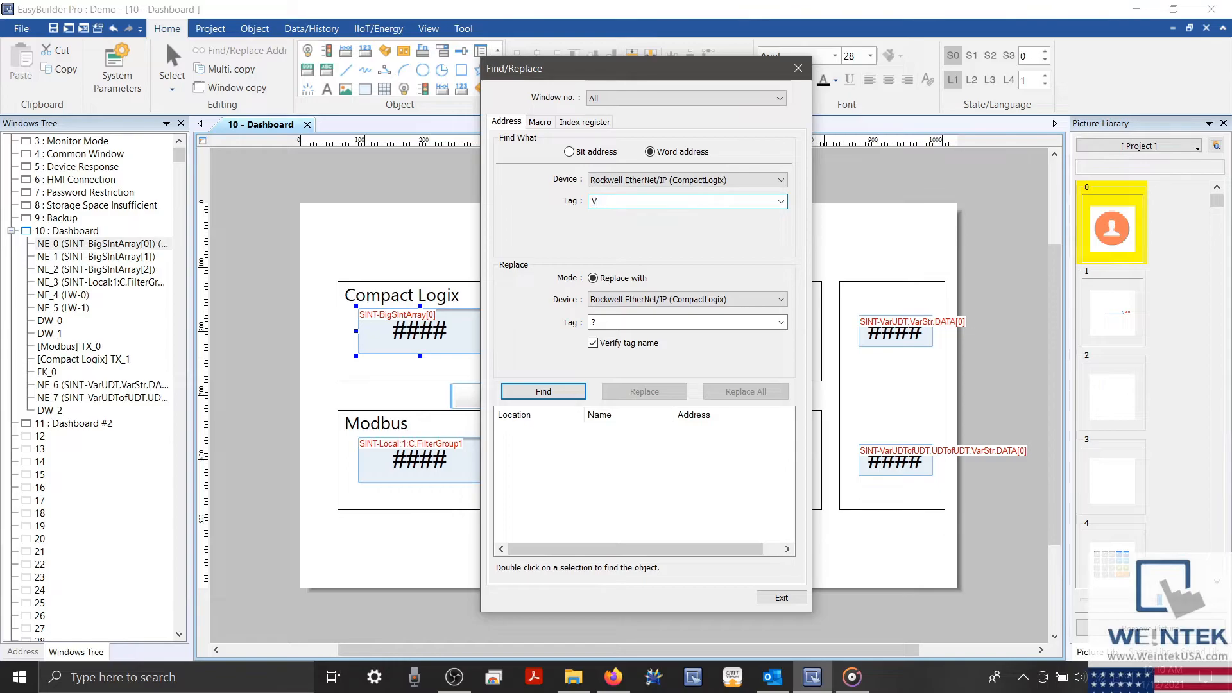
{"action": "type", "text": "arUDTof"}
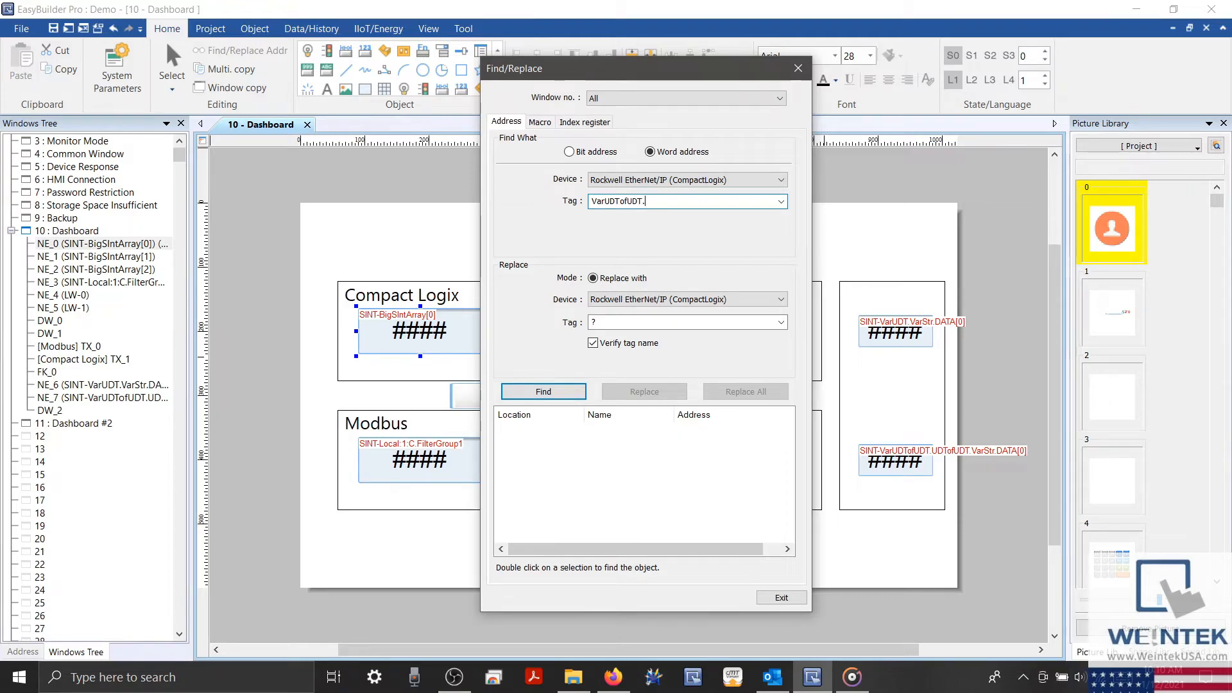
{"action": "type", "text": "UDTofUDT"}
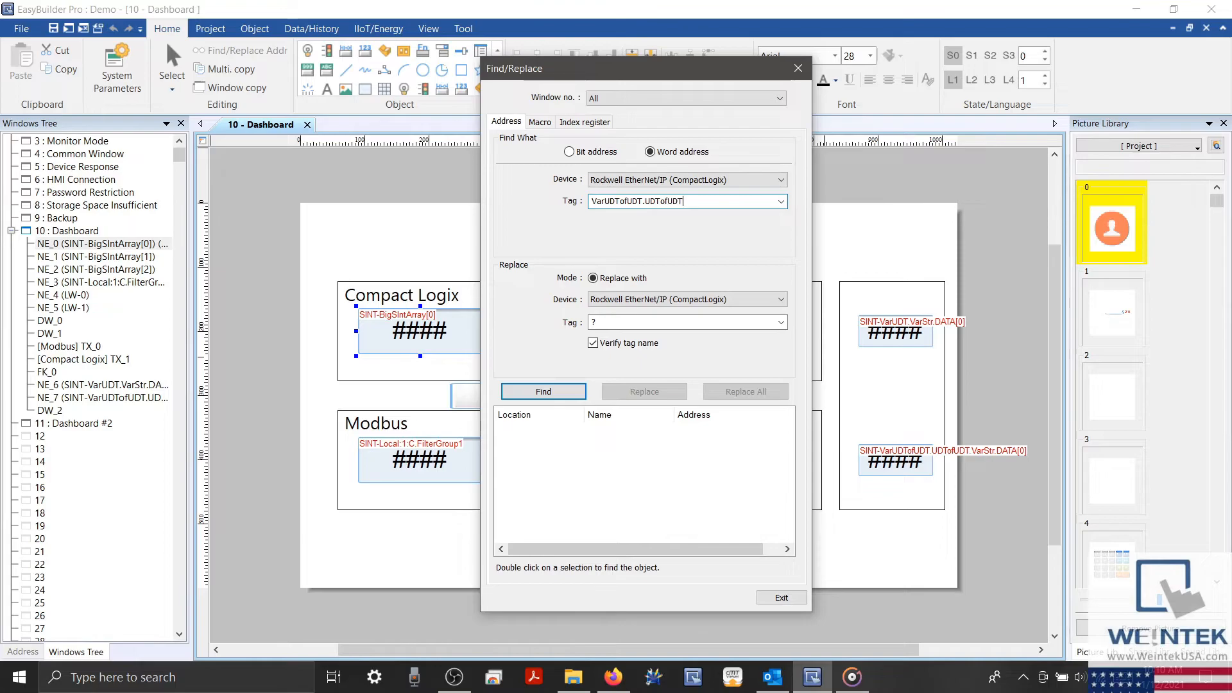
{"action": "mouse_move", "coordinate": [113, 26]}
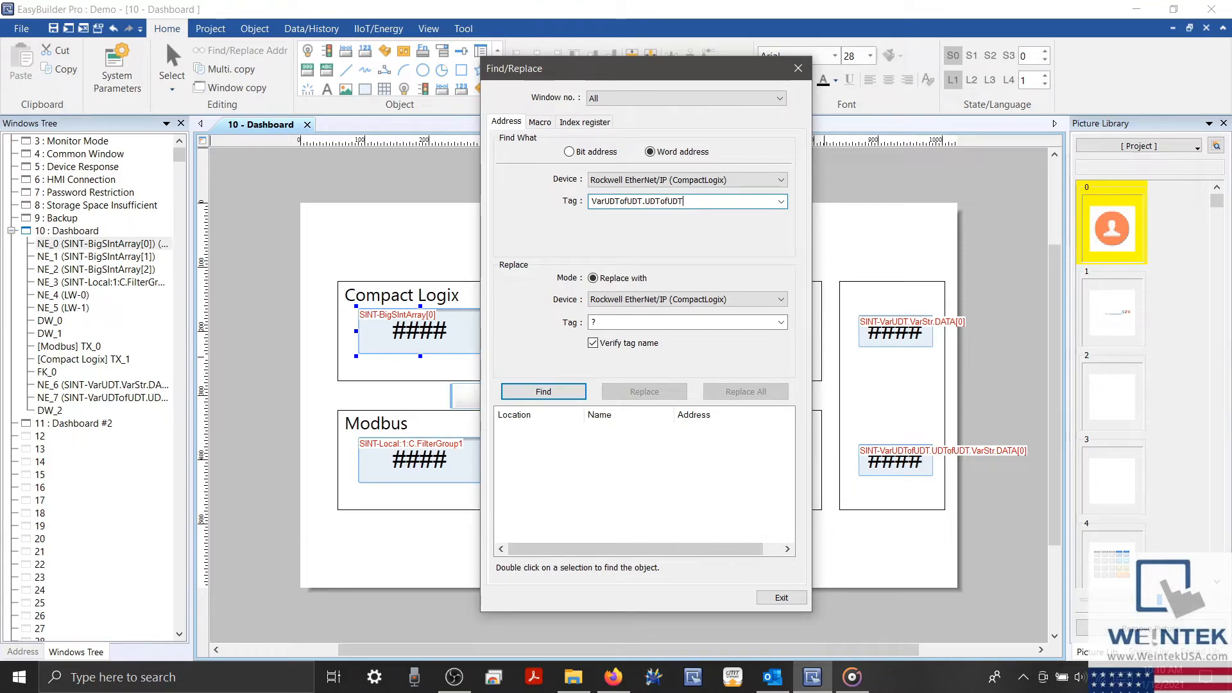
{"action": "type", "text": "VarUDT"}
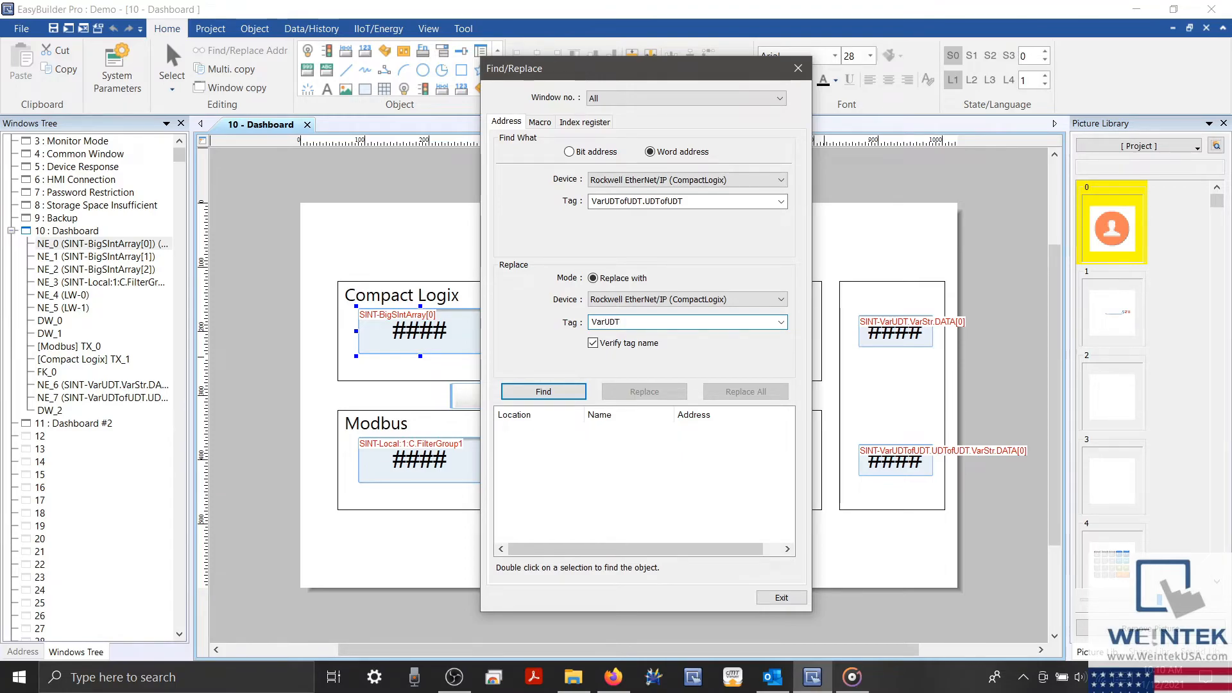
{"action": "left_click", "coordinate": [684, 322]}
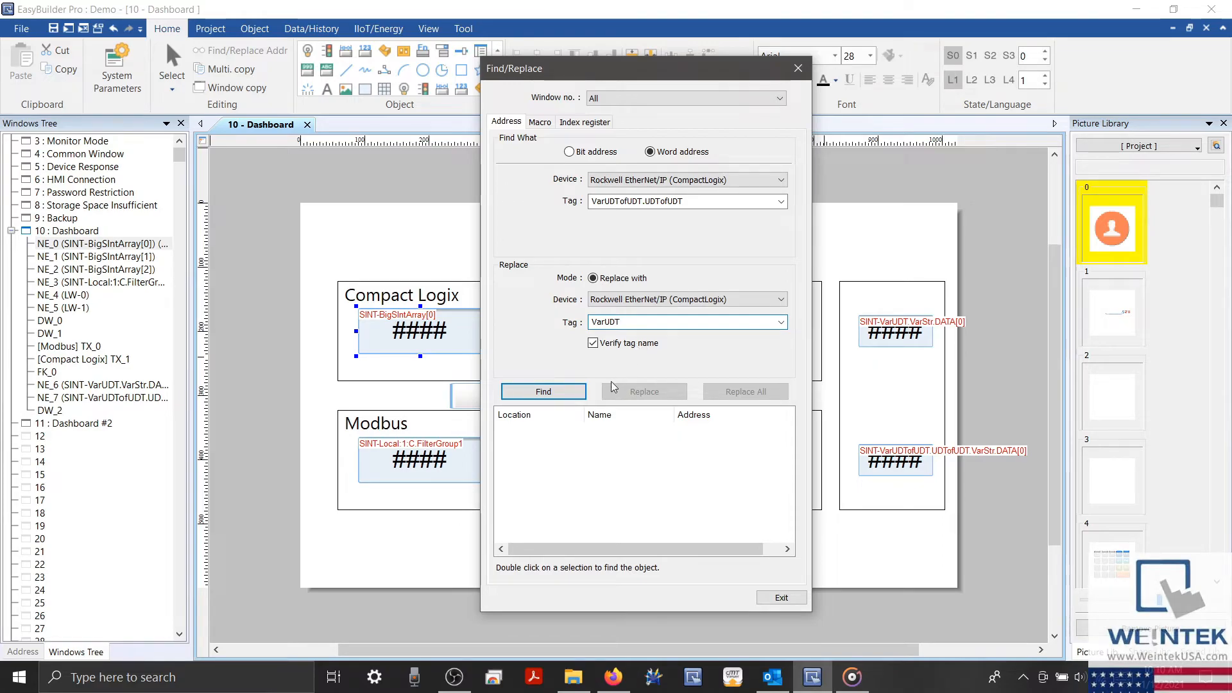
- Find objects using the nested UDT tag and correct the replacement tag to VarUDT
{"action": "left_click", "coordinate": [543, 392]}
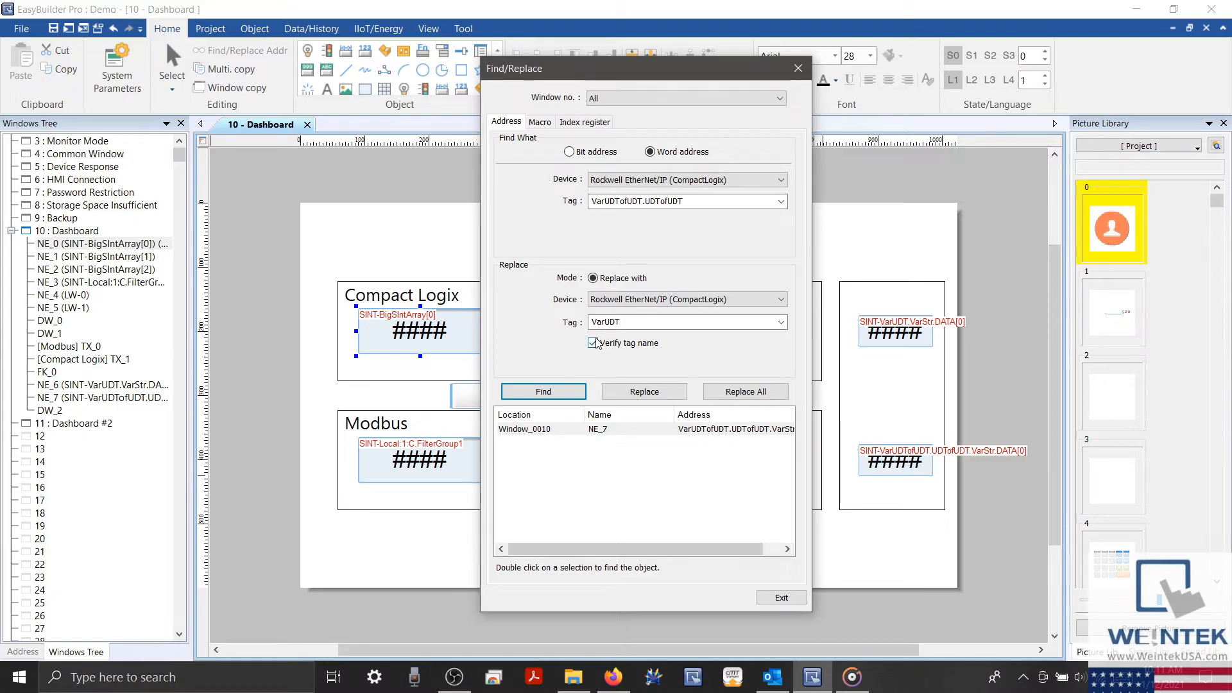
{"action": "mouse_move", "coordinate": [664, 350]}
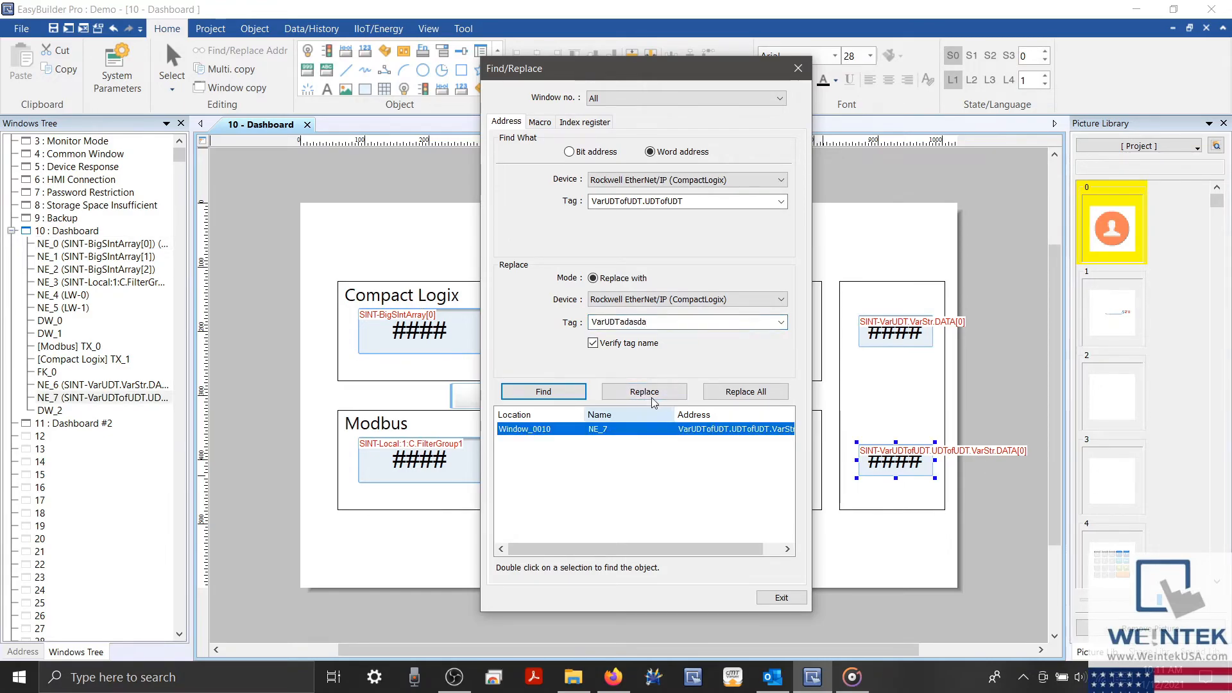
{"action": "left_click", "coordinate": [643, 392]}
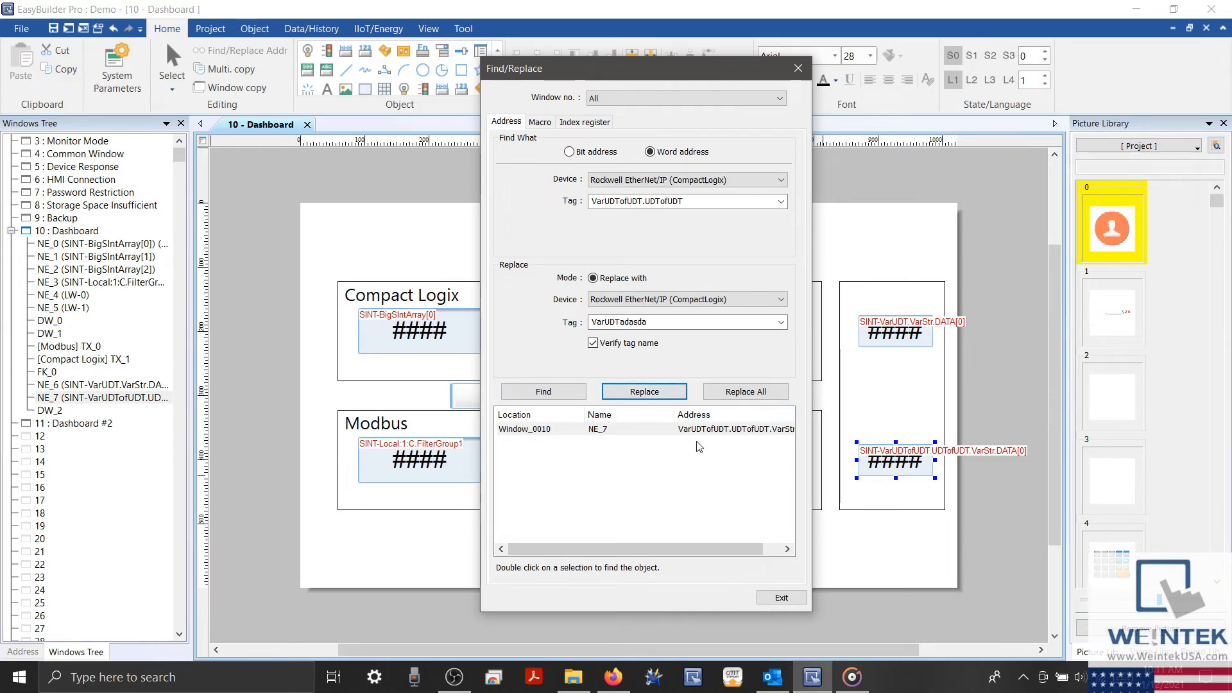
{"action": "left_click", "coordinate": [680, 321]}
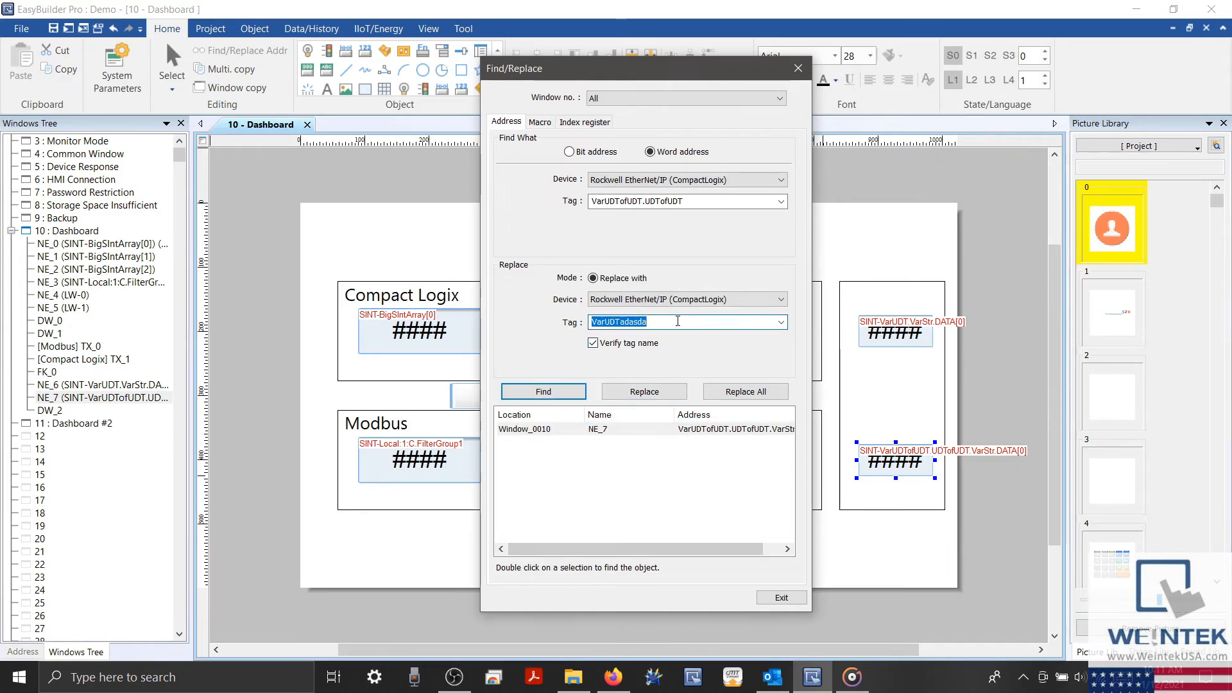
{"action": "type", "text": "VarUDT"}
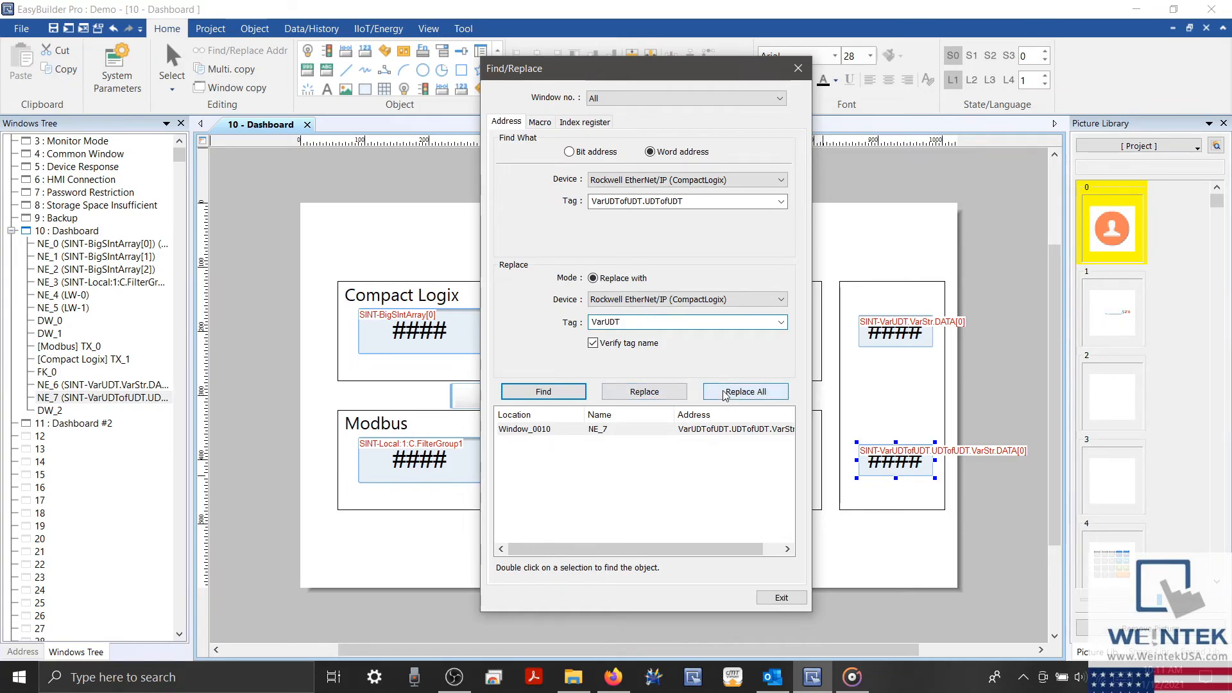
- Replace all matches so NE_7 uses VarUDT.VarStr.DATA[0], then close Find/Replace
{"action": "left_click", "coordinate": [743, 392]}
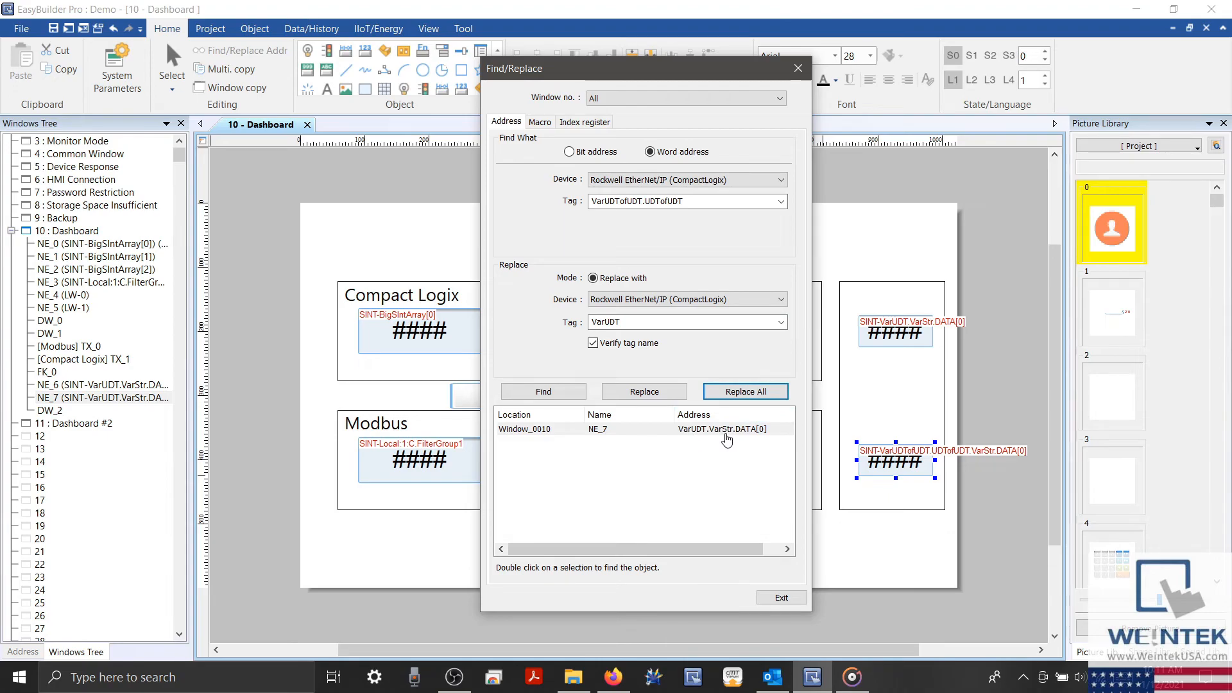
{"action": "left_click", "coordinate": [780, 598]}
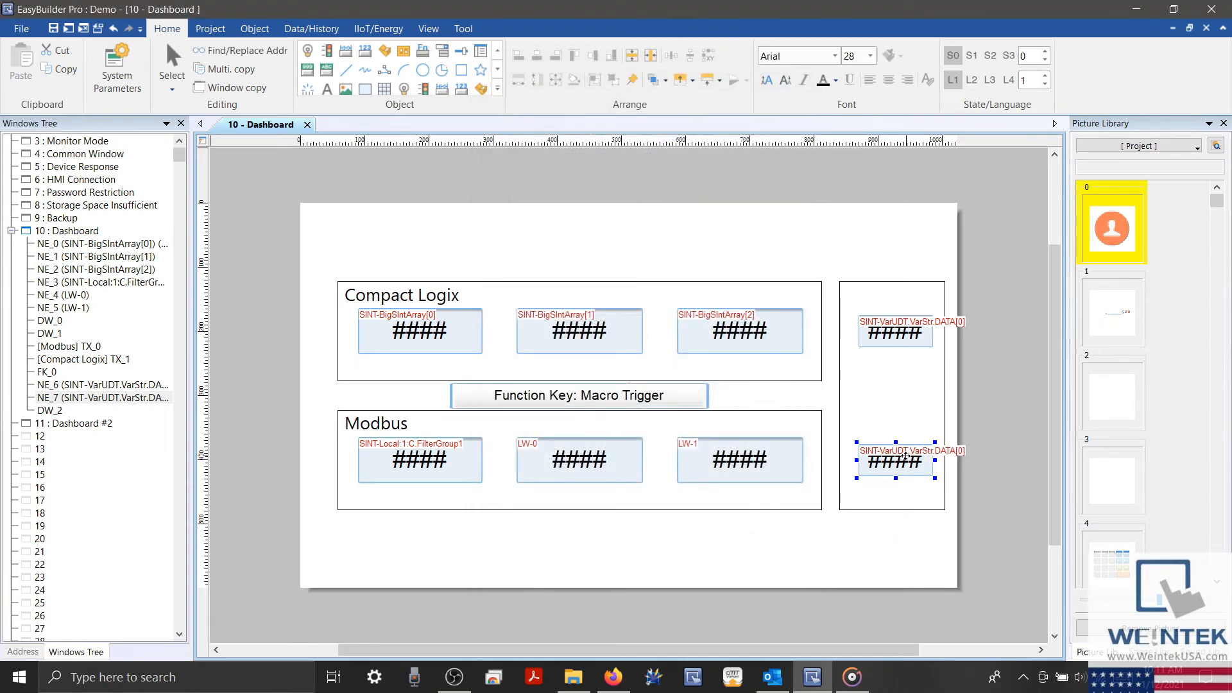
{"action": "mouse_move", "coordinate": [904, 493]}
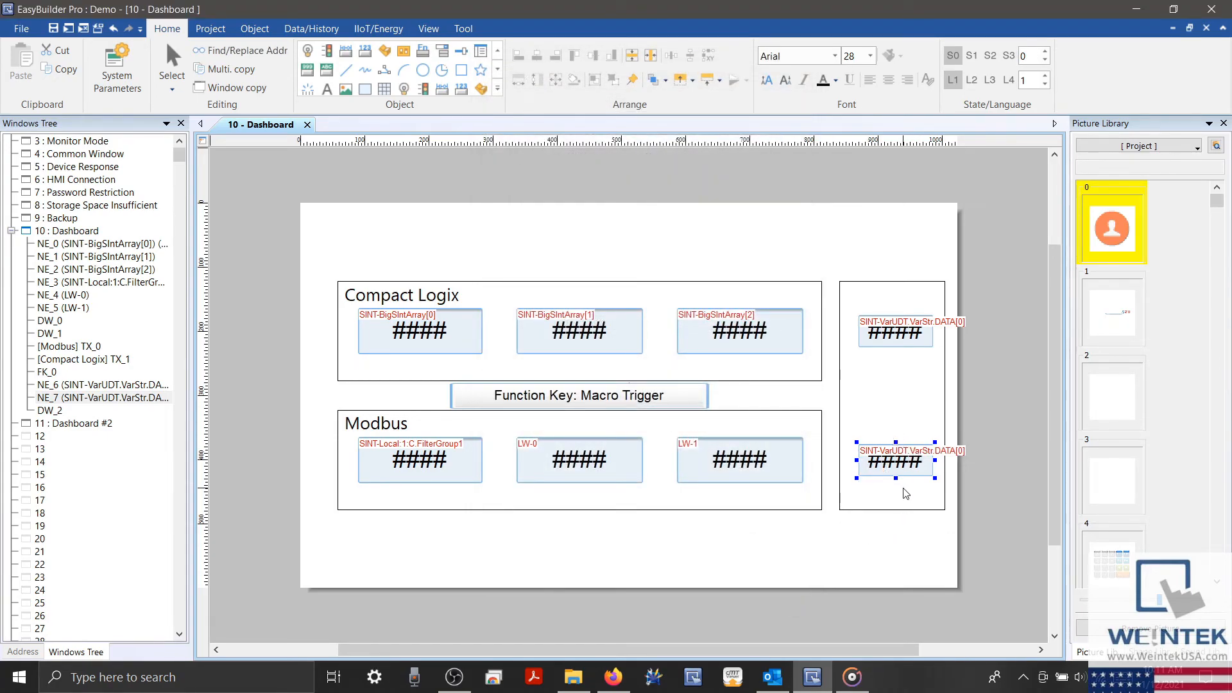
{"action": "left_click", "coordinate": [879, 526]}
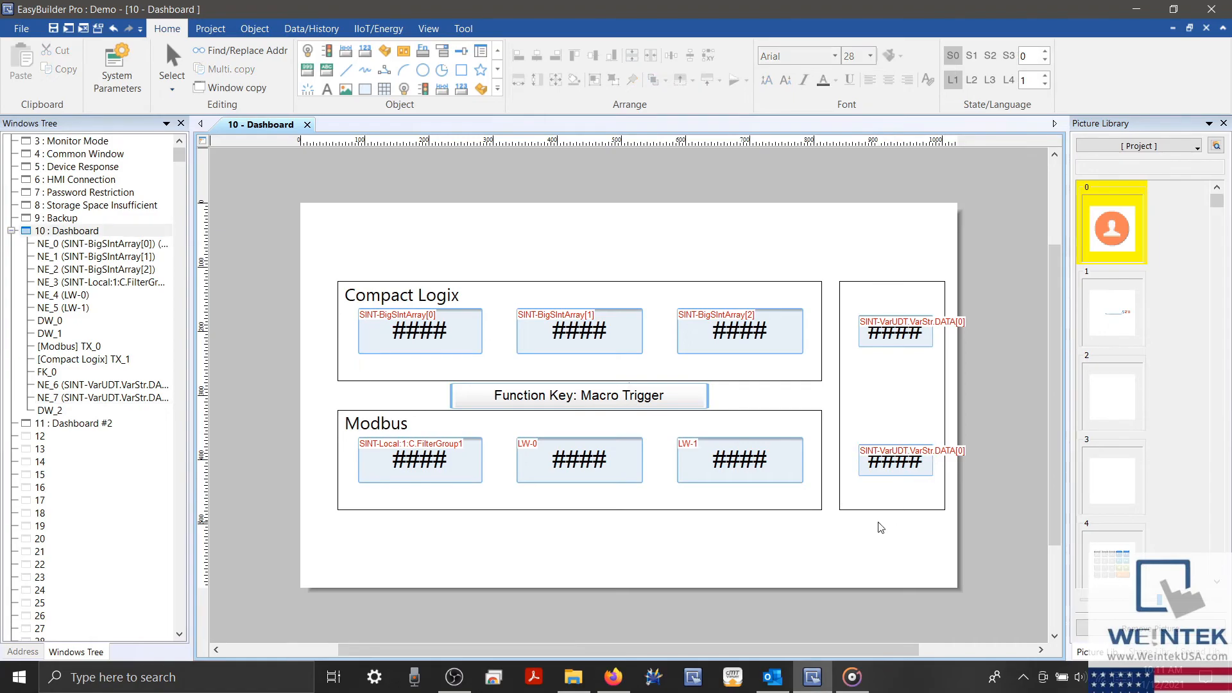
- Switch to Firefox's Welcome to Weintek.com tab and scroll the Download page's software list
{"action": "left_click", "coordinate": [612, 676]}
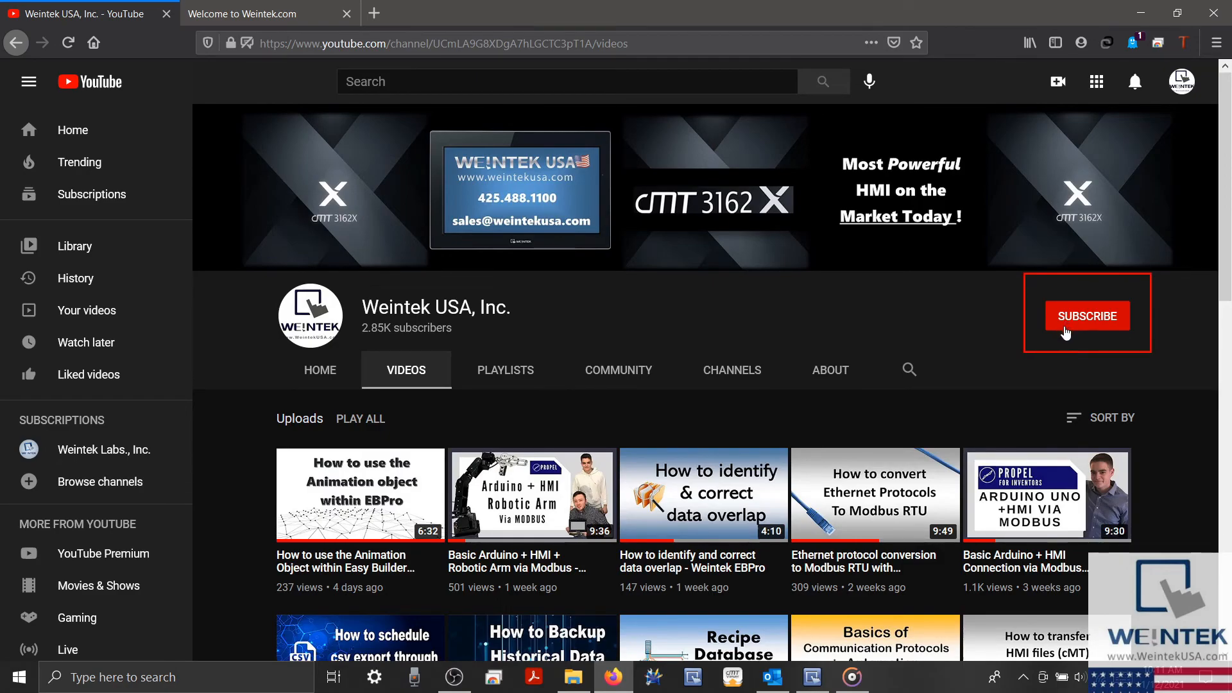
{"action": "mouse_move", "coordinate": [785, 255]}
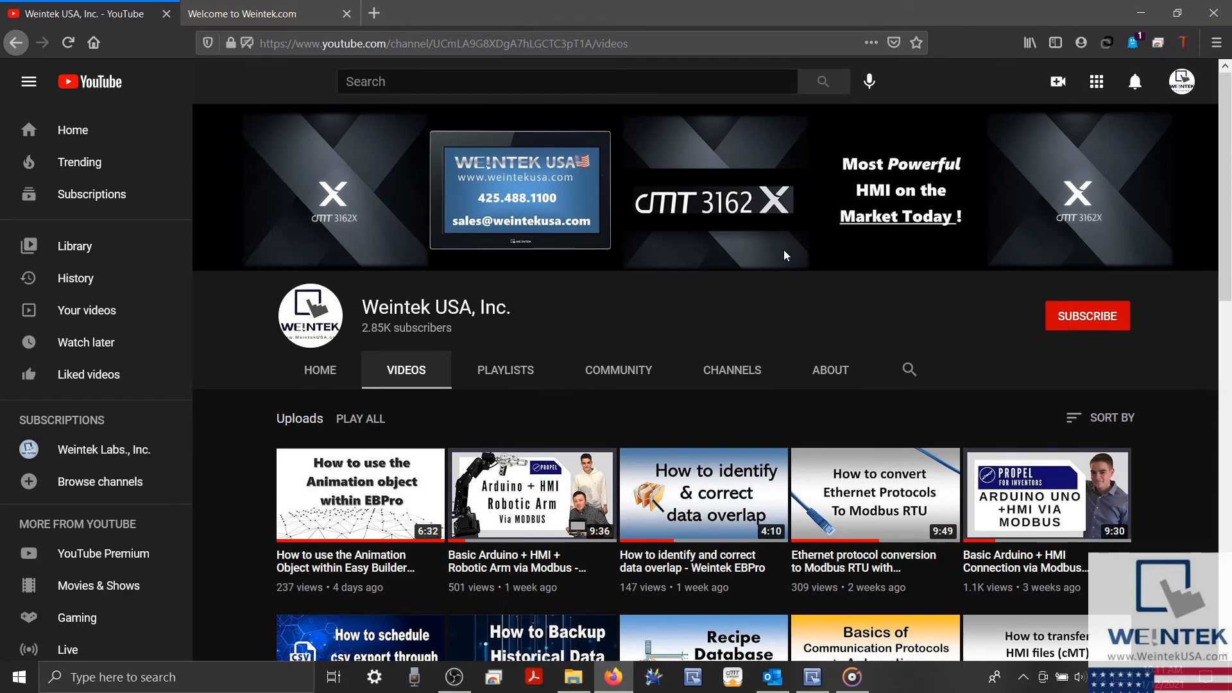
{"action": "left_click", "coordinate": [252, 13]}
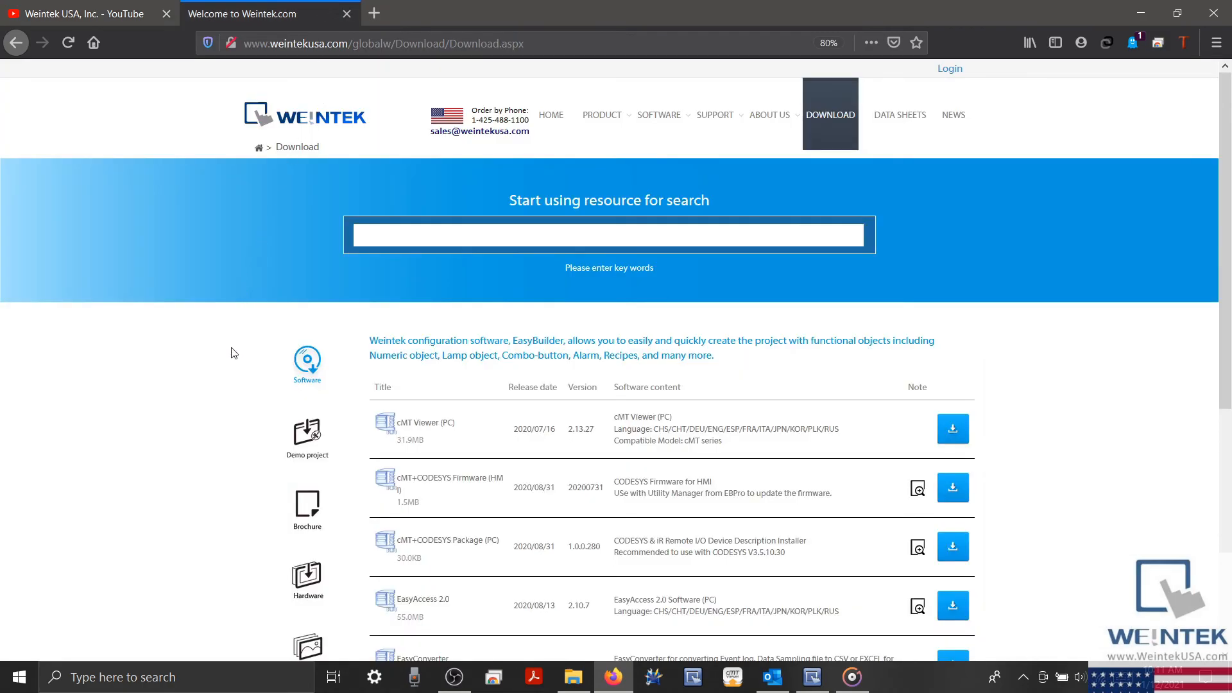
{"action": "scroll", "scroll_direction": "down", "scroll_amount": 3}
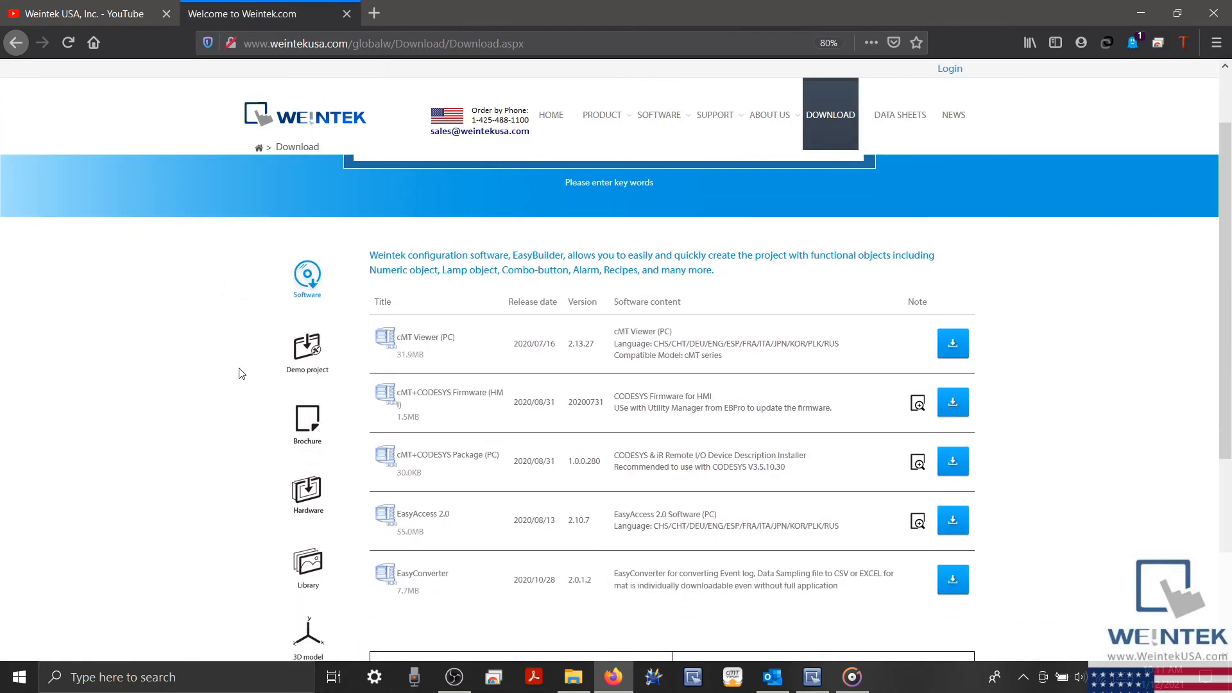